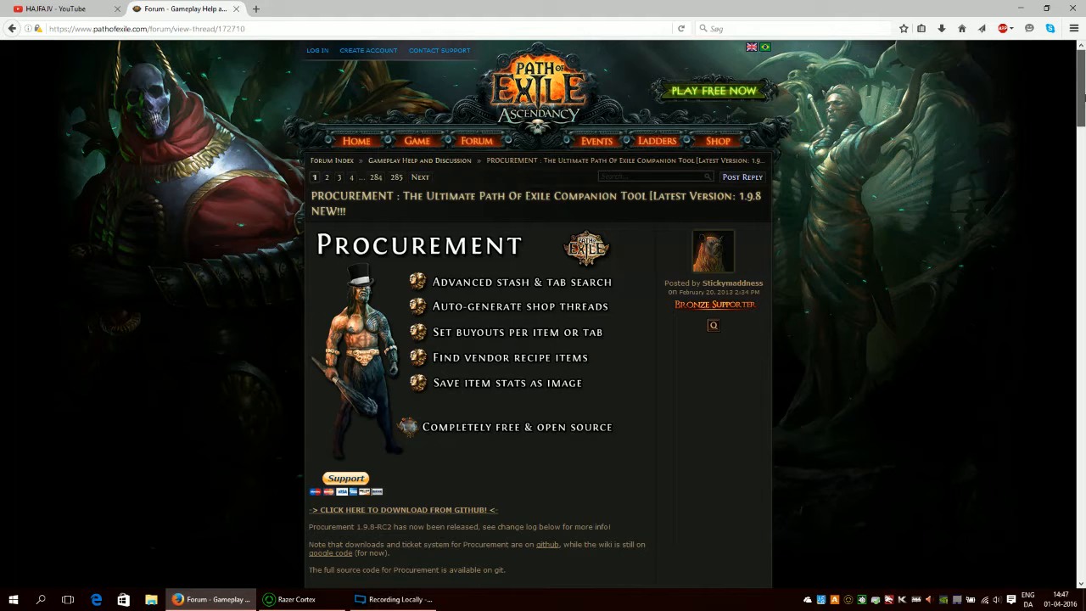
Follow the forum thread's 'download from GitHub' link to the Procurement release page
left_click(339, 27)
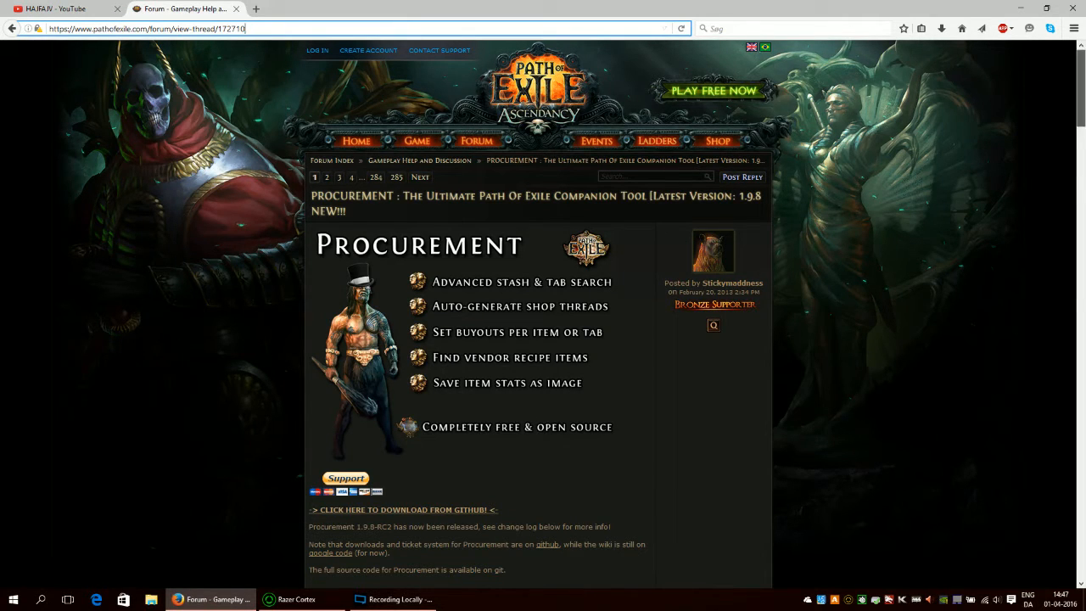
scroll("down", 3)
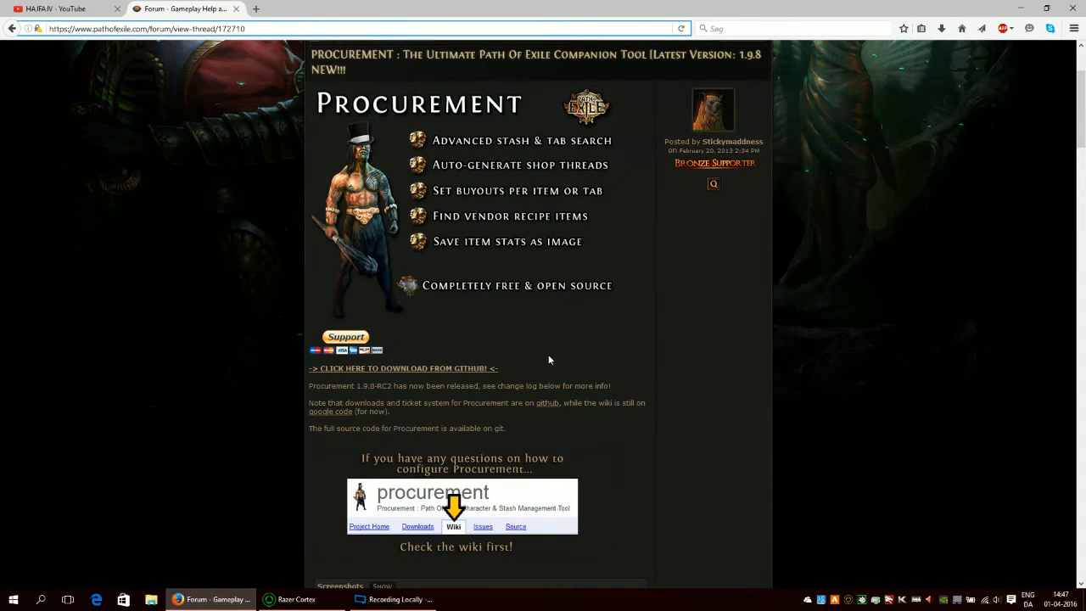
mouse_move(465, 373)
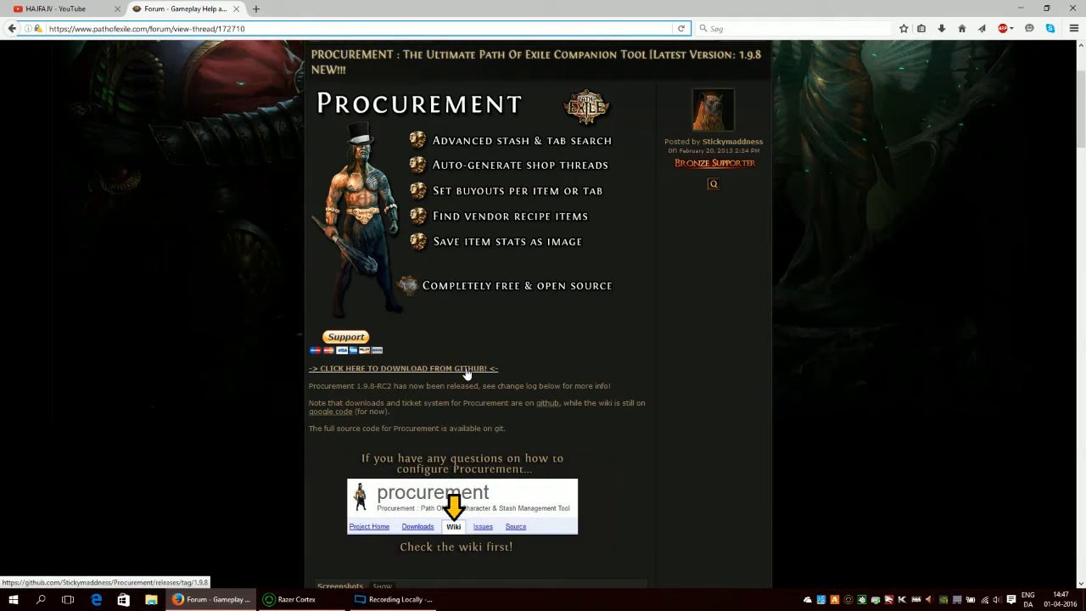
left_click(404, 368)
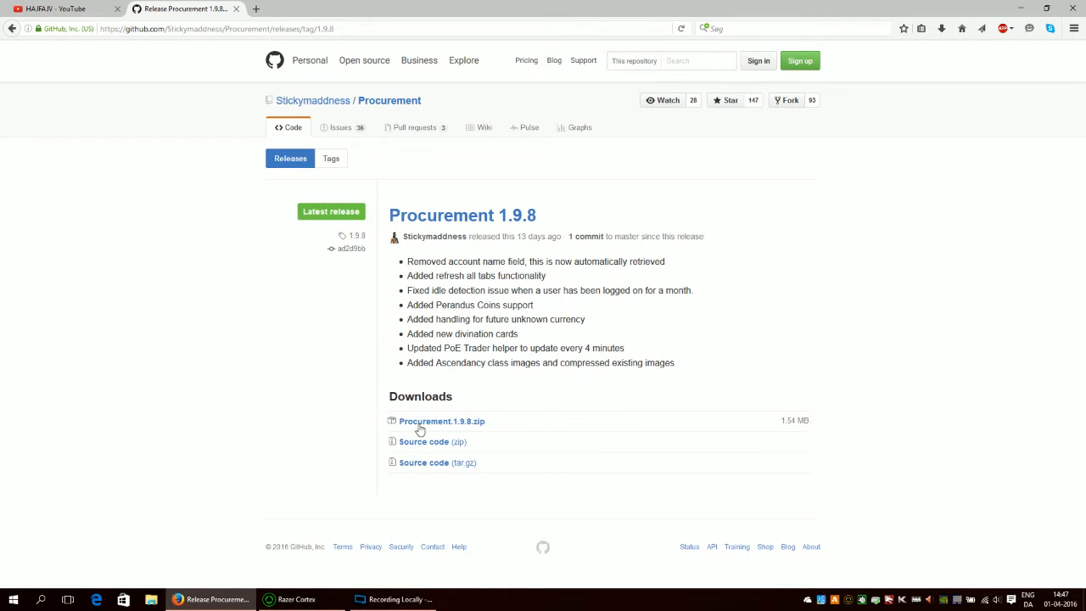
mouse_move(441, 420)
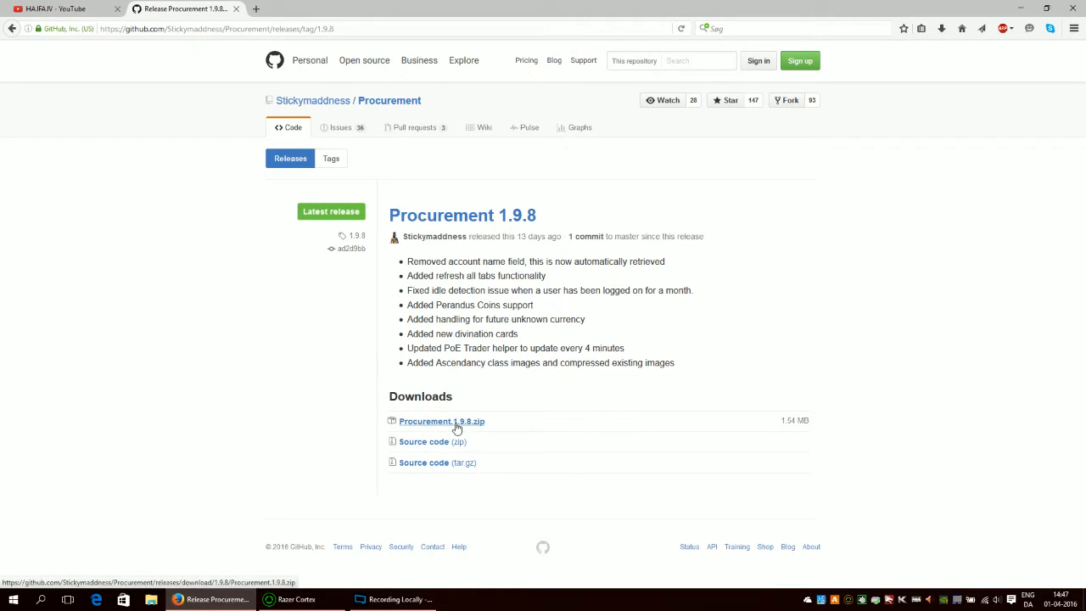
Download Procurement.1.9.8.zip and open it with WinRAR archiver
left_click(441, 421)
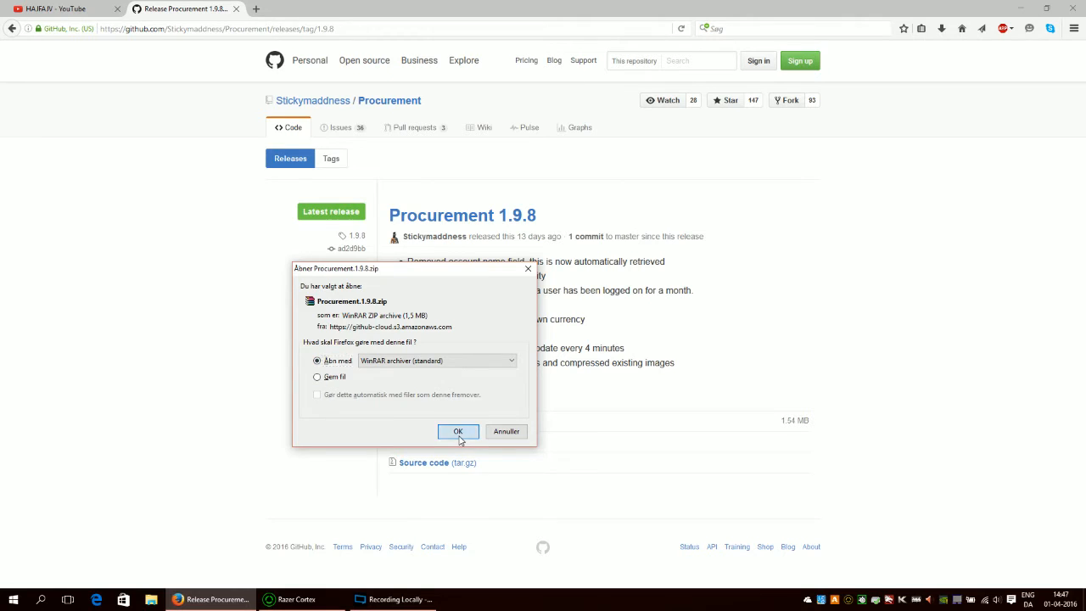
left_click(458, 431)
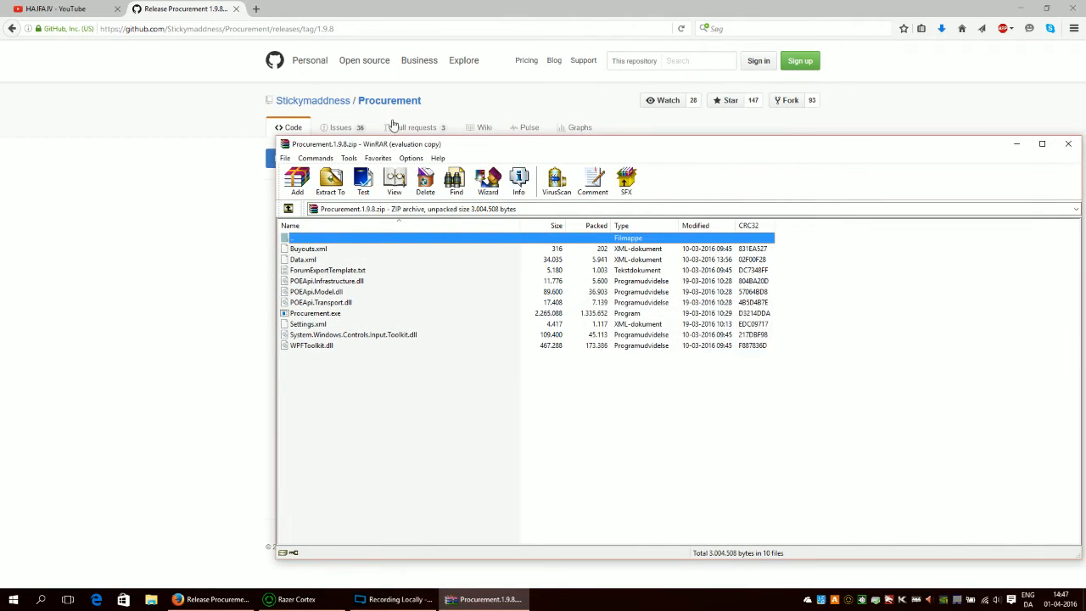
mouse_move(424, 408)
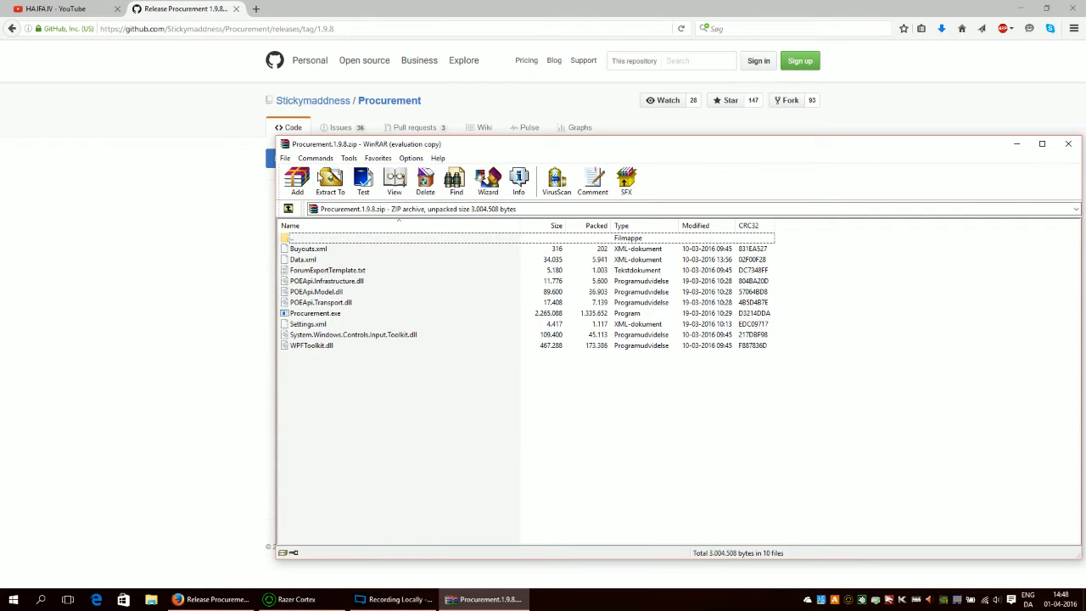
Extract the archive into a Desktop\procurement folder via Extract To
left_click(329, 180)
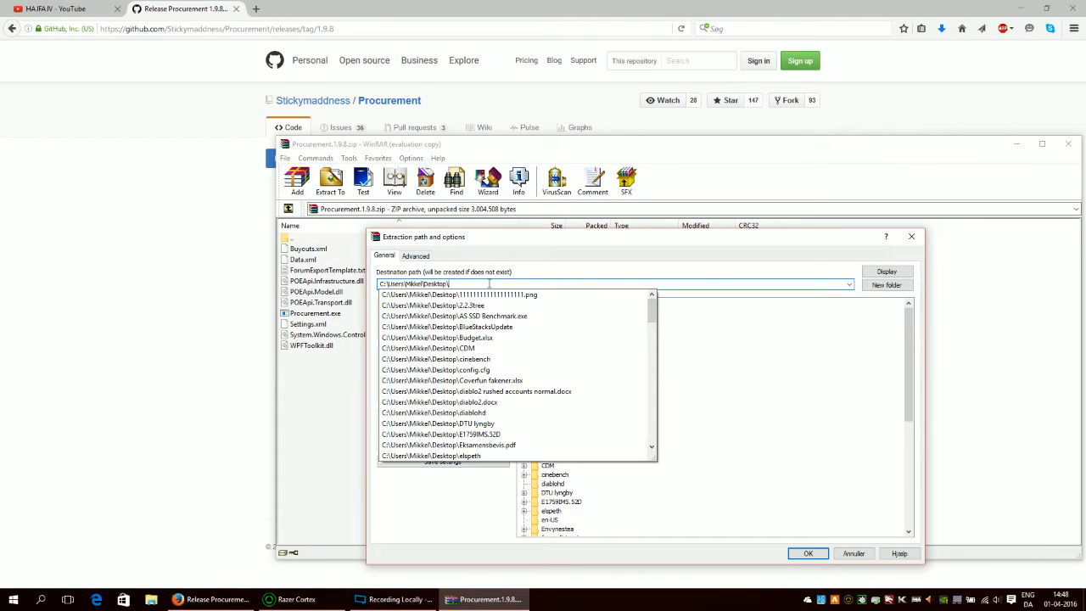
type("p")
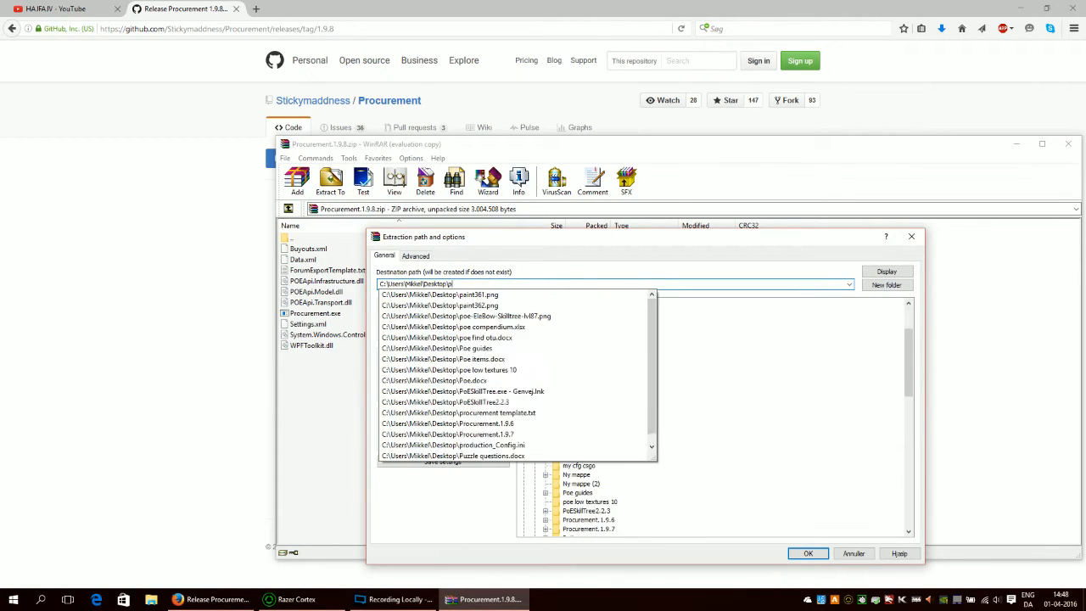
type("rocurement")
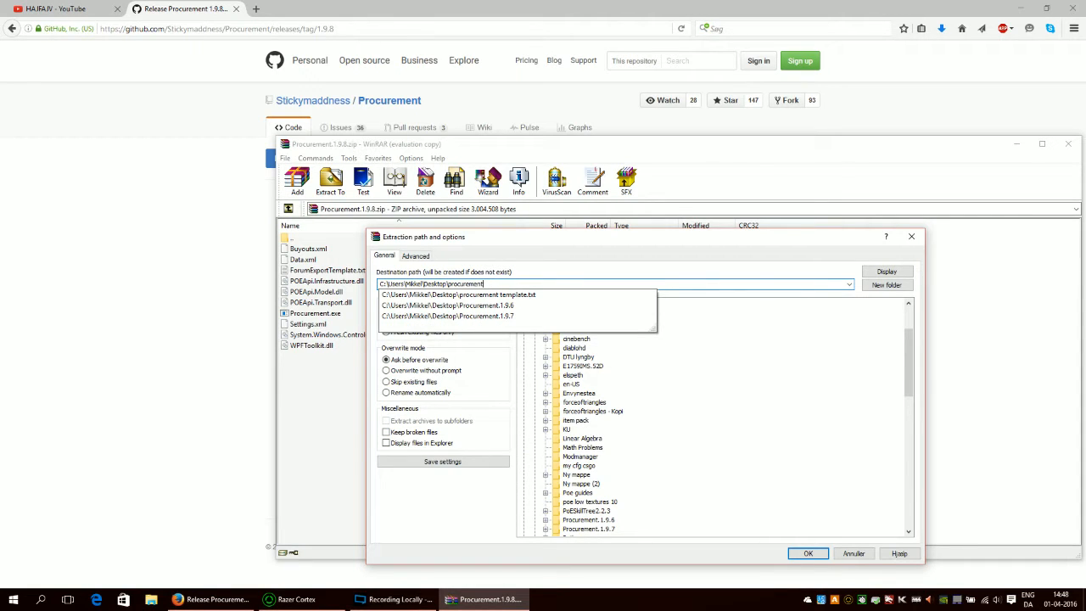
left_click(807, 553)
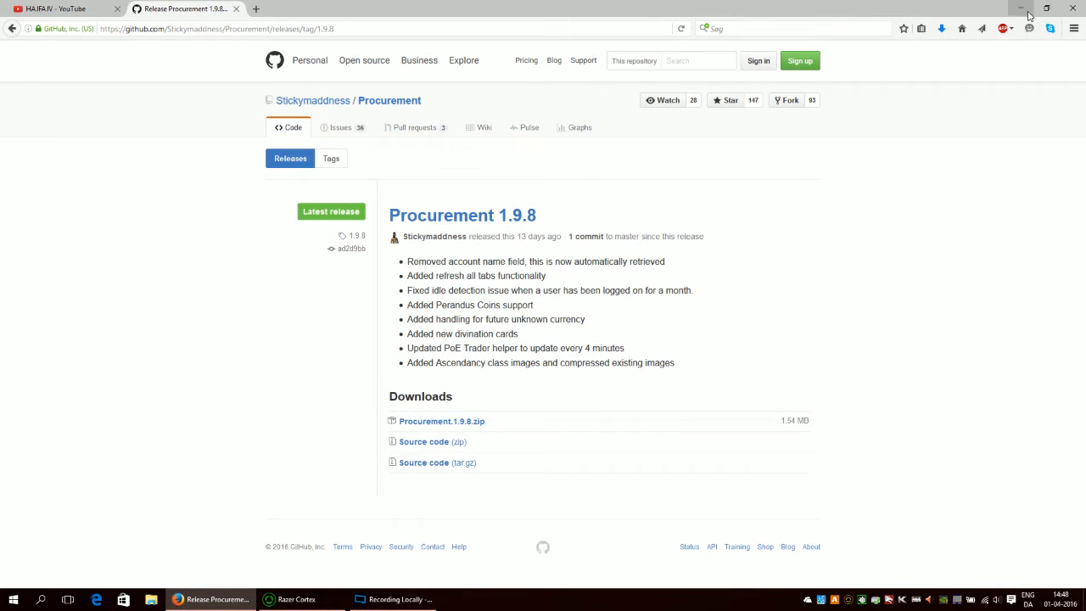
Find and open the procurement folder through the Start search
left_click(13, 599)
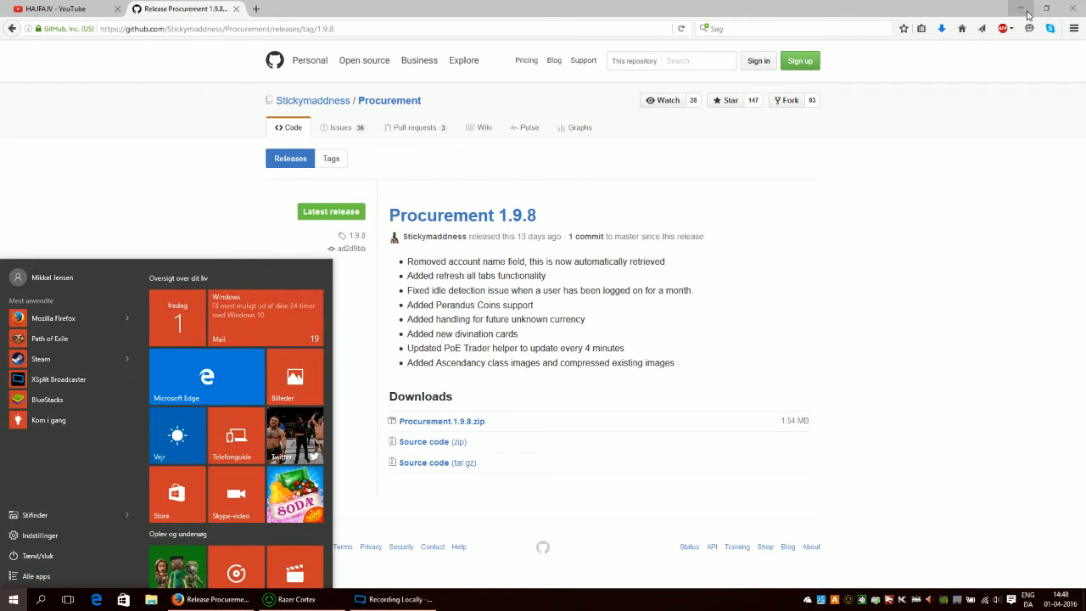
type("procure")
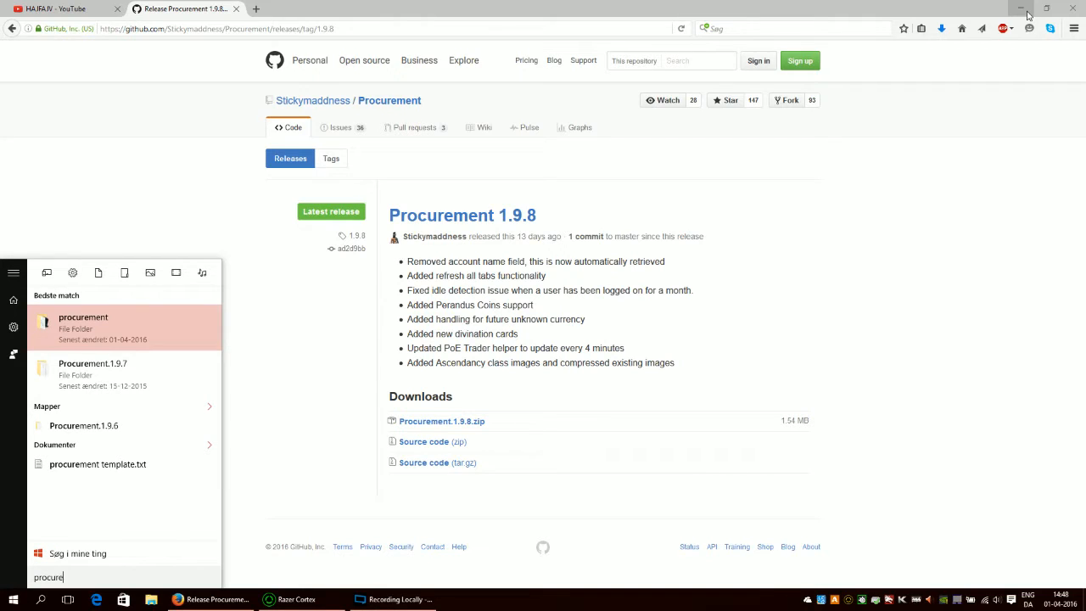
left_click(122, 329)
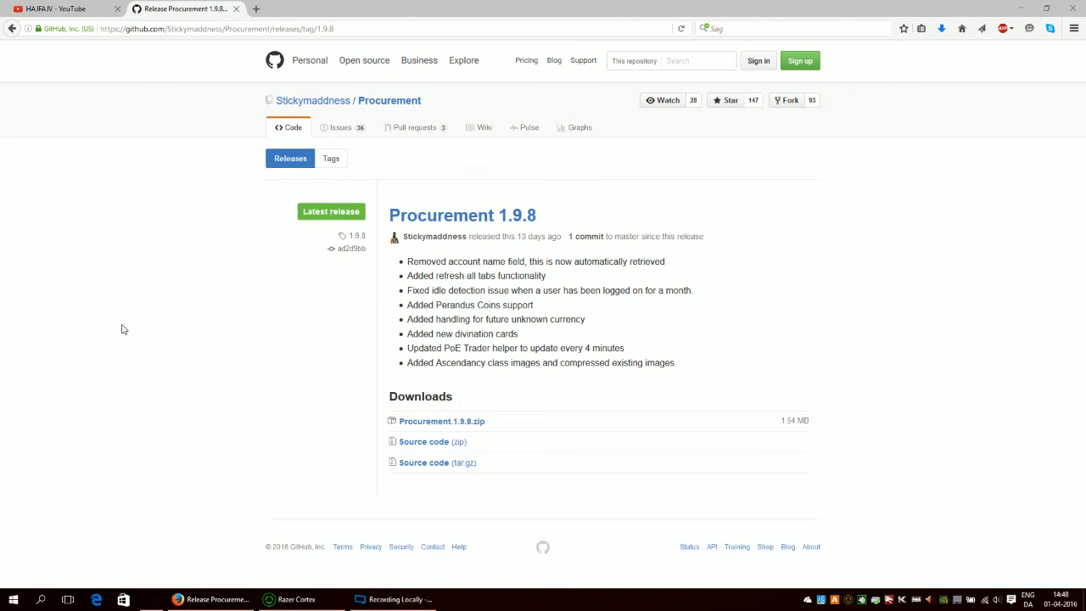
left_click(151, 599)
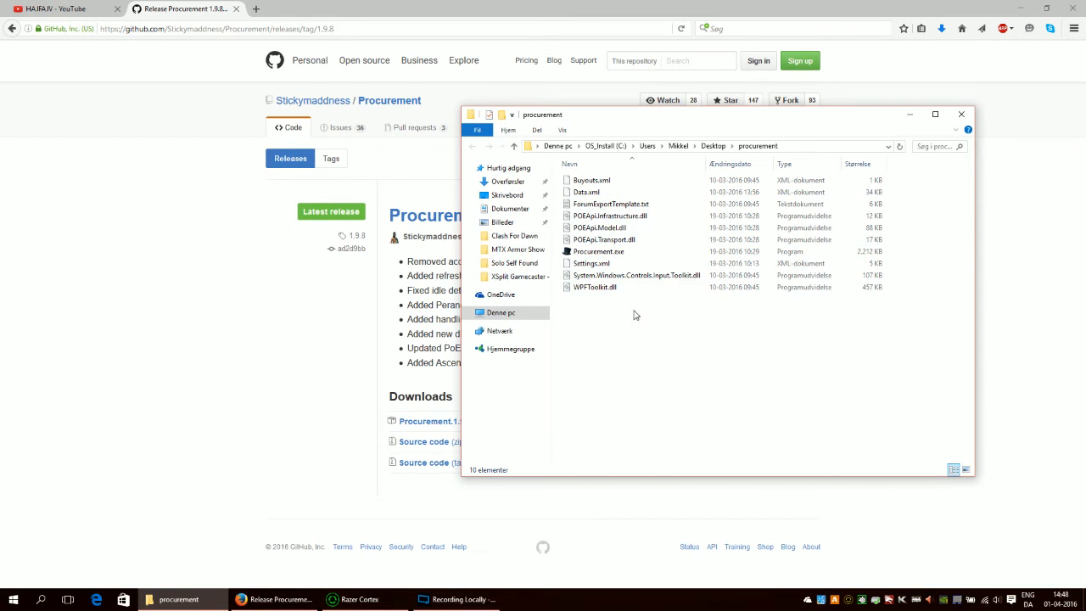
Launch Procurement.exe from the extracted folder
left_click(597, 251)
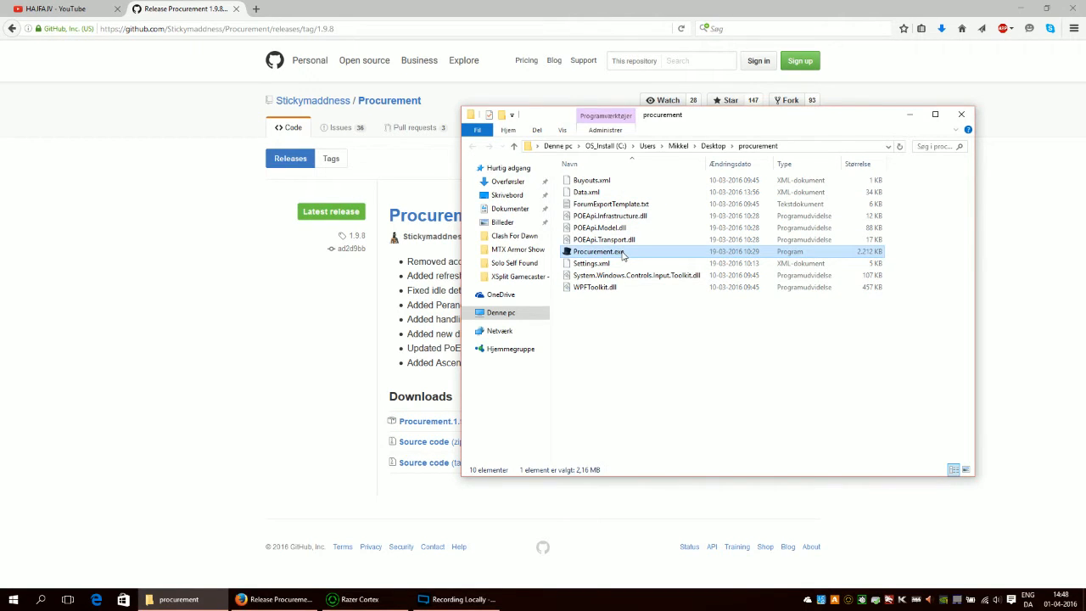
double_click(597, 251)
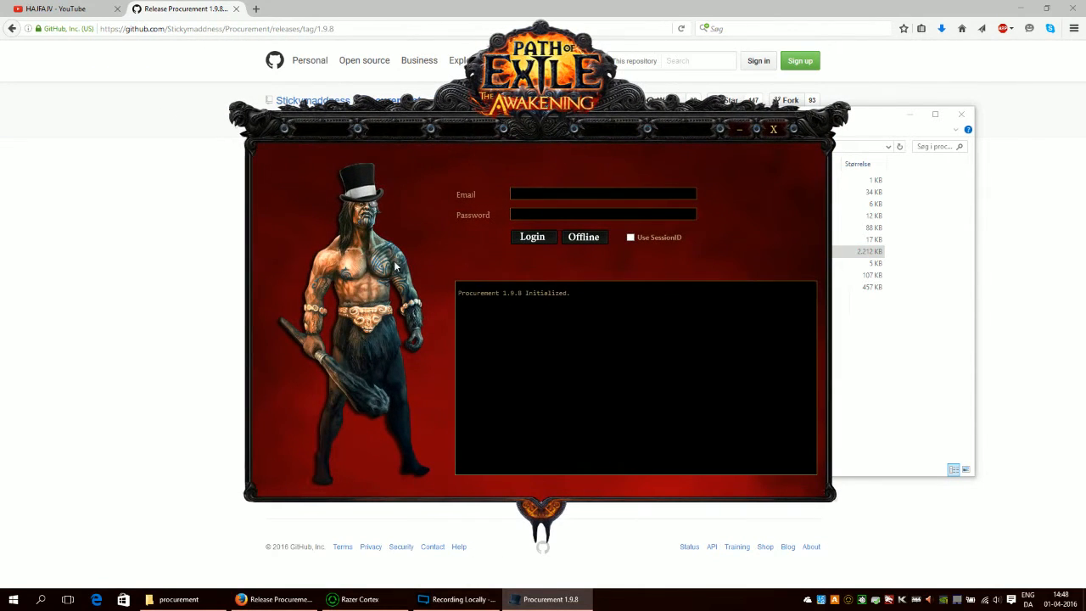
left_click(602, 193)
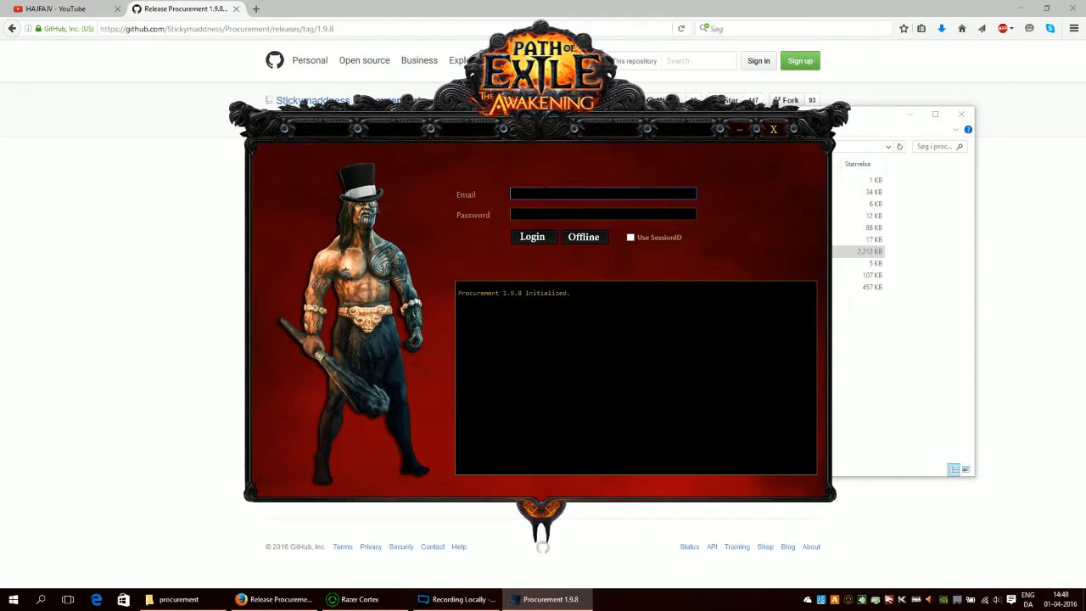
left_click(604, 193)
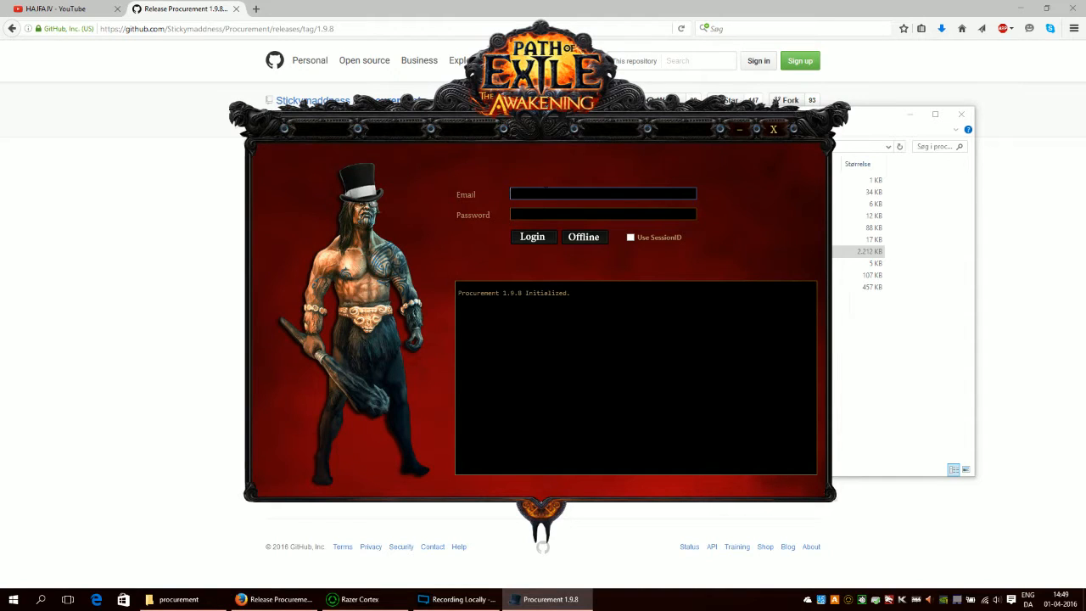
left_click(602, 193)
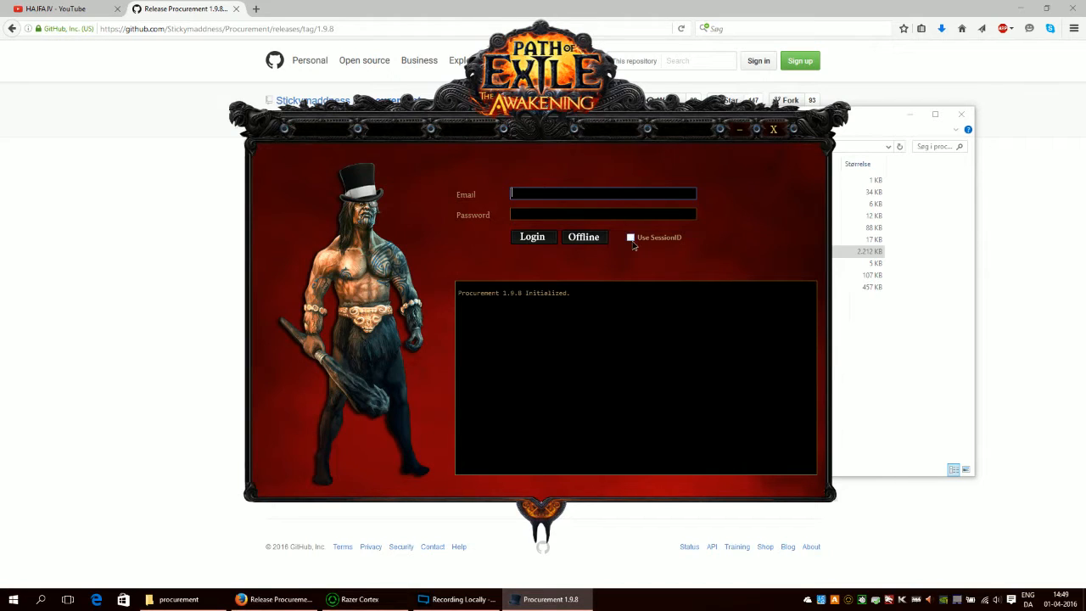
left_click(629, 237)
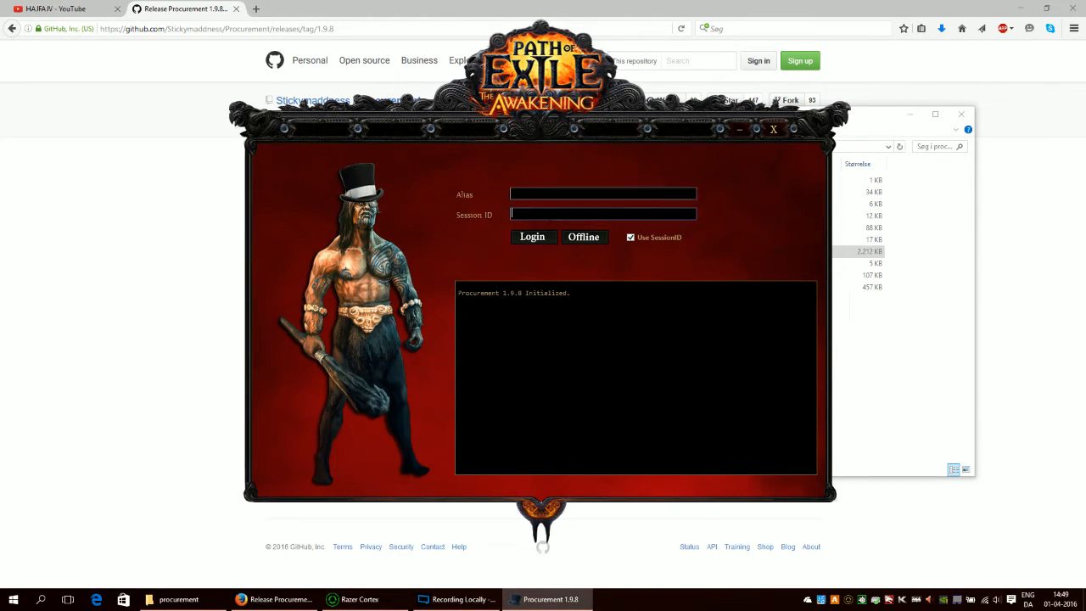
left_click(631, 237)
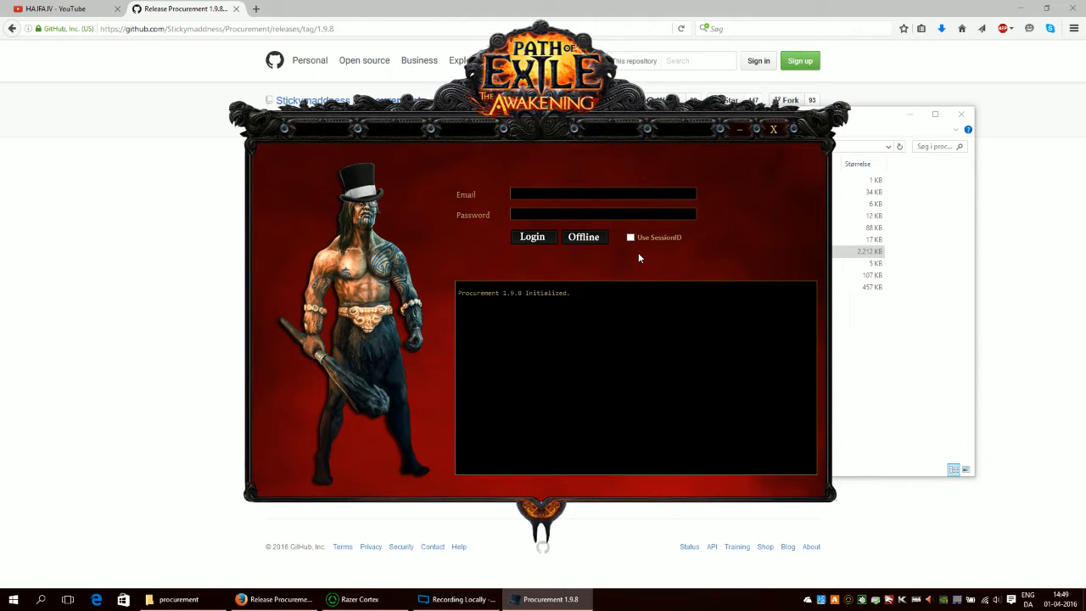
Log in to Procurement and load the stash tabs
left_click(533, 237)
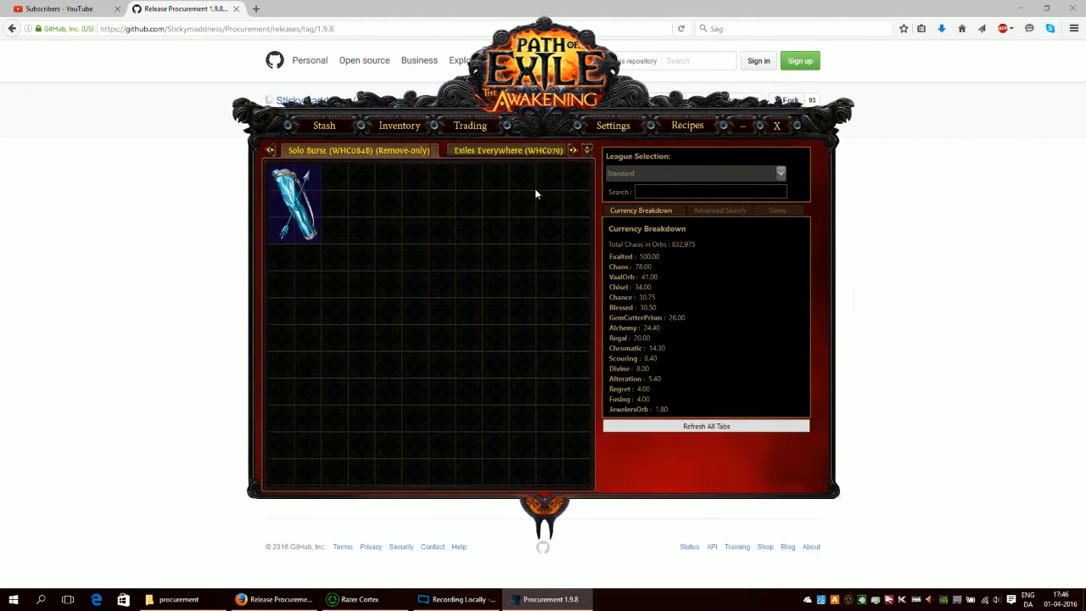
mouse_move(414, 142)
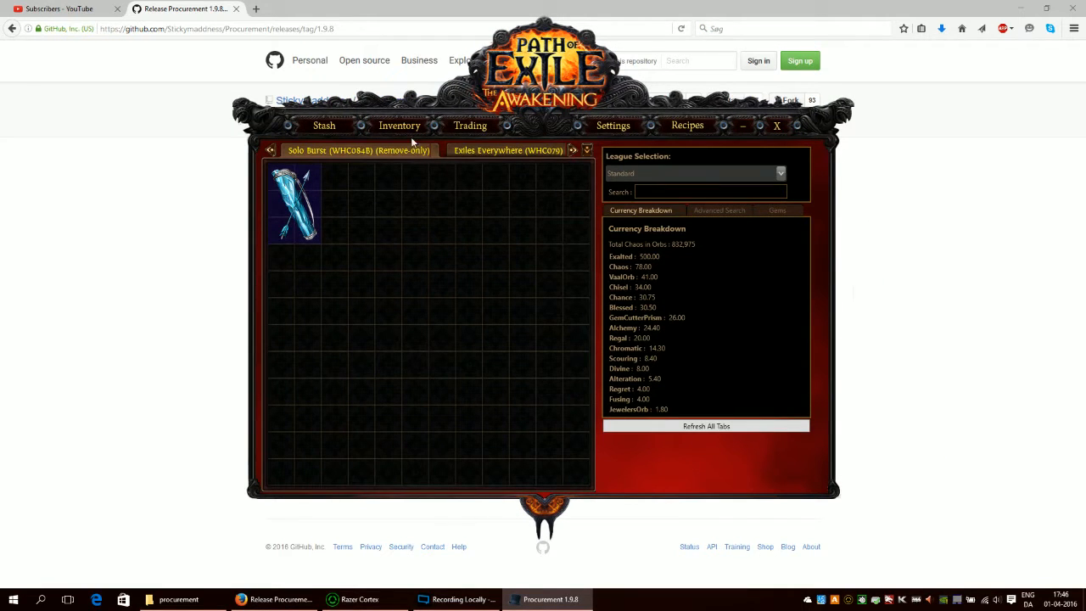
mouse_move(590, 156)
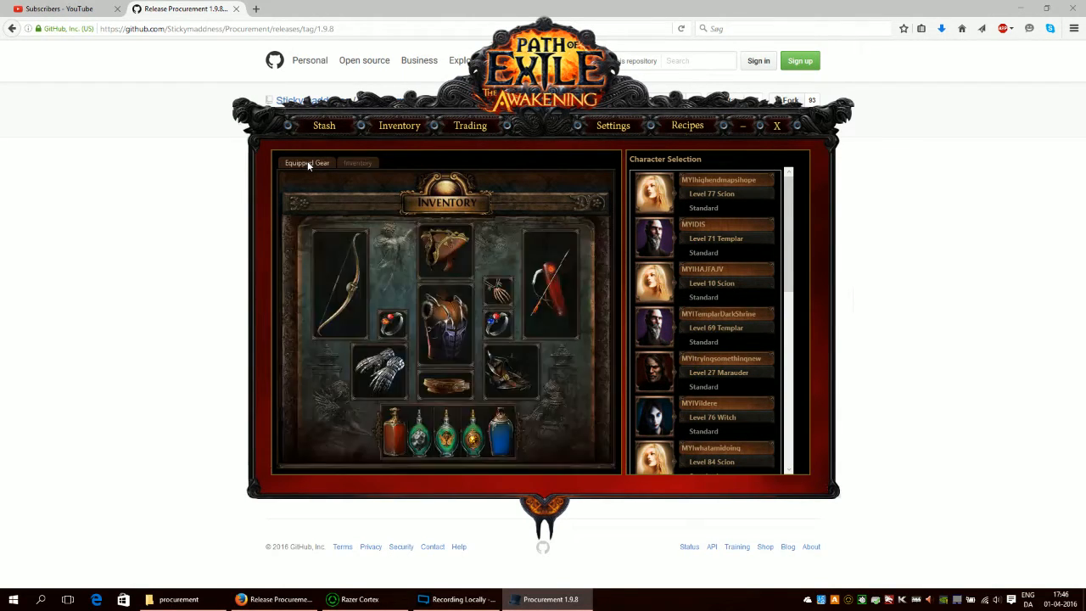
mouse_move(629, 127)
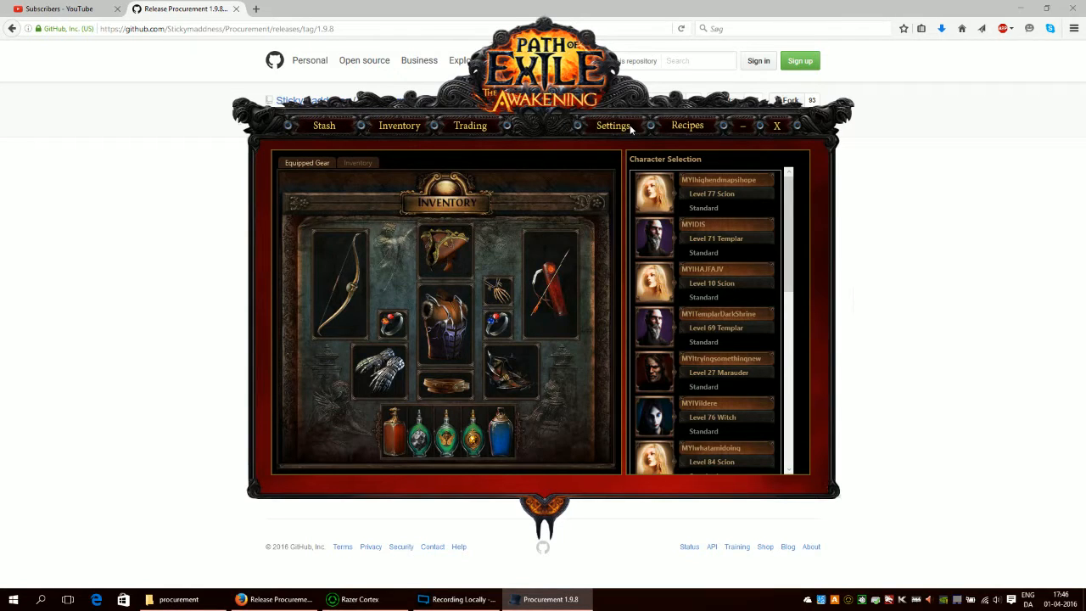
In Settings, choose Perandus as the favourite league instead of Standard
left_click(612, 125)
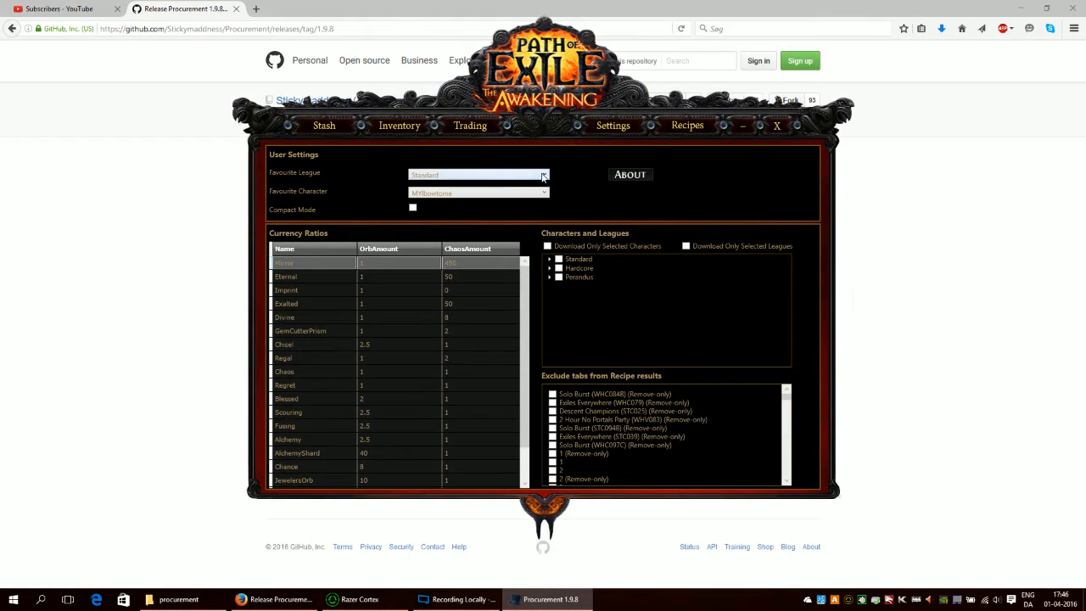
left_click(478, 173)
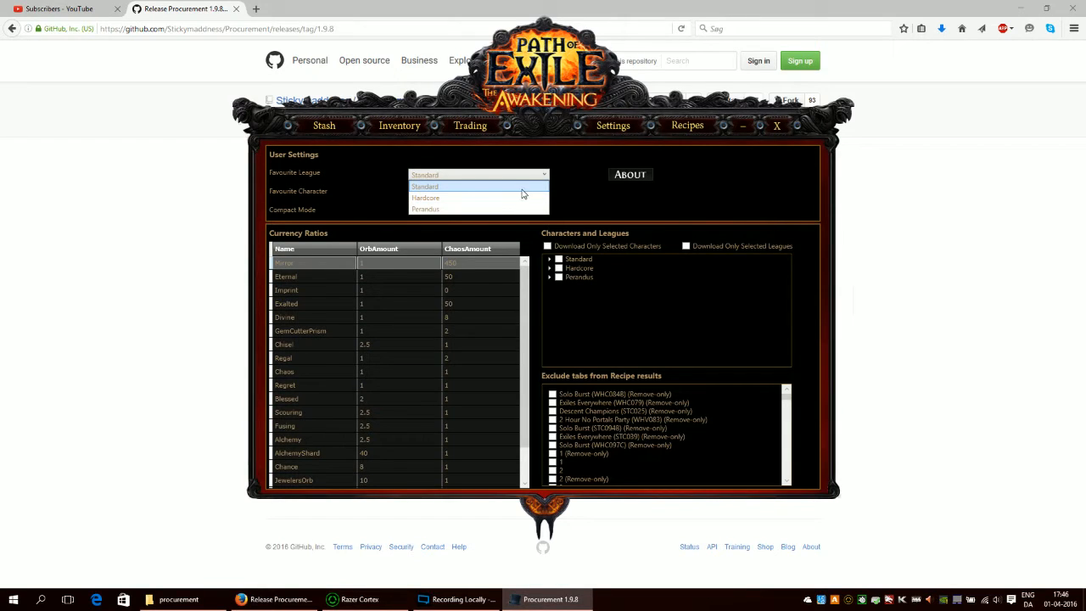
mouse_move(485, 209)
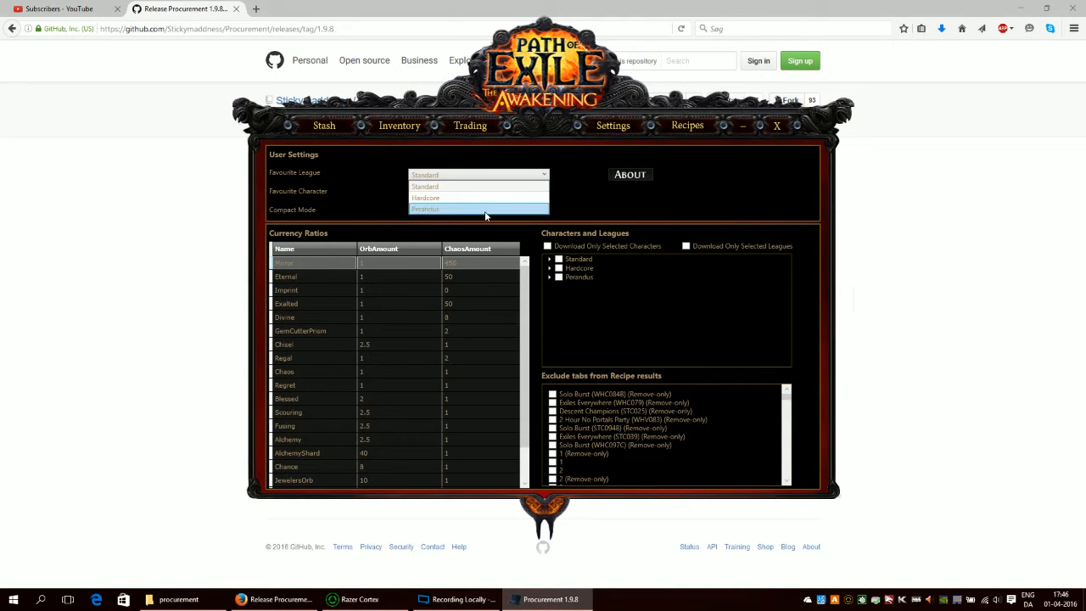
left_click(424, 209)
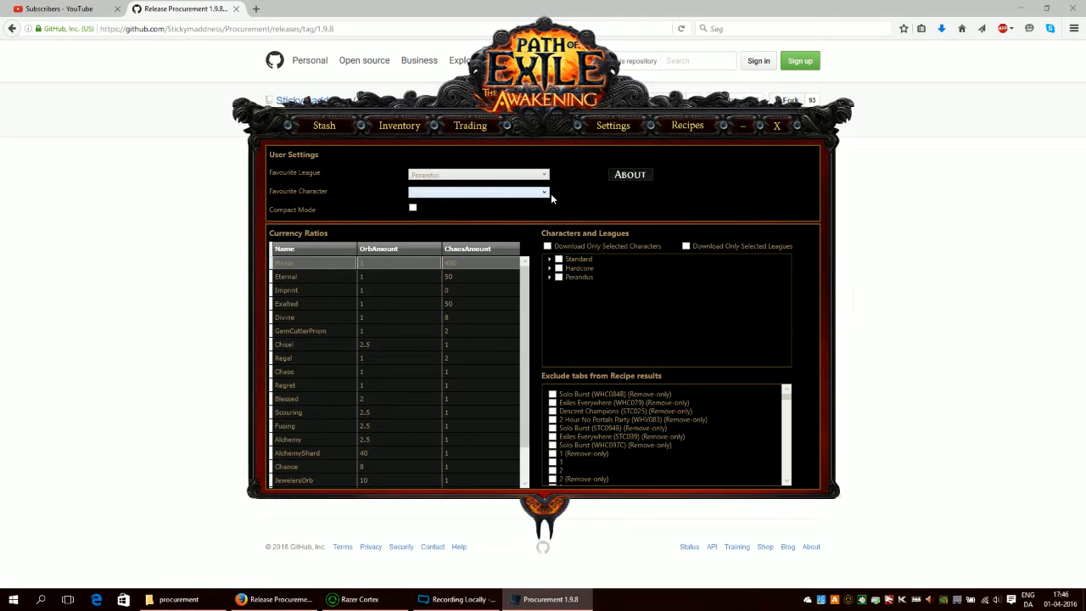
left_click(478, 190)
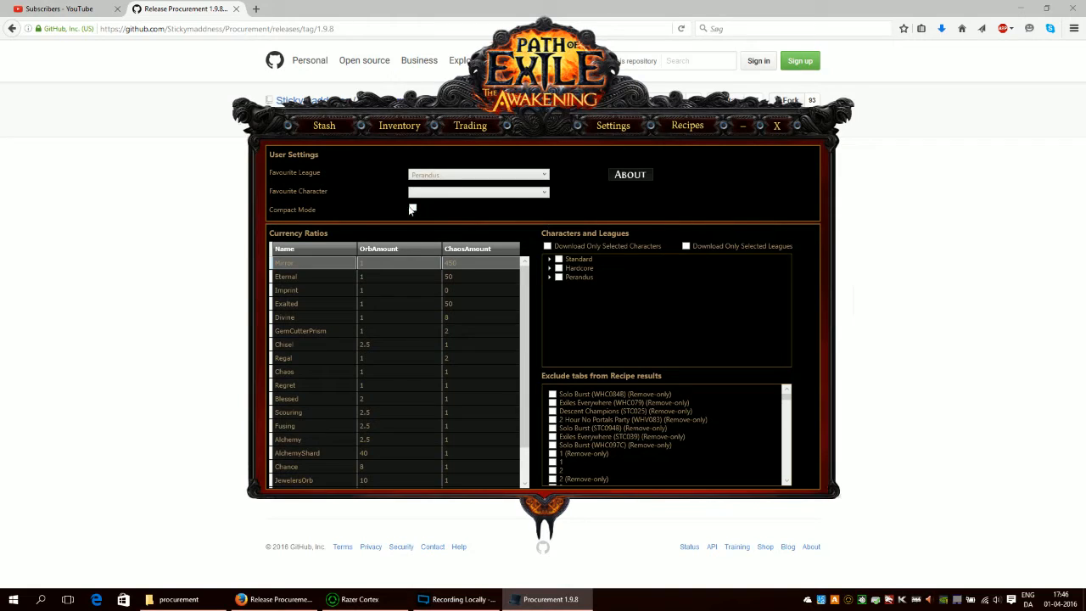
mouse_move(662, 219)
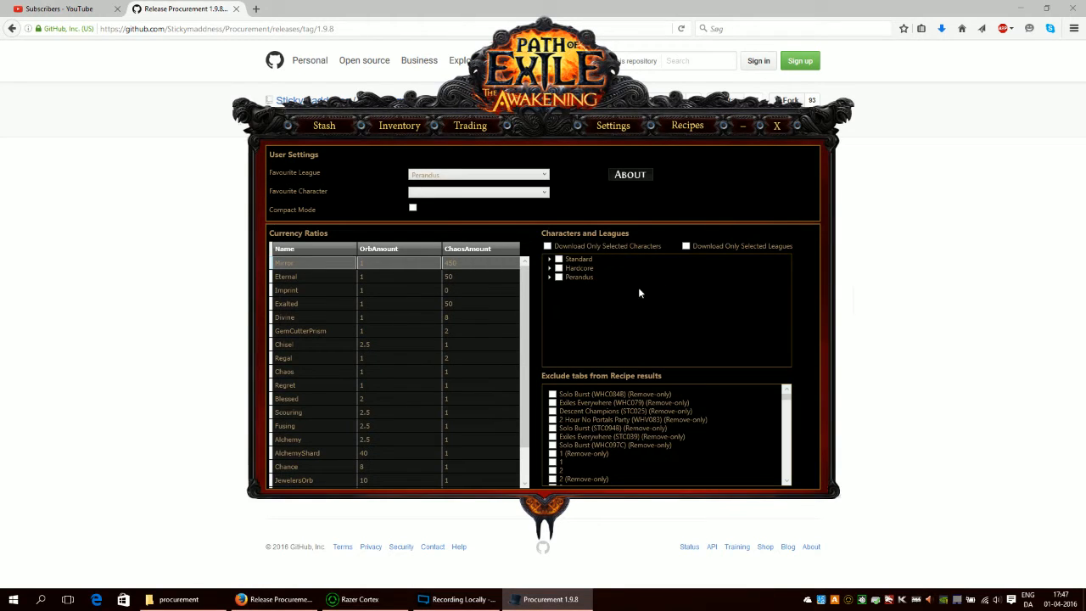
mouse_move(651, 319)
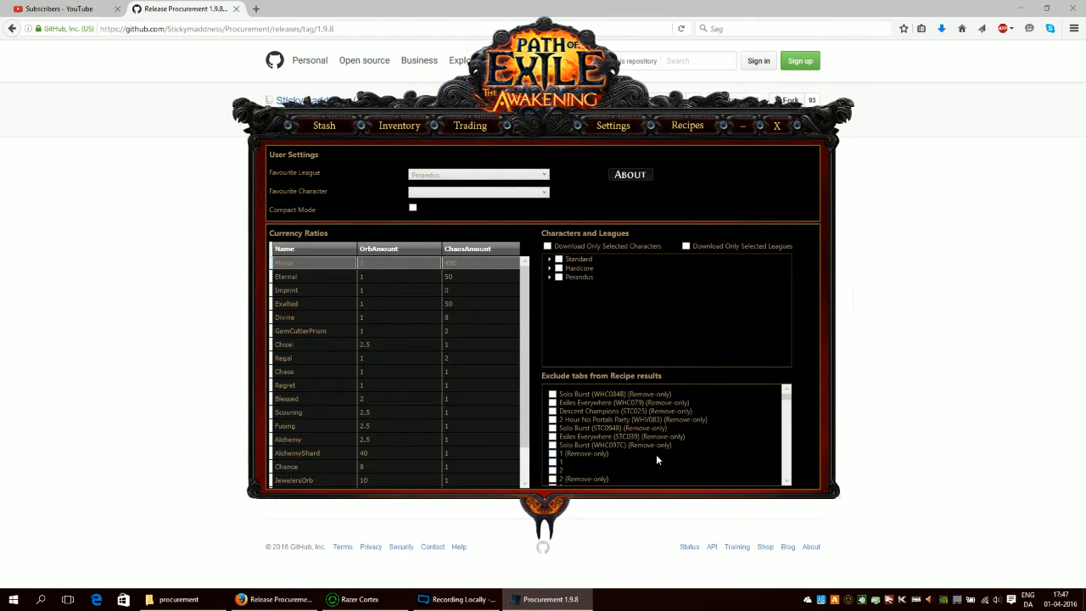
mouse_move(636, 339)
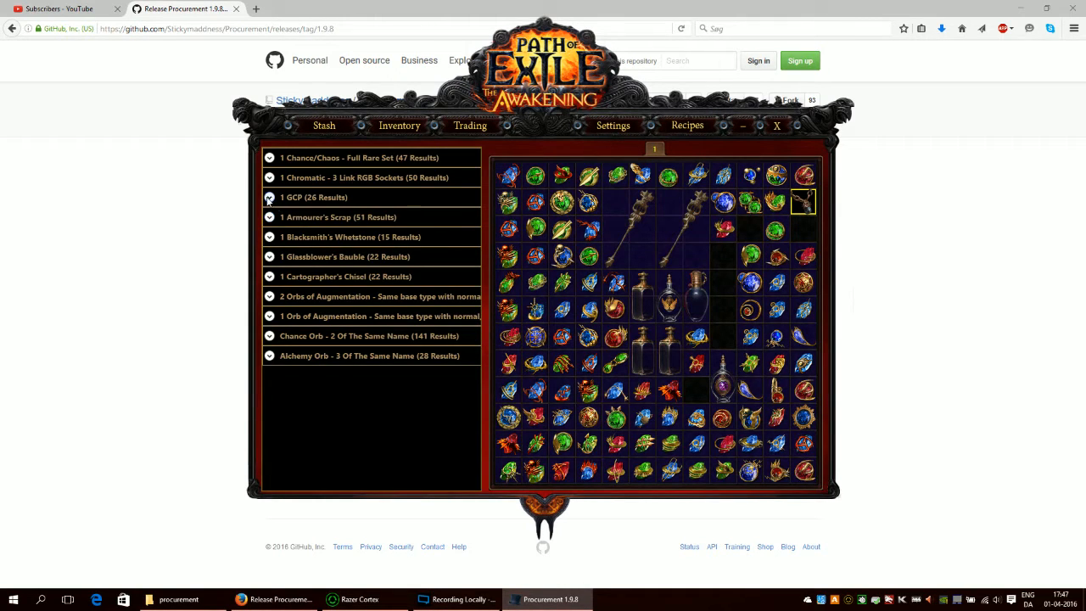
Expand the '1 GCP (26 Results)' recipe to list its matching gems
left_click(268, 197)
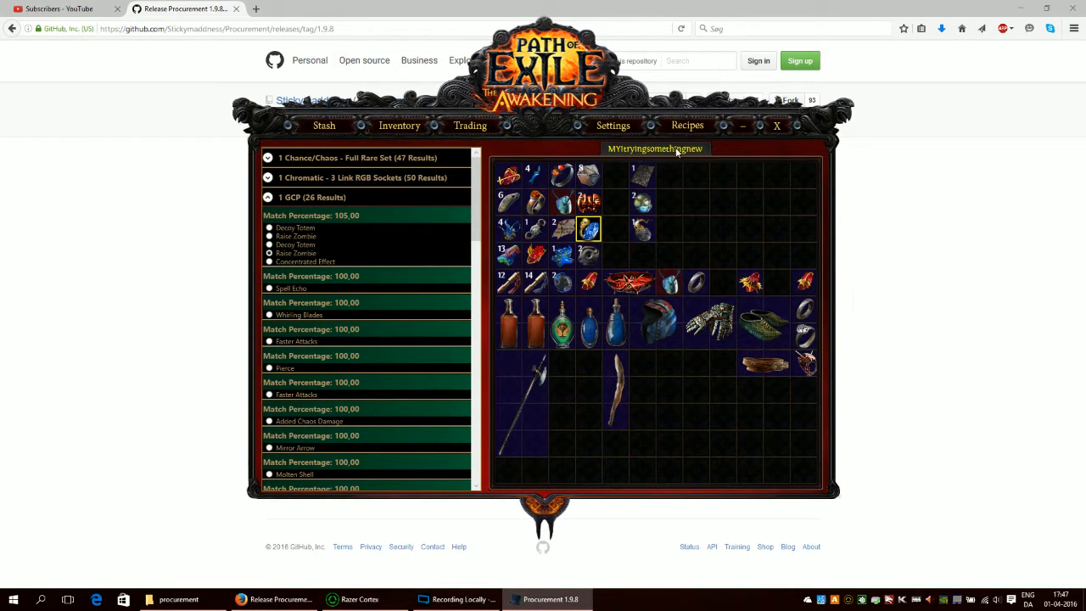
mouse_move(587, 229)
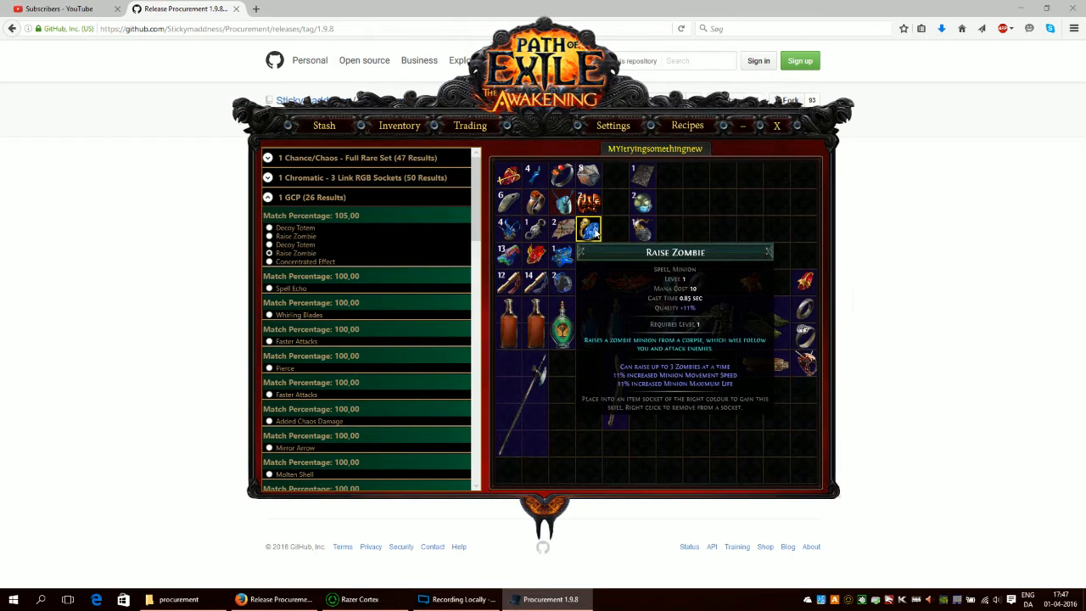
mouse_move(613, 125)
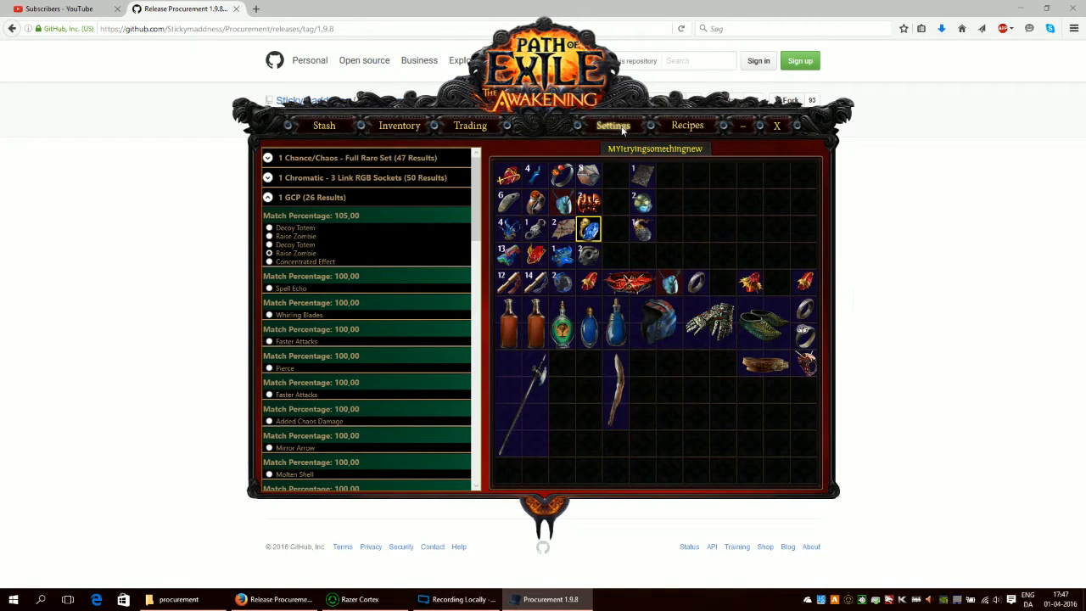
Review the settings' currency ratios, then return to the stash tabs with the currency breakdown
left_click(613, 125)
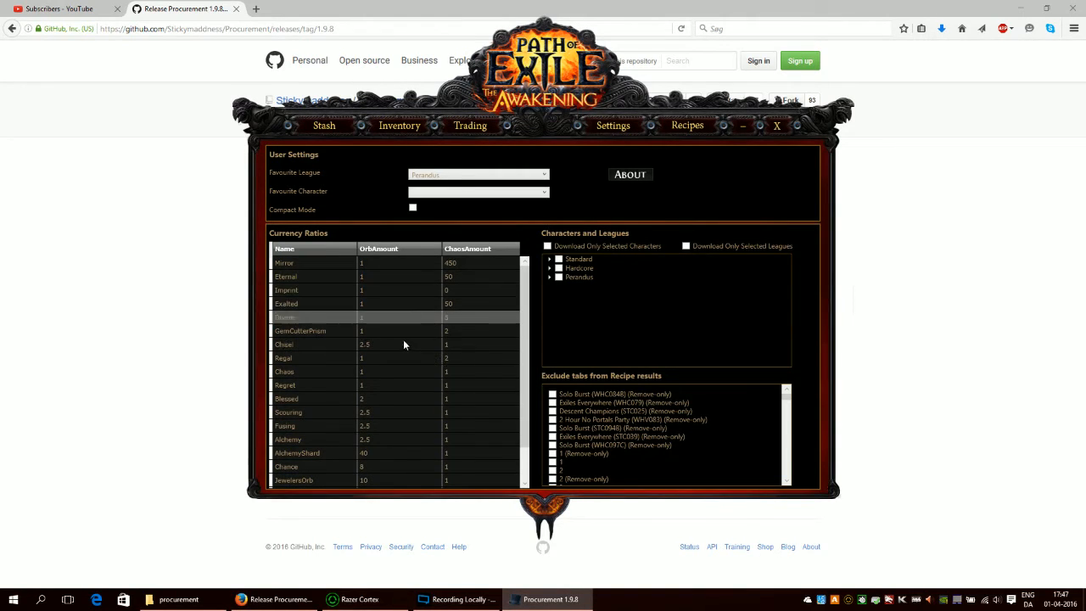
scroll("down", 3)
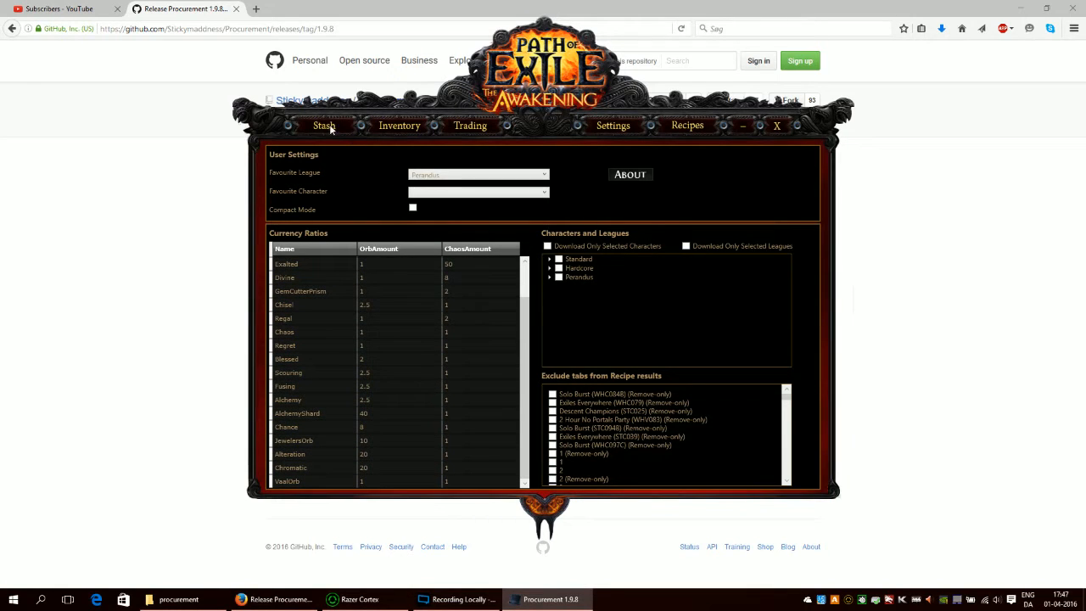
left_click(324, 126)
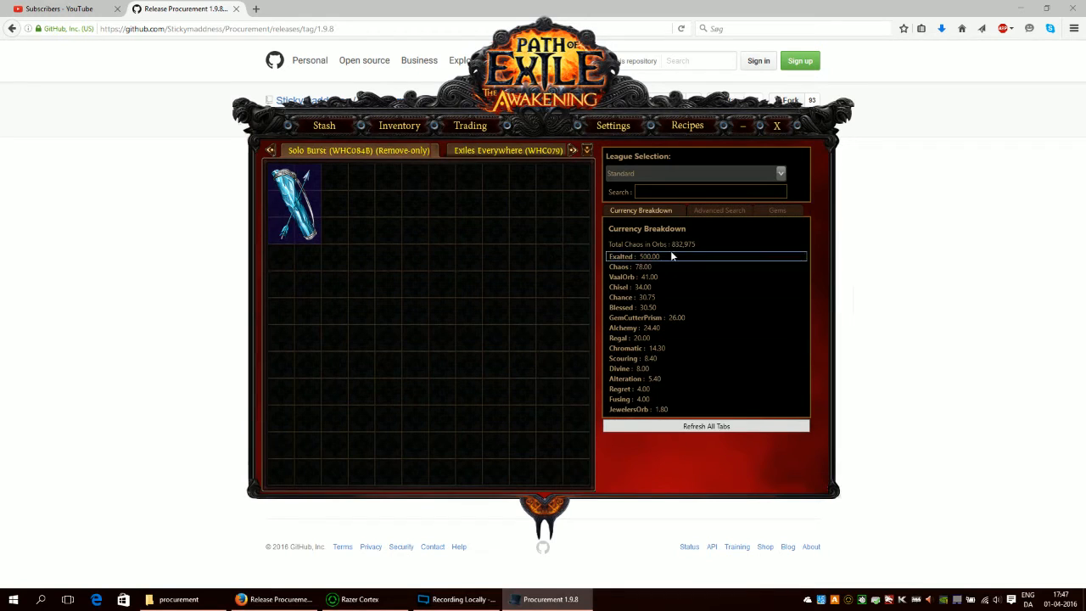
left_click(612, 125)
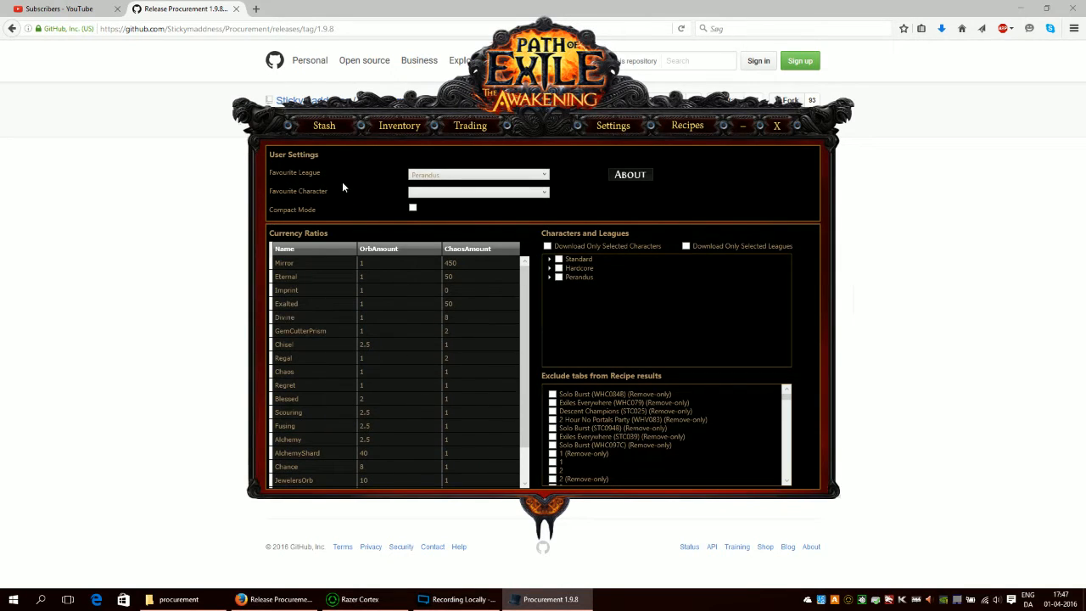
mouse_move(343, 160)
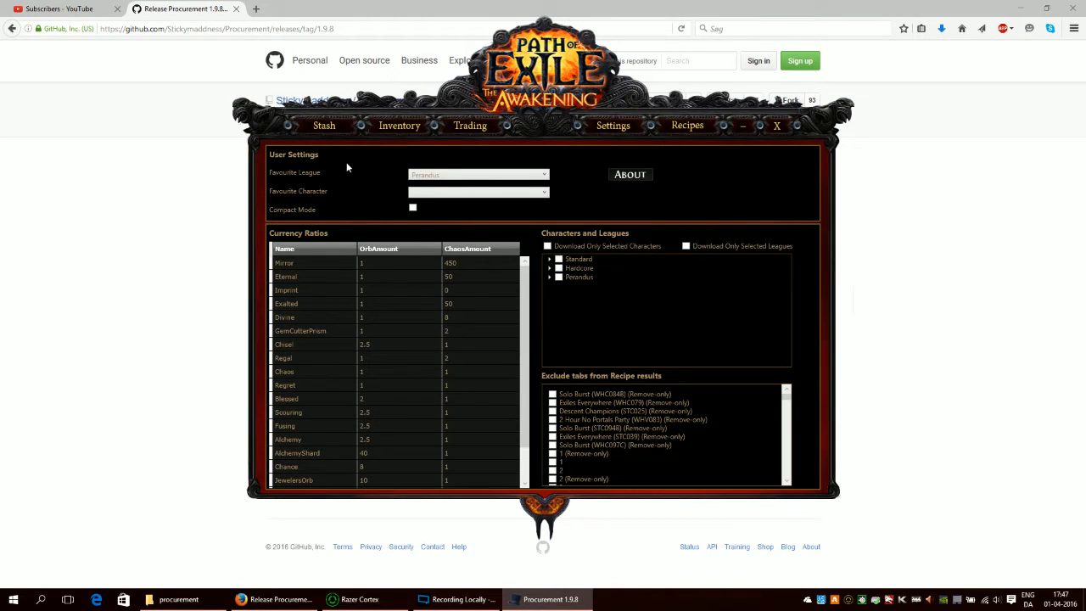
left_click(322, 126)
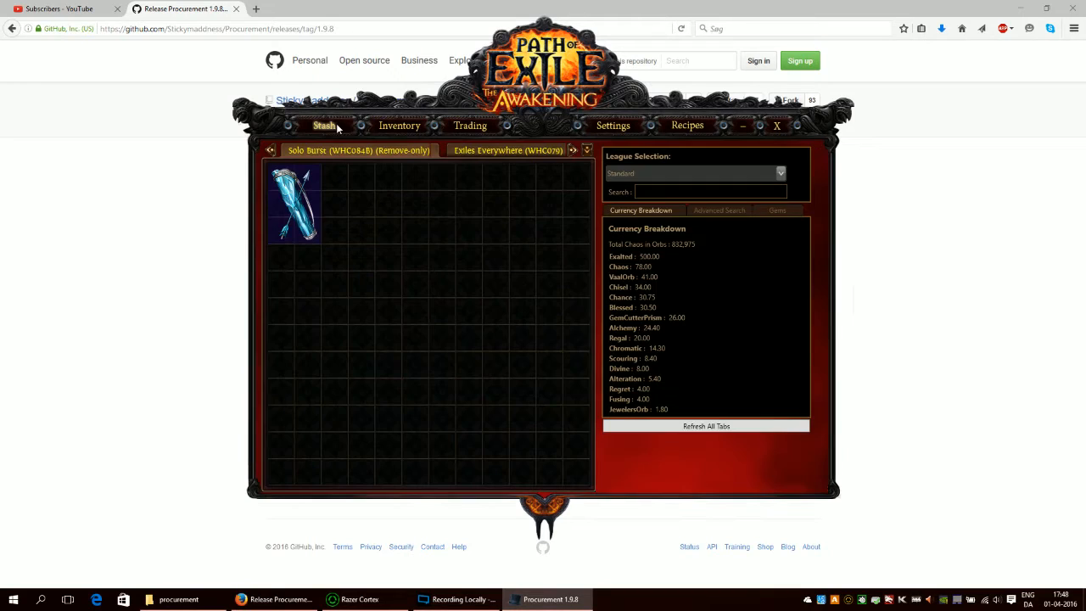
mouse_move(560, 192)
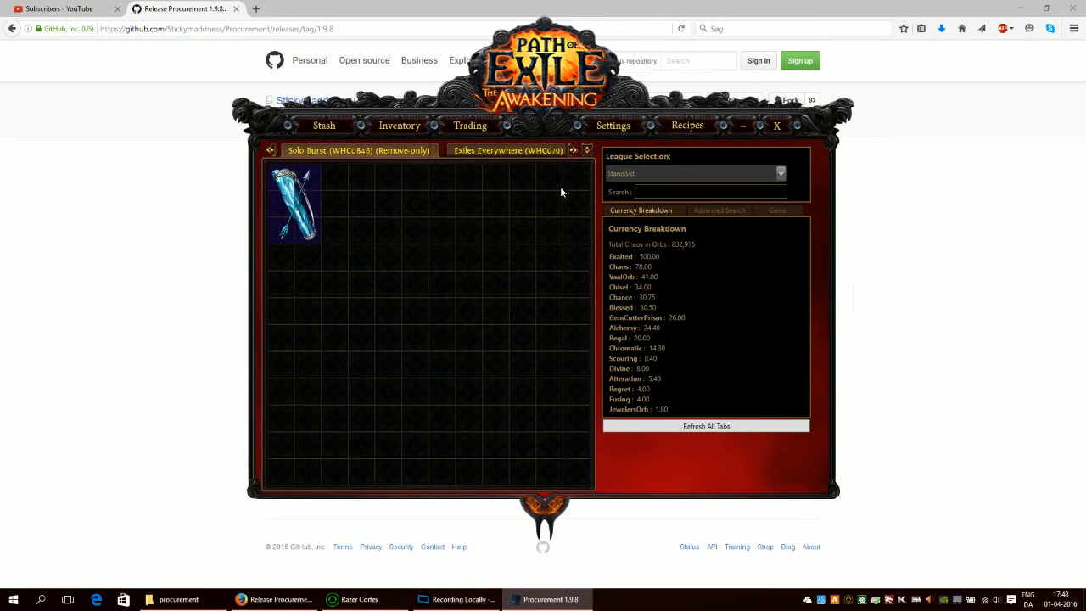
mouse_move(461, 195)
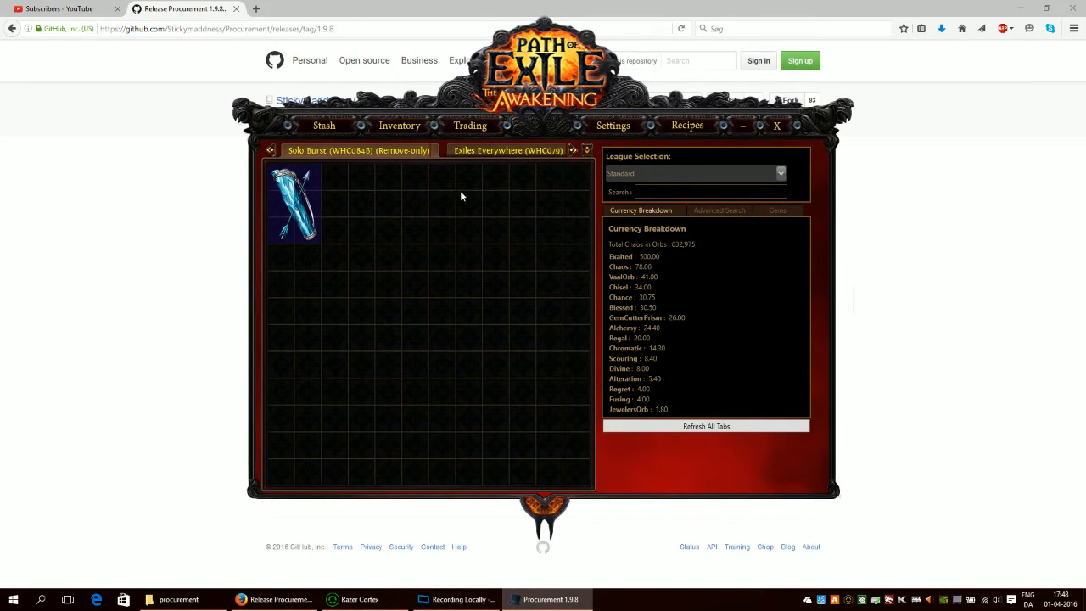
mouse_move(458, 126)
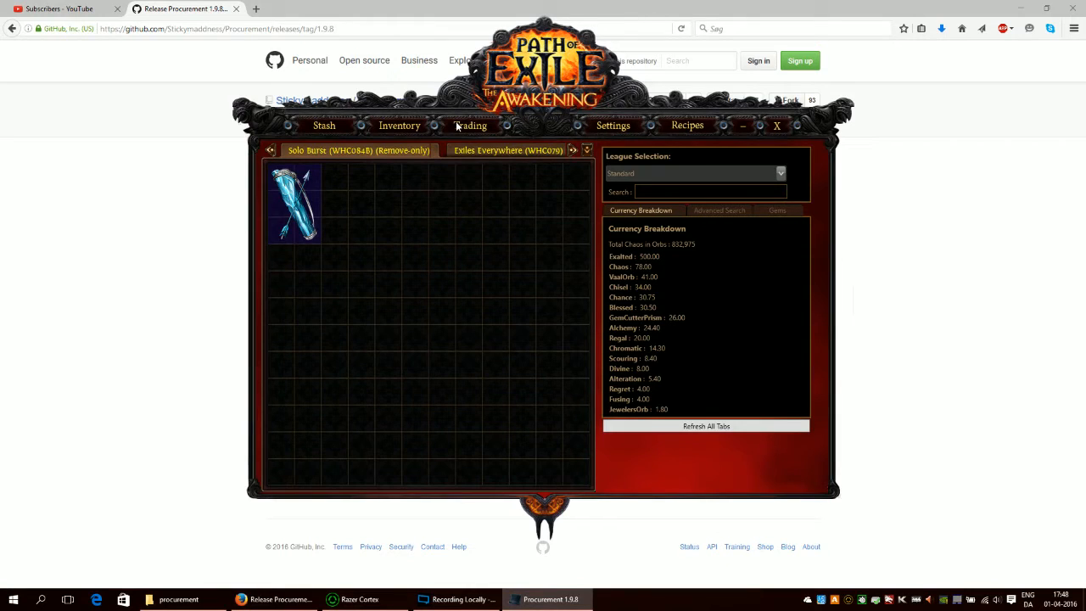
Show the Trading section's forum shop export and its Forum Template
left_click(470, 125)
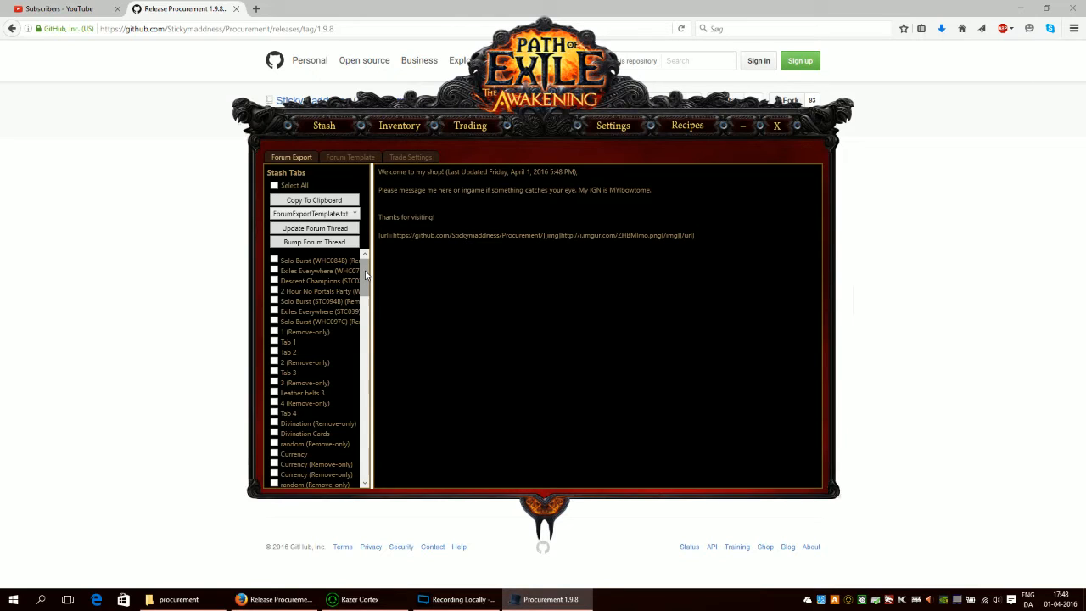
left_click(349, 156)
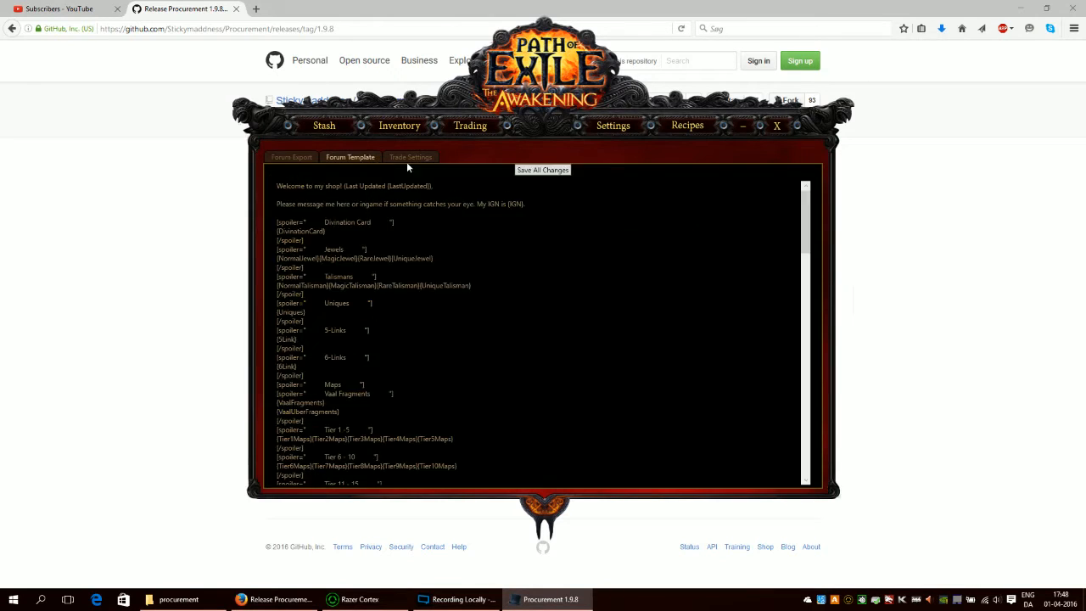
left_click(292, 156)
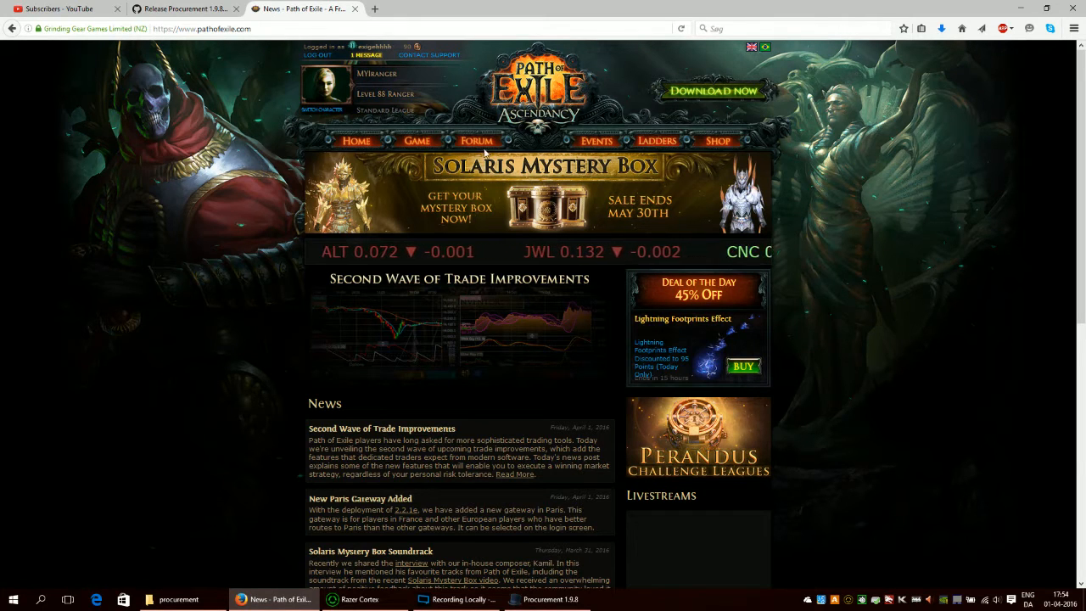
mouse_move(475, 141)
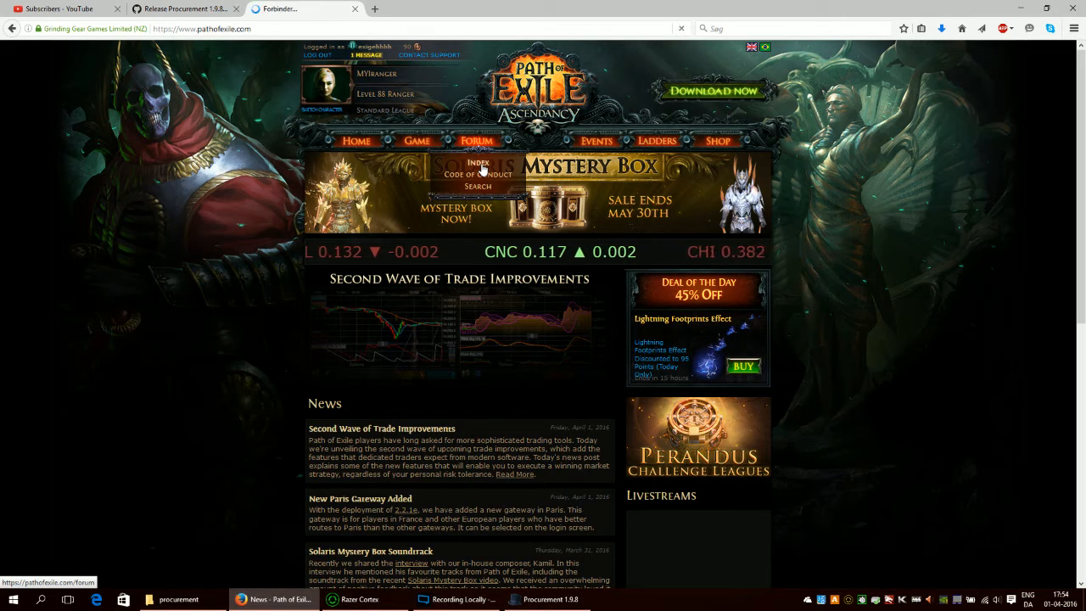
Go to the Forum index and scroll down to its Trading subforums
left_click(477, 140)
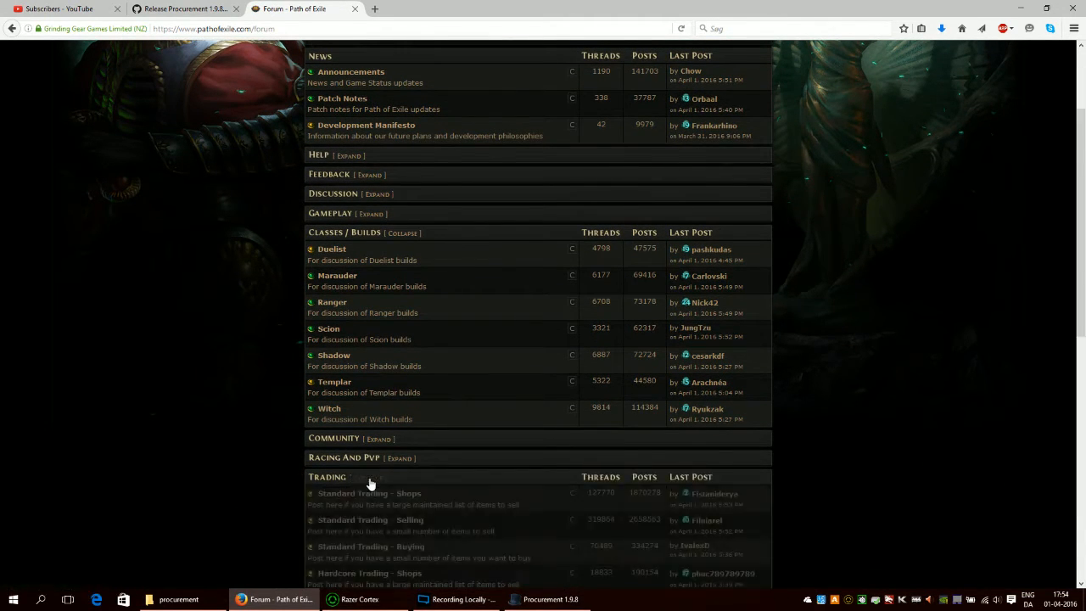
scroll("down", 3)
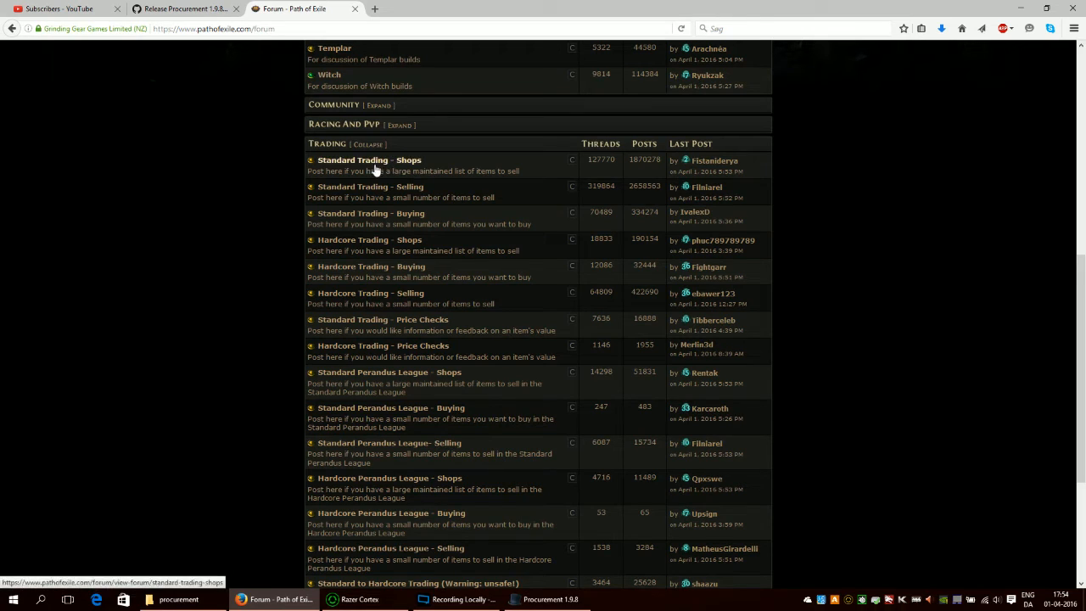
mouse_move(400, 166)
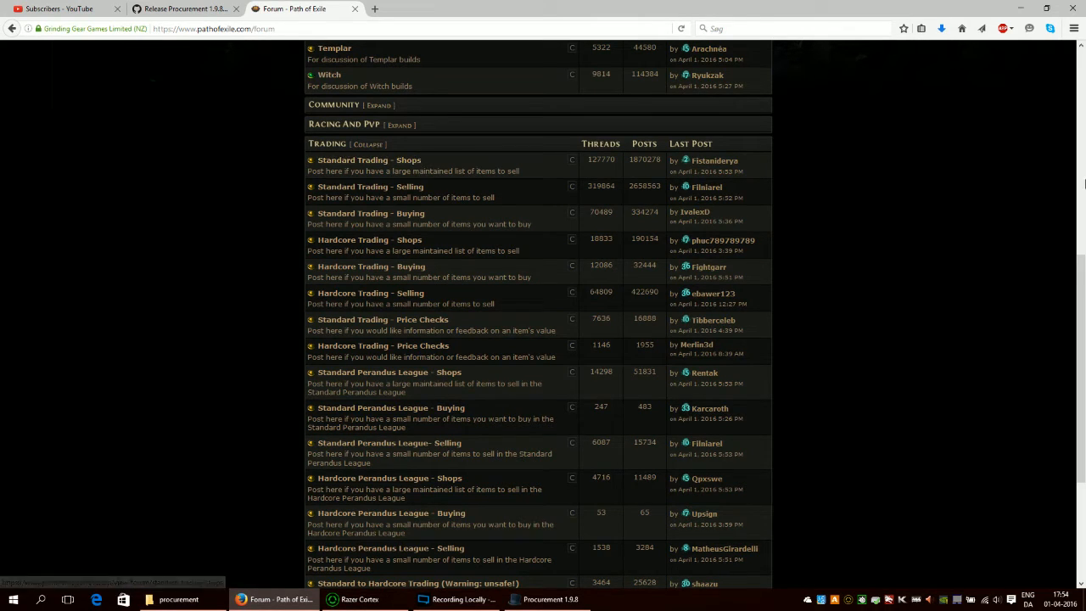
scroll("down", 3)
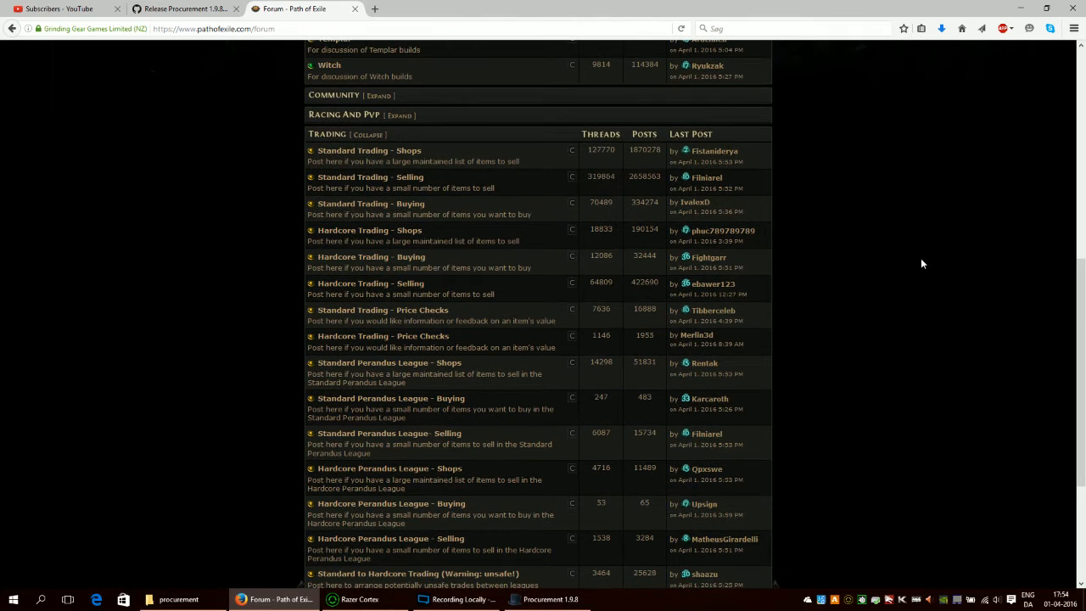
mouse_move(368, 231)
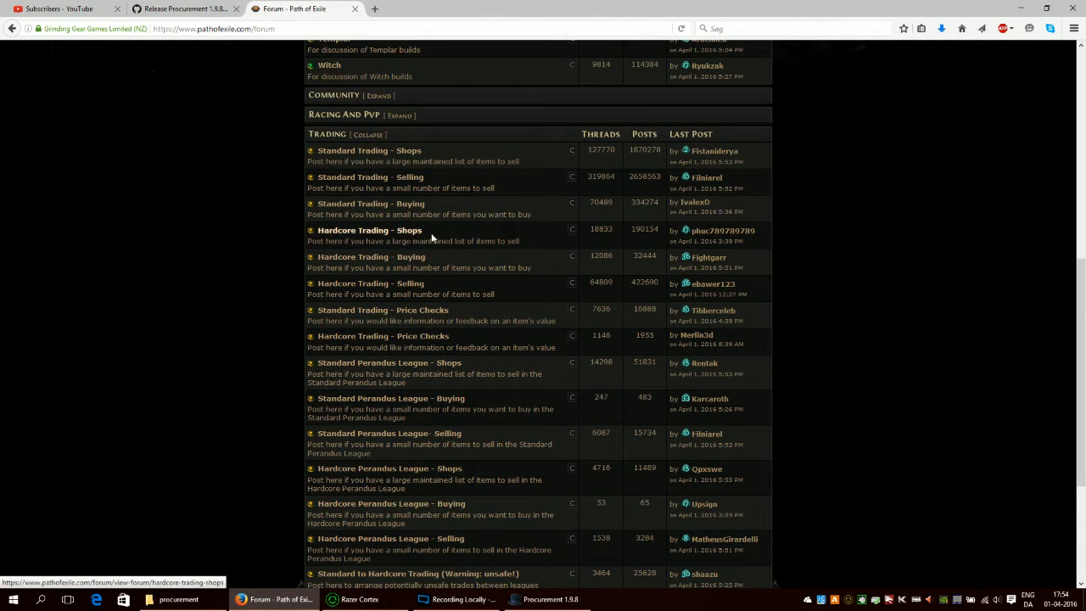
scroll("down", 3)
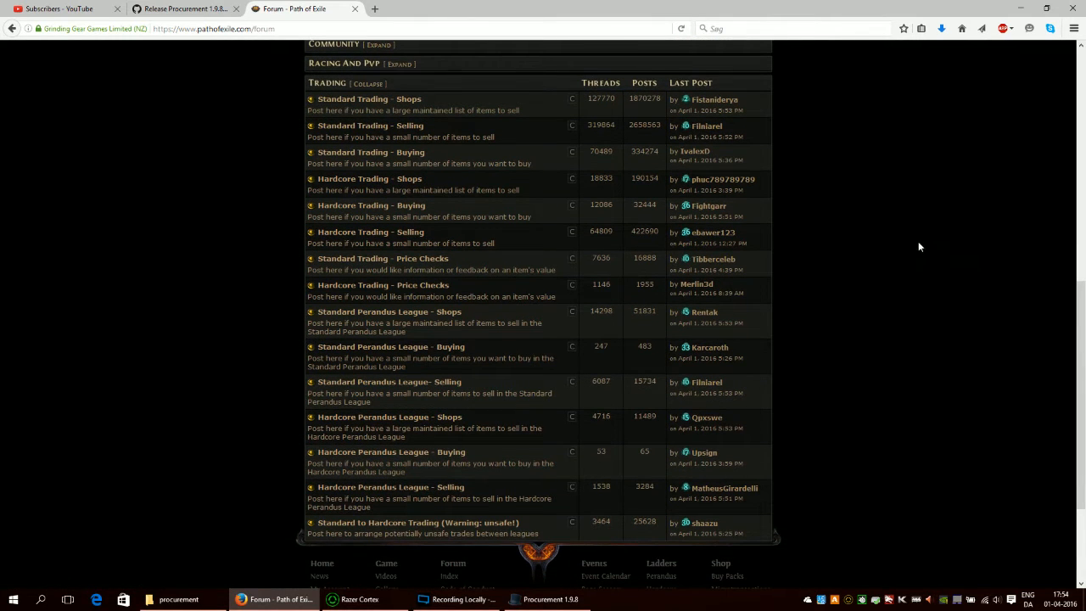
mouse_move(401, 320)
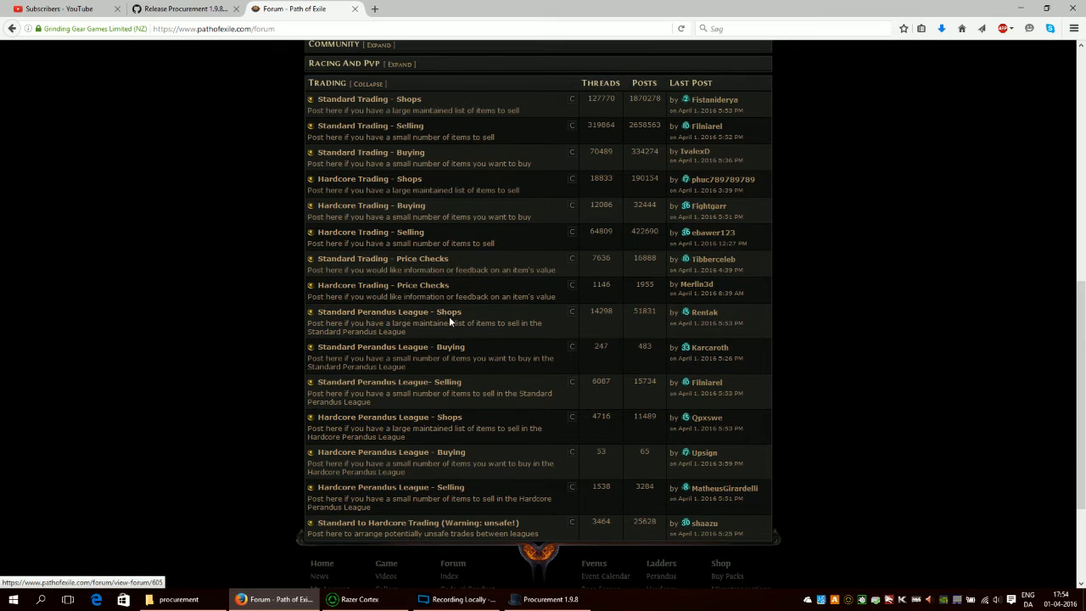
mouse_move(346, 424)
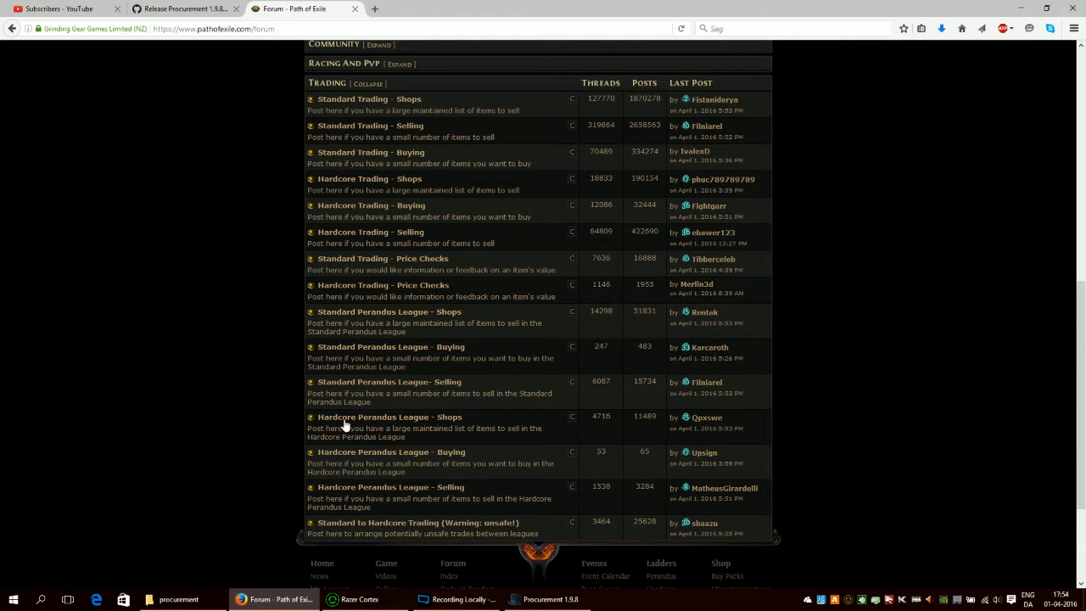
mouse_move(389, 417)
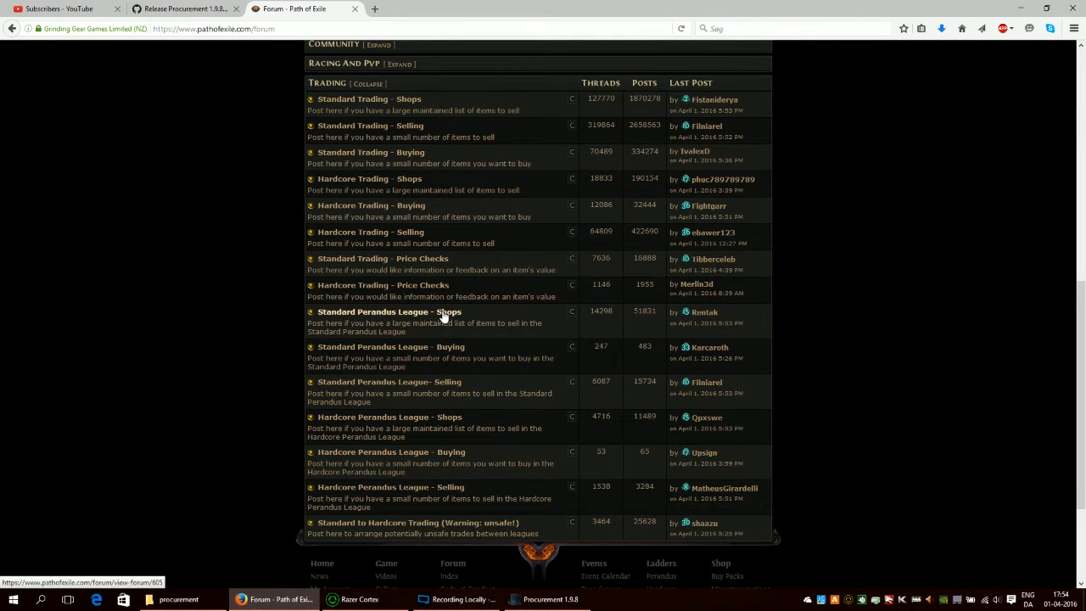
Start a new thread in Standard Perandus League - Shops titled "HAJFAJV's Shop"
left_click(389, 312)
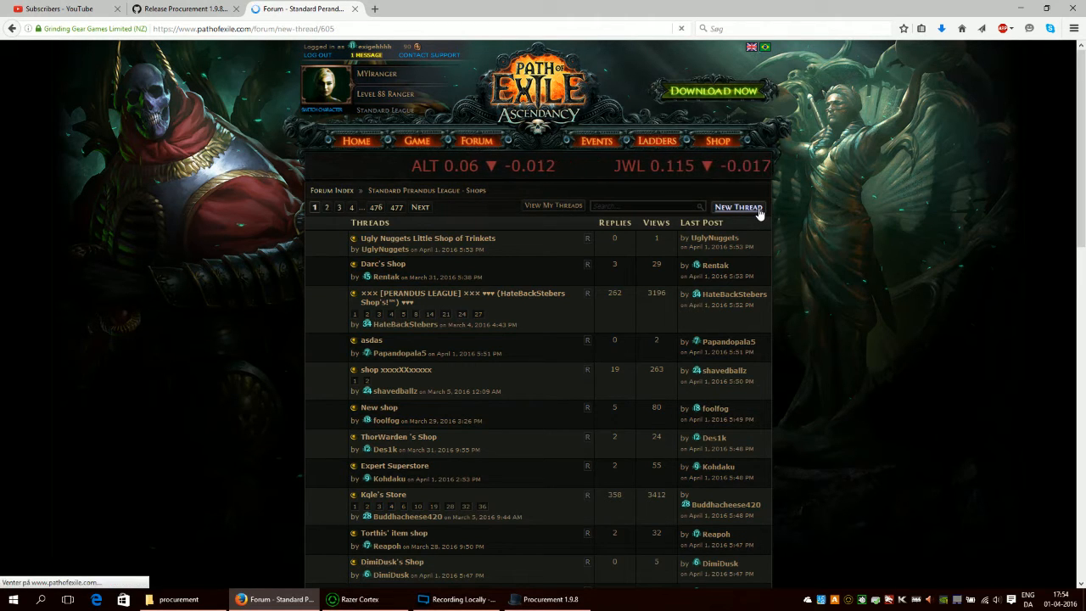
left_click(736, 207)
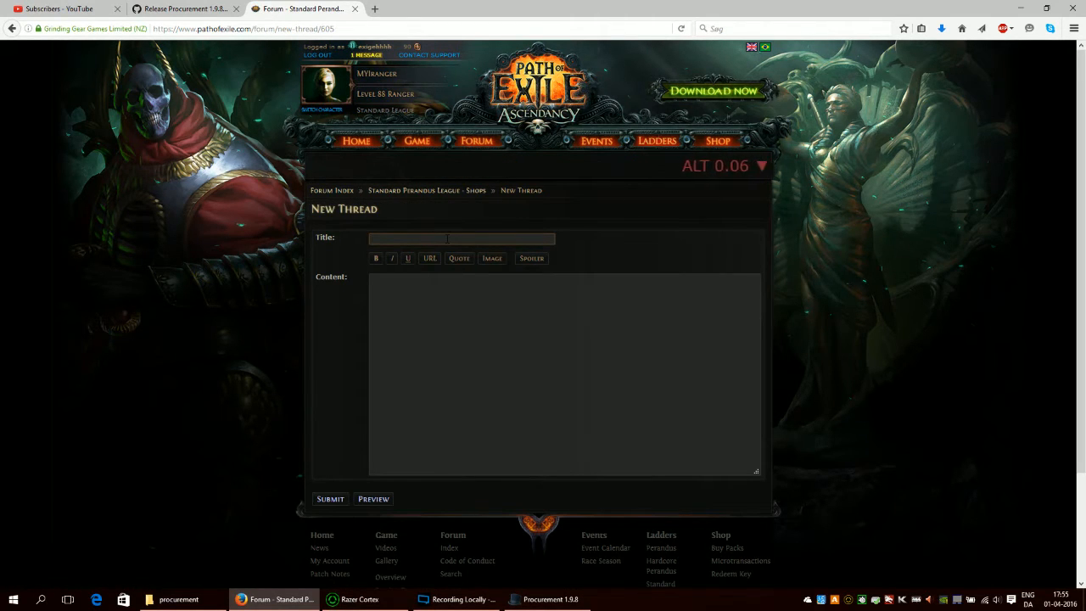
type("HAJFAJV")
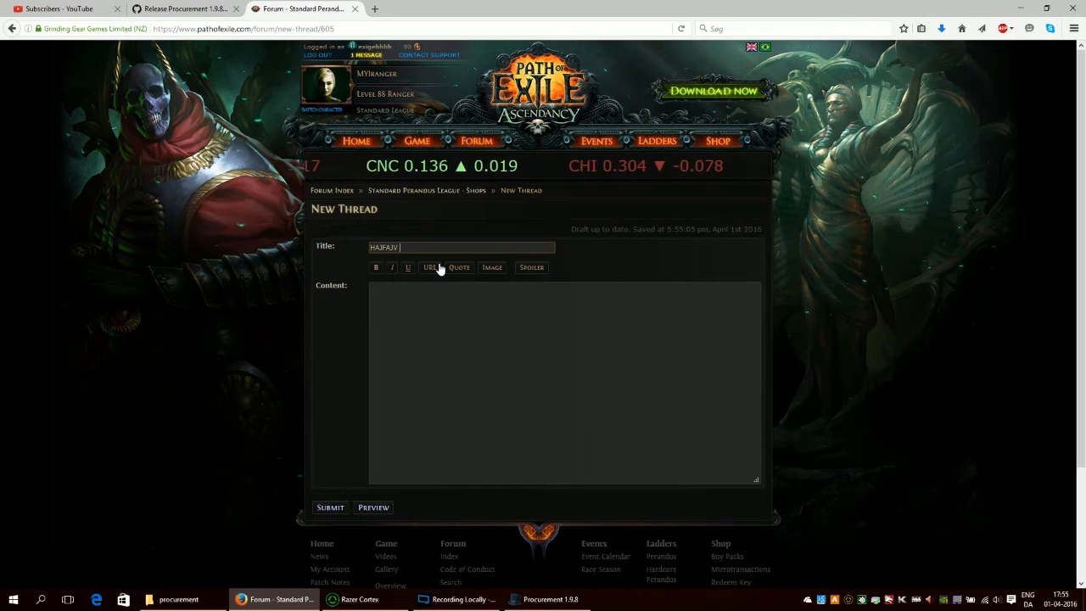
type("'s SHOP")
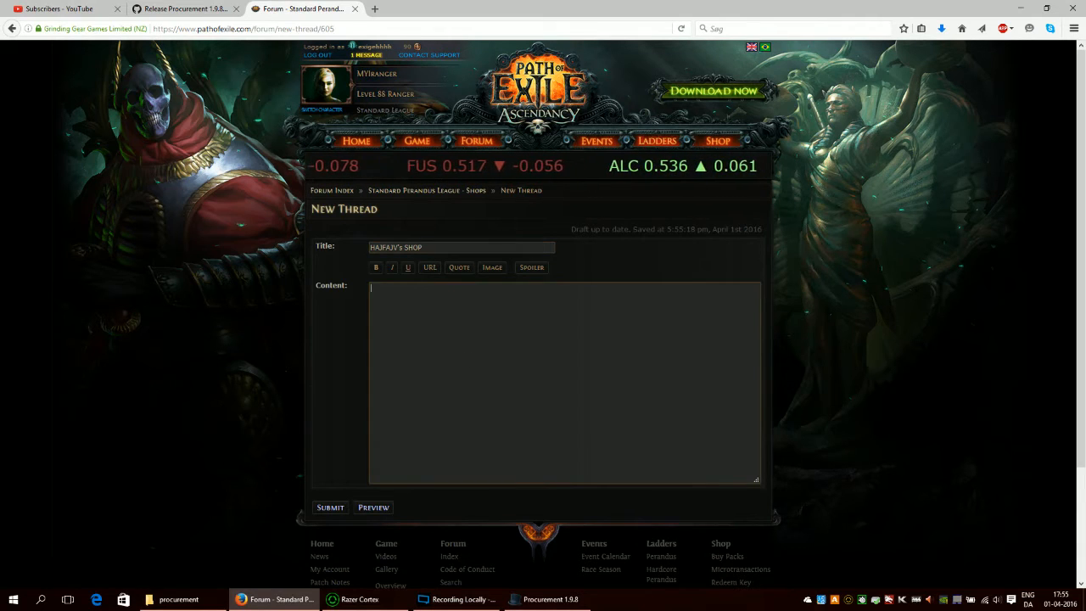
double_click(414, 248)
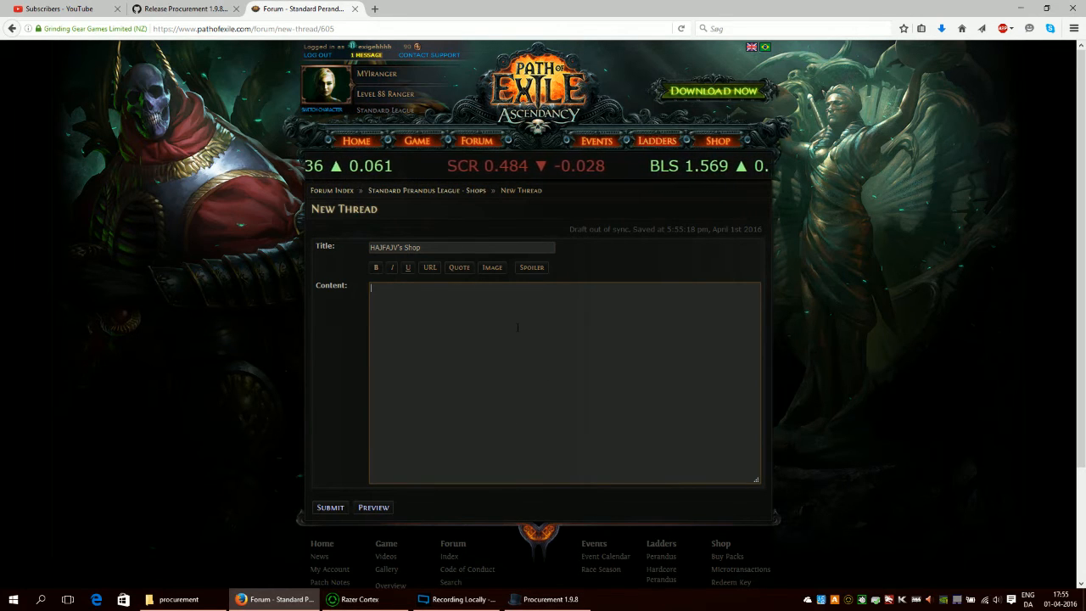
Fill the thread content with placeholder filler text
type("..................")
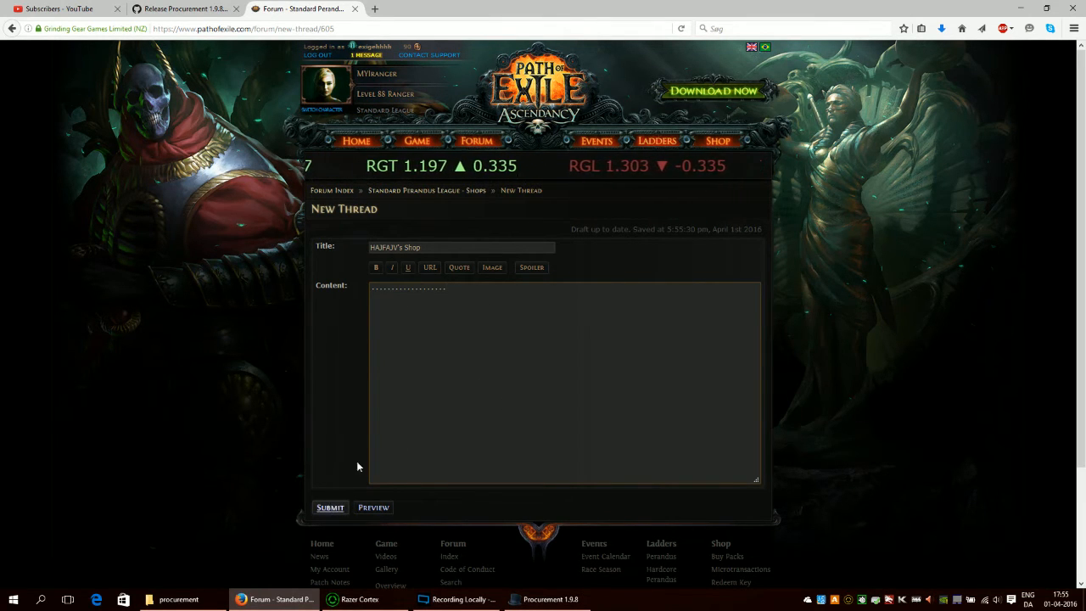
type("dafertdafg")
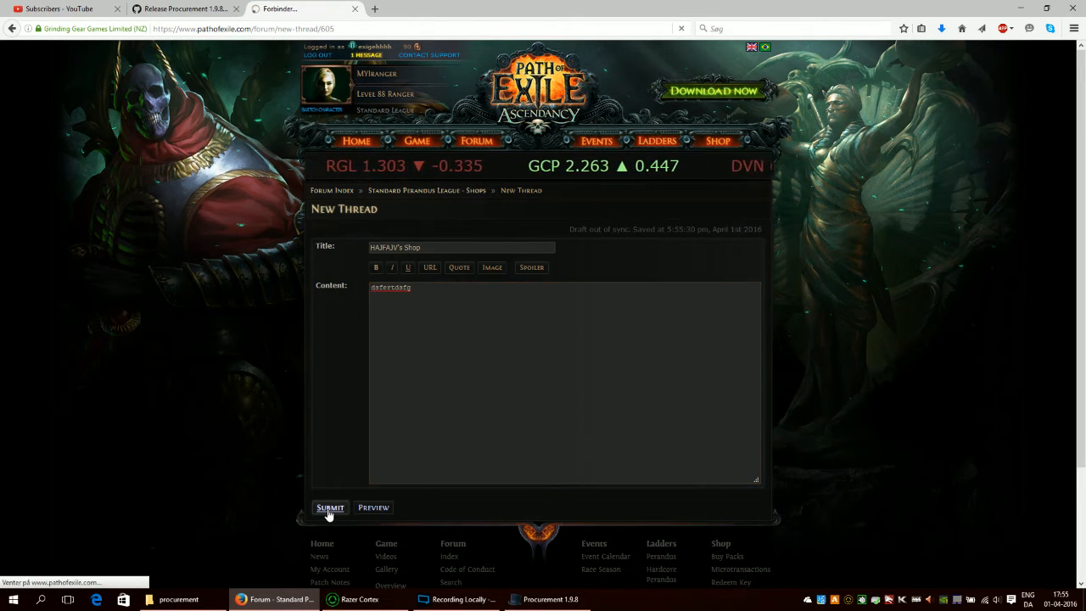
Submit the new shop thread to the forum
left_click(329, 508)
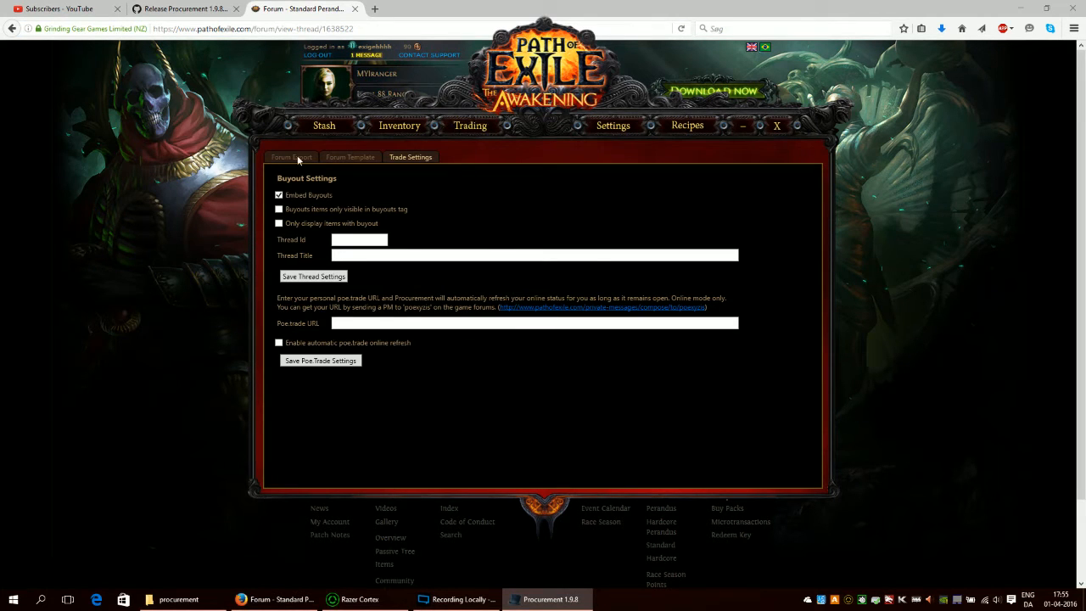
mouse_move(411, 161)
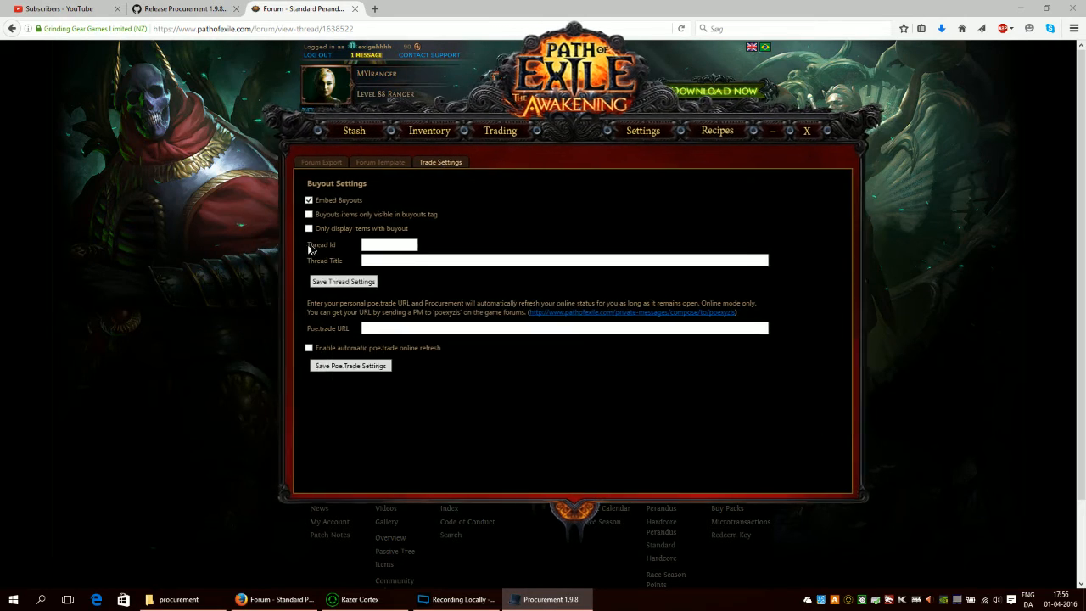
Save Trade Settings with Thread ID 1638522 and title "HAJFAJV's Shop"
left_click(390, 245)
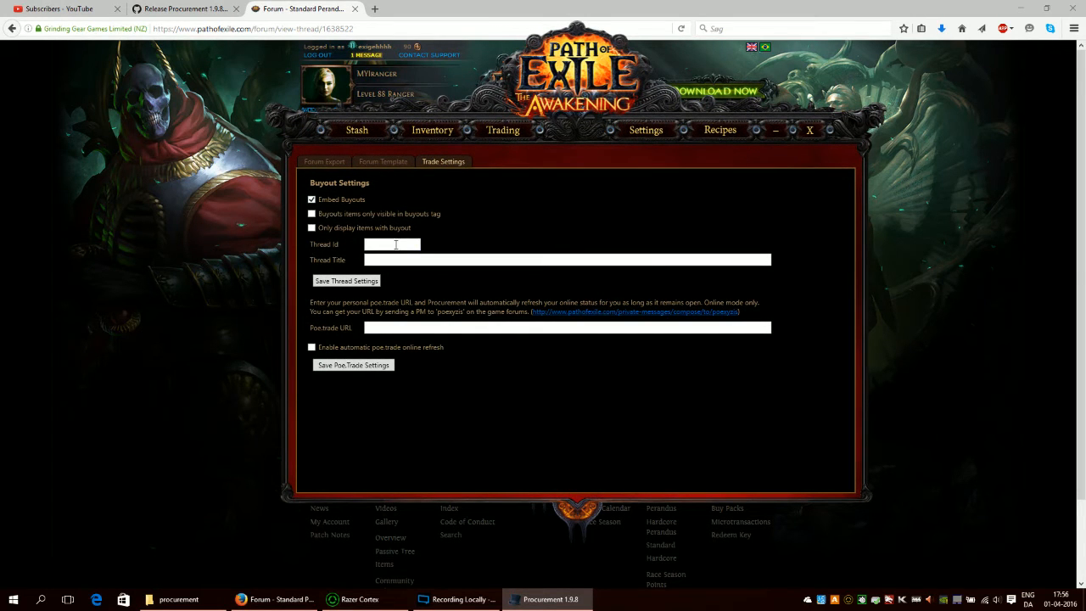
type("1638522")
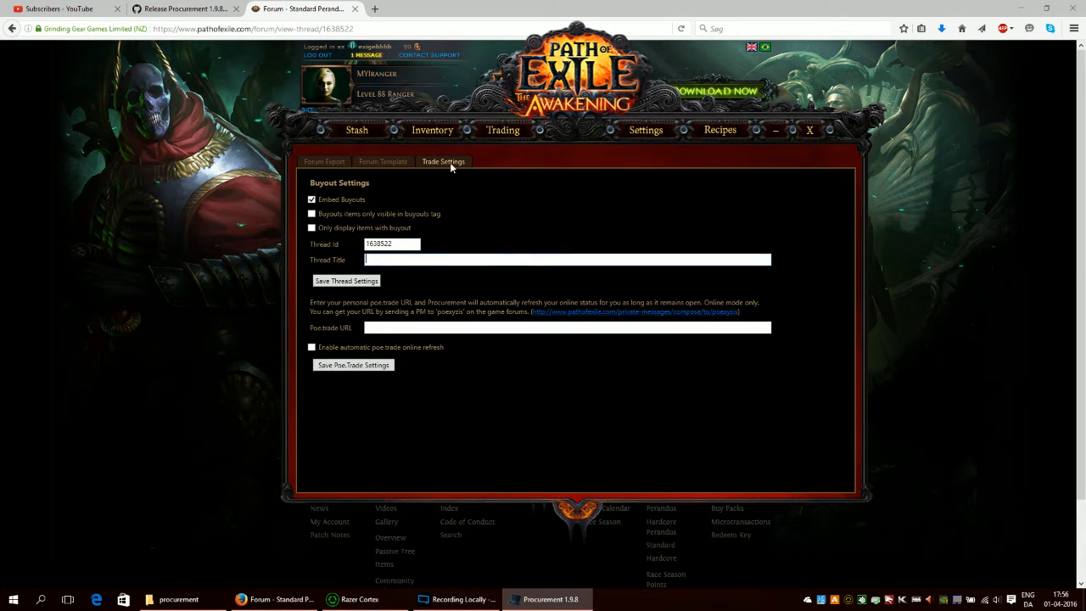
mouse_move(529, 220)
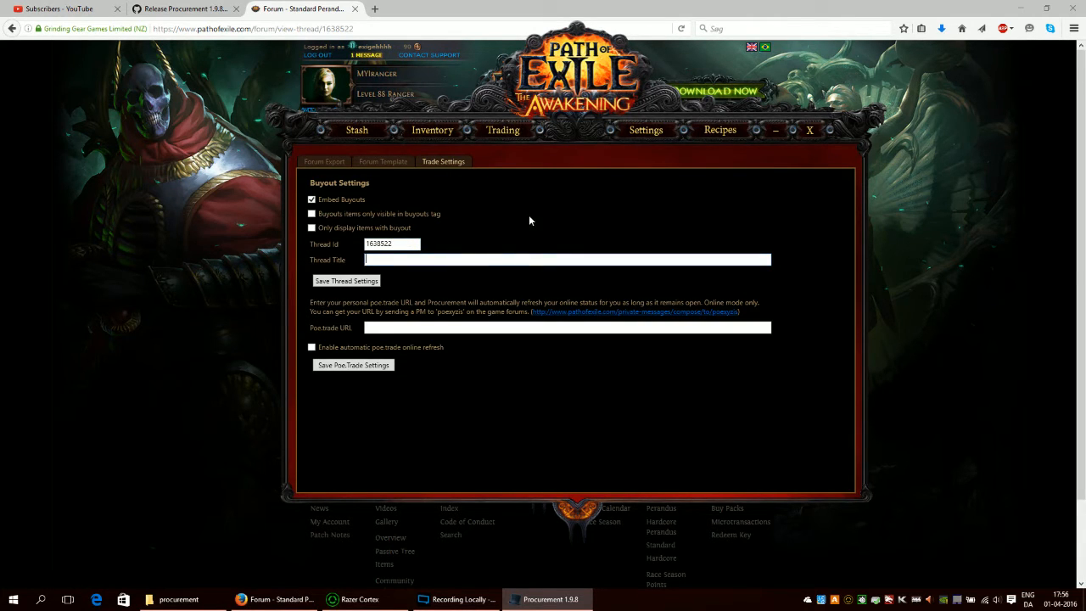
type("HAJFAJV")
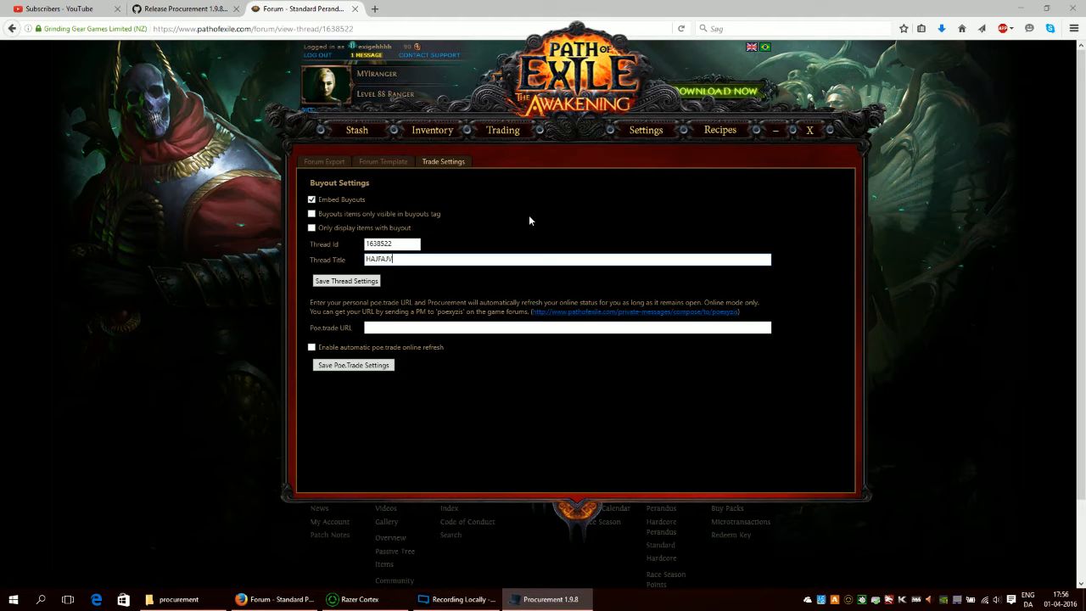
type("'s Shop")
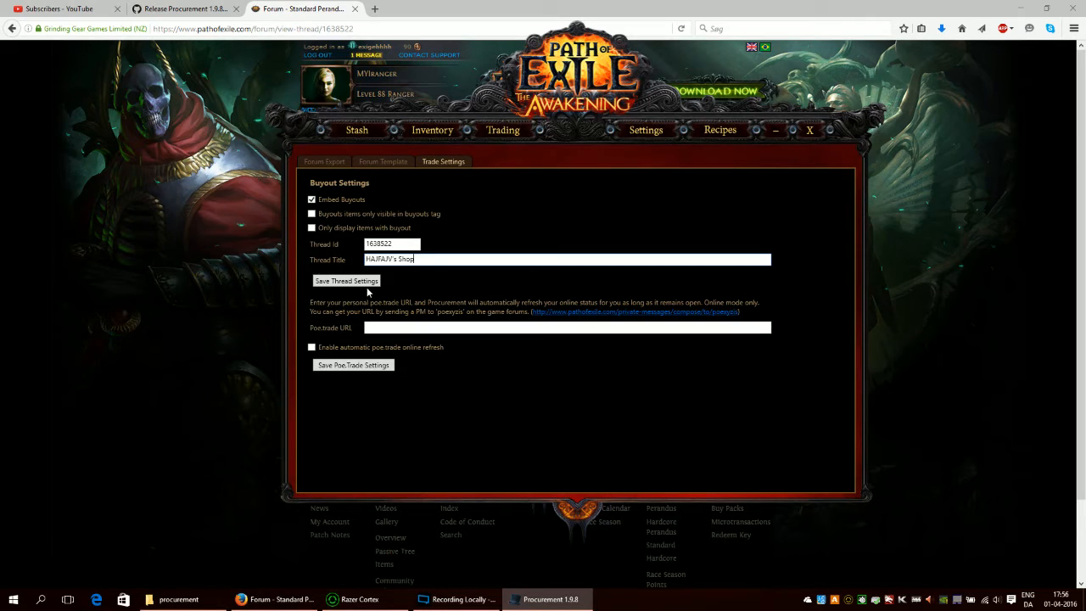
left_click(346, 282)
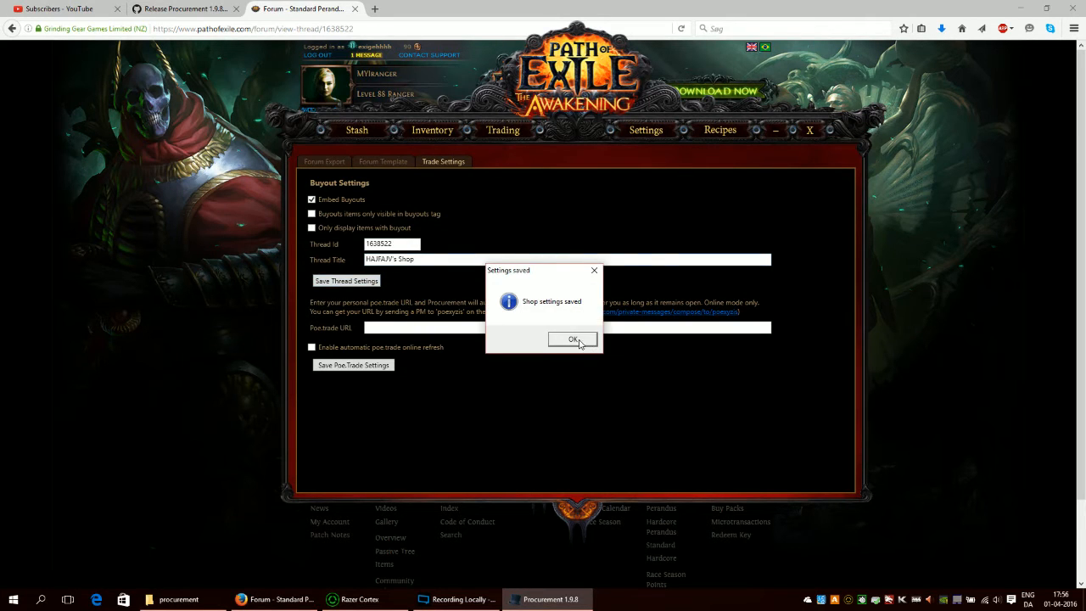
left_click(573, 339)
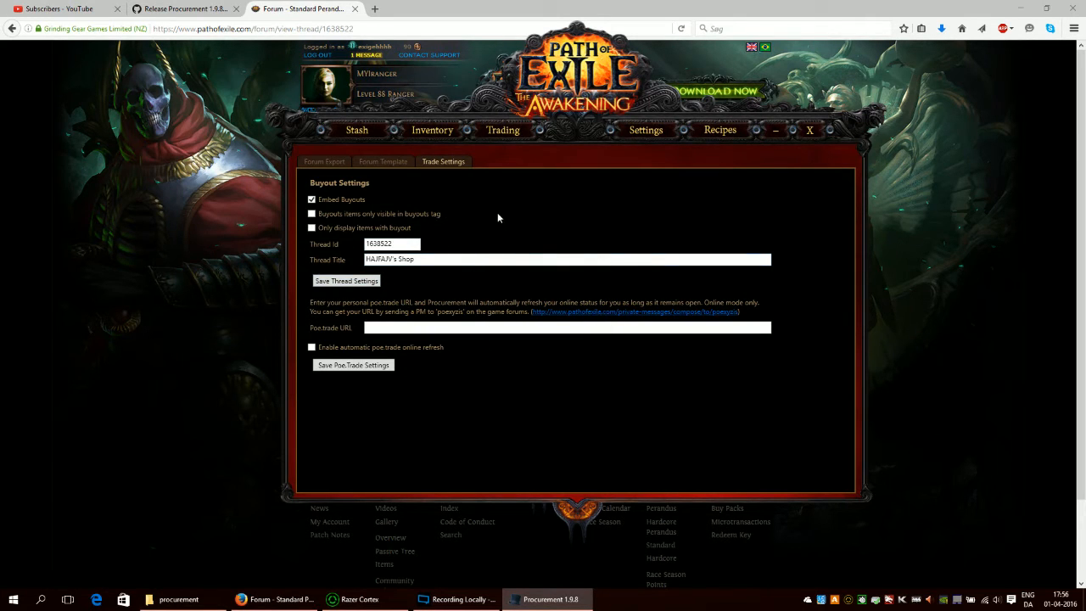
Follow the private-message link for requesting a poe.trade URL
left_click(587, 328)
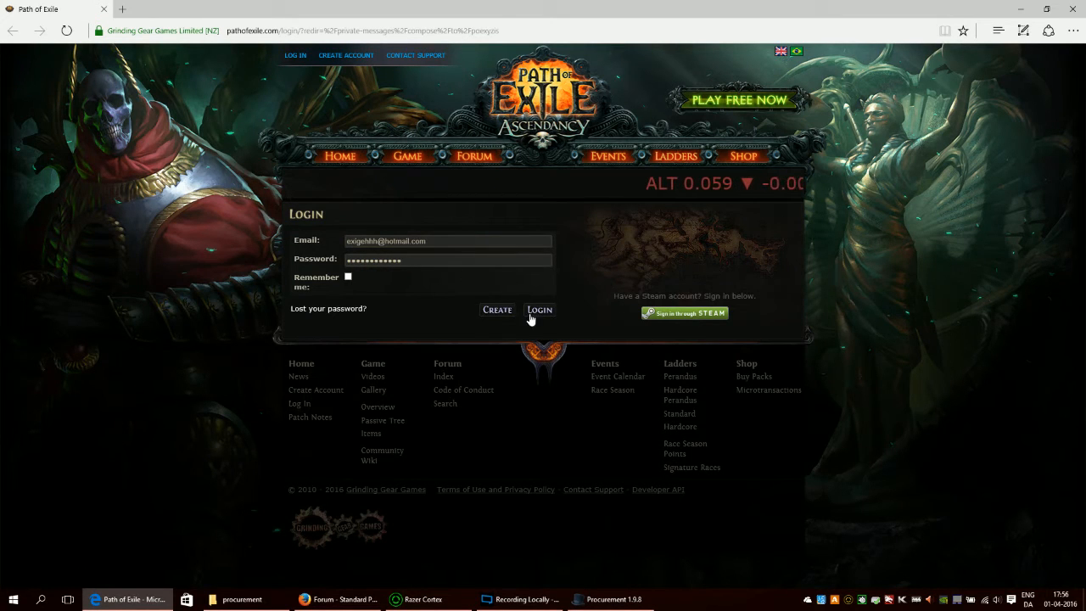
Log in to the Path of Exile account to reach the Compose Private Message page
left_click(540, 308)
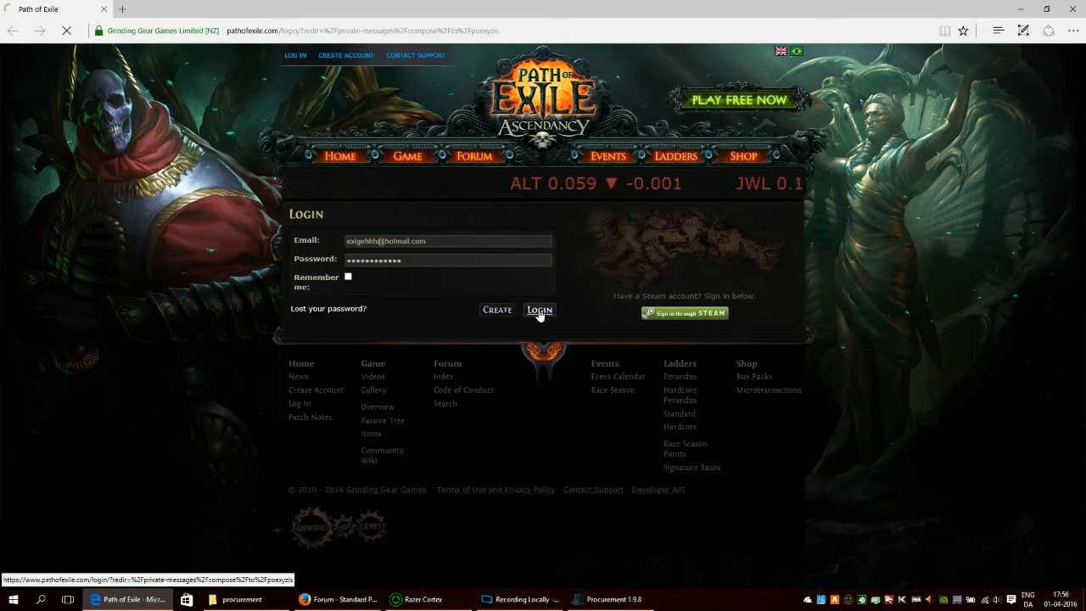
left_click(540, 308)
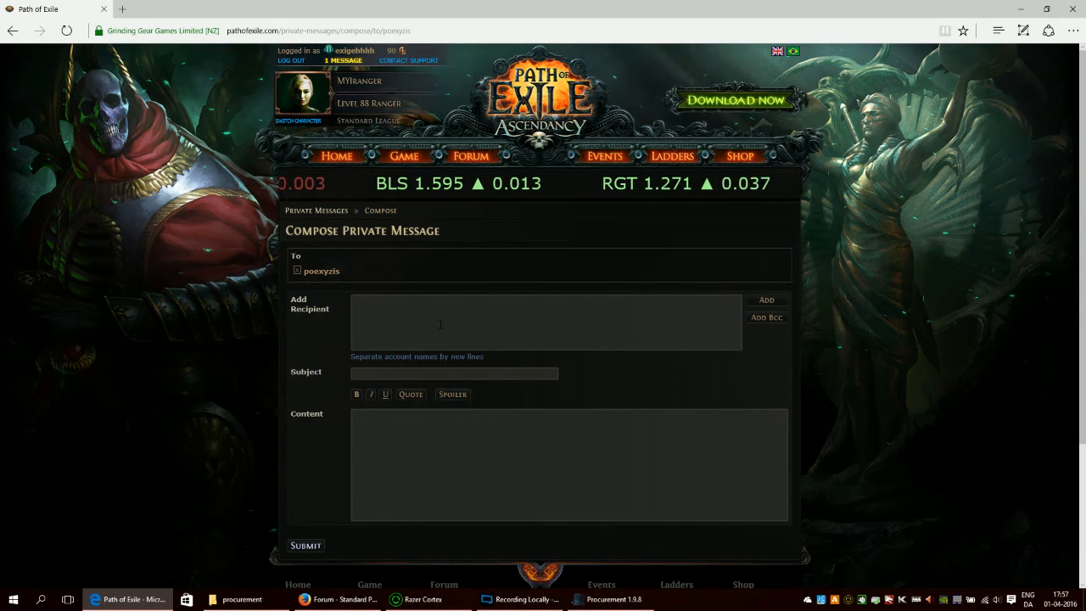
Enter 'sdkfjdskf' in Add Recipient and leave the message unsent
left_click(546, 322)
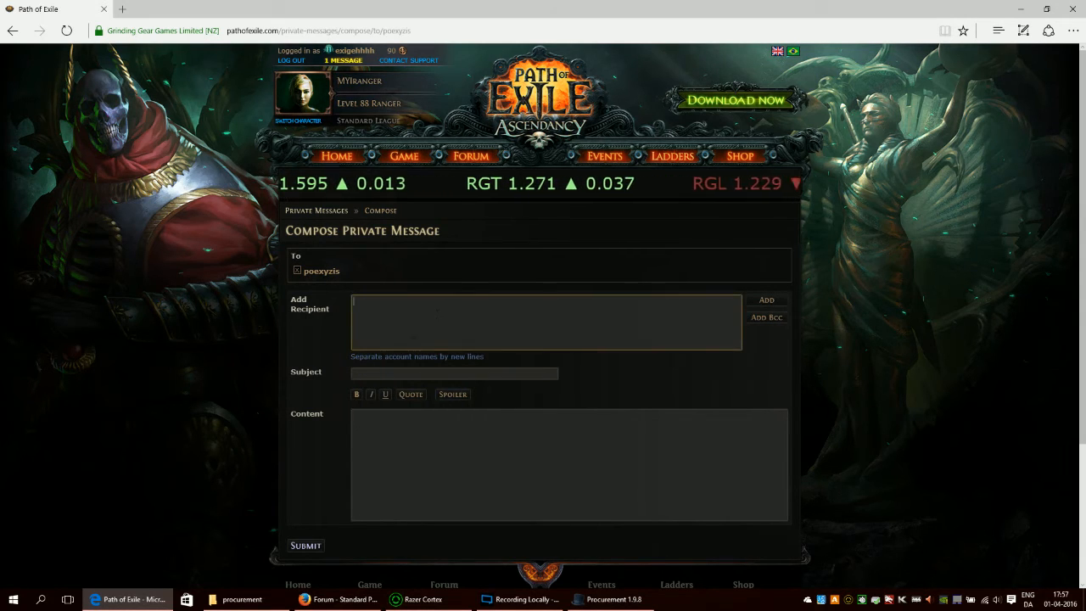
type("sdkfjdskf")
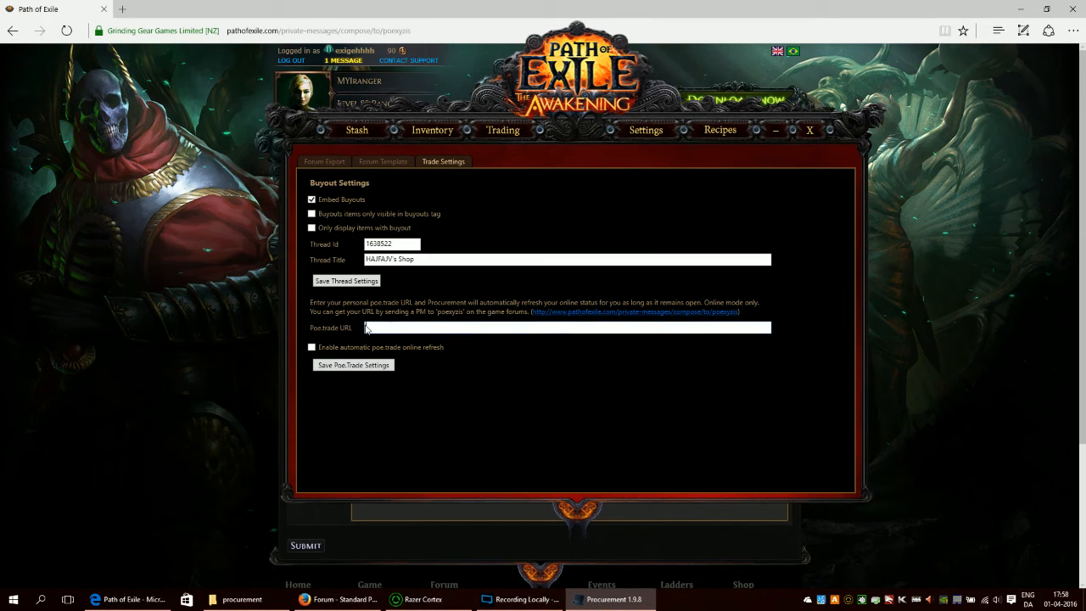
Tick 'Enable automatic poe.trade online refresh' in Trade Settings
left_click(563, 327)
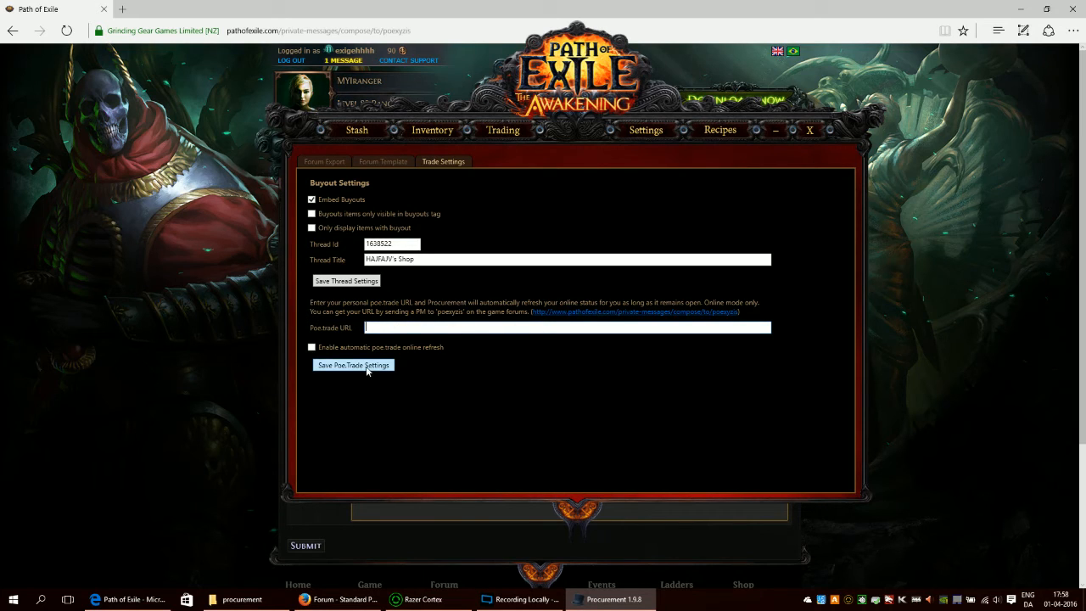
left_click(312, 346)
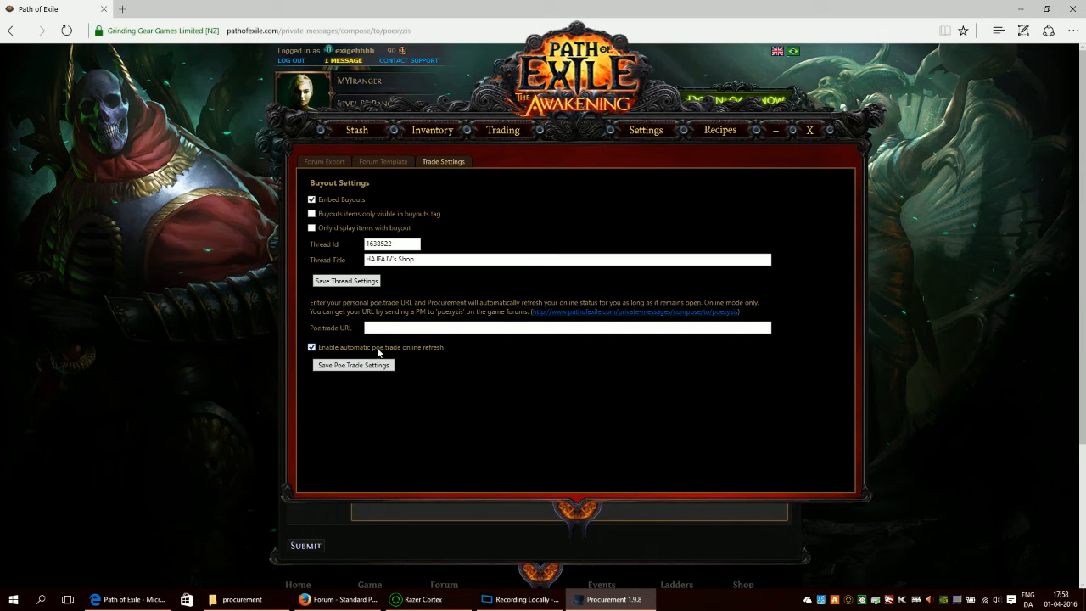
mouse_move(386, 356)
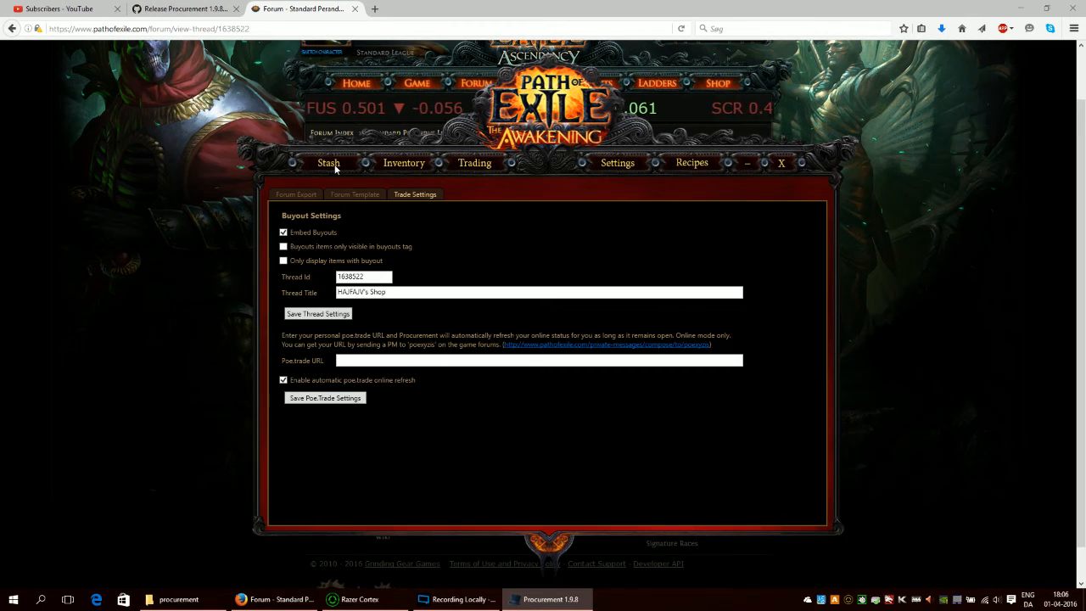
In the gem stash tab, give an item a buyout priced in Gemcutter's Prism
left_click(594, 186)
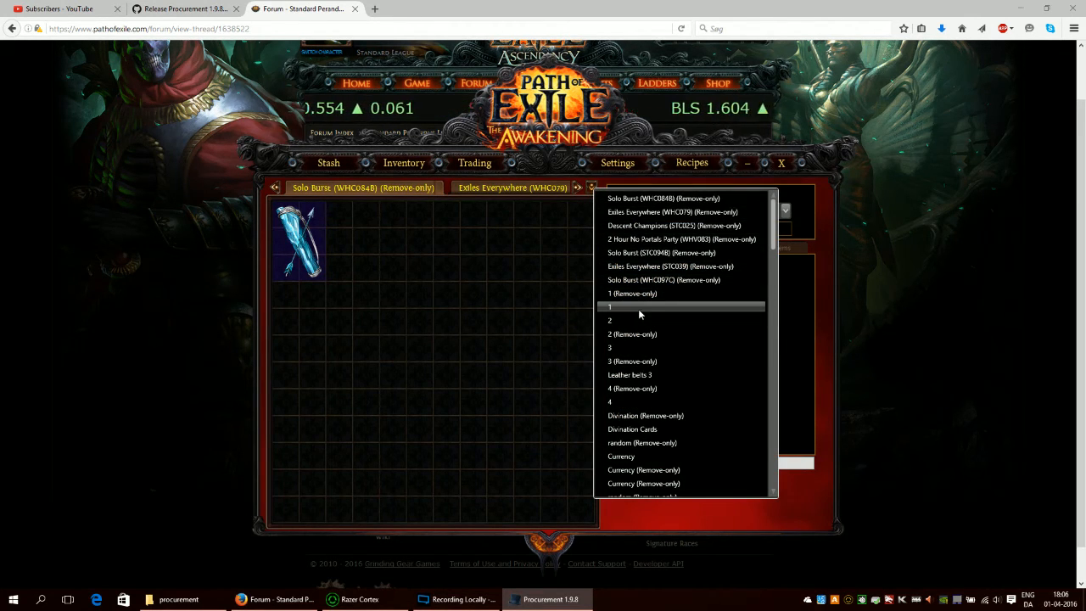
left_click(631, 305)
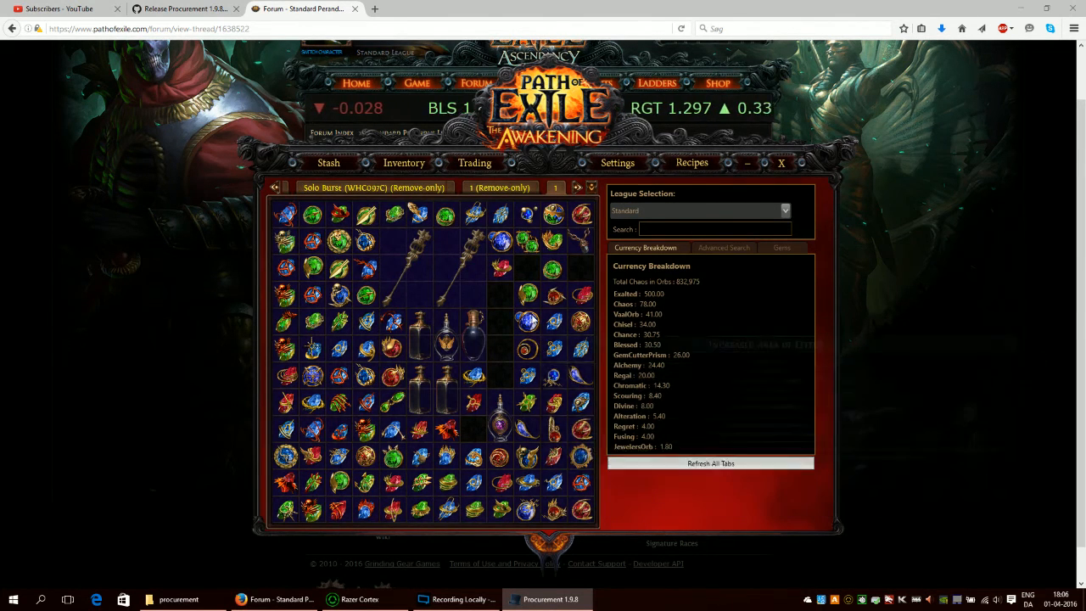
mouse_move(528, 295)
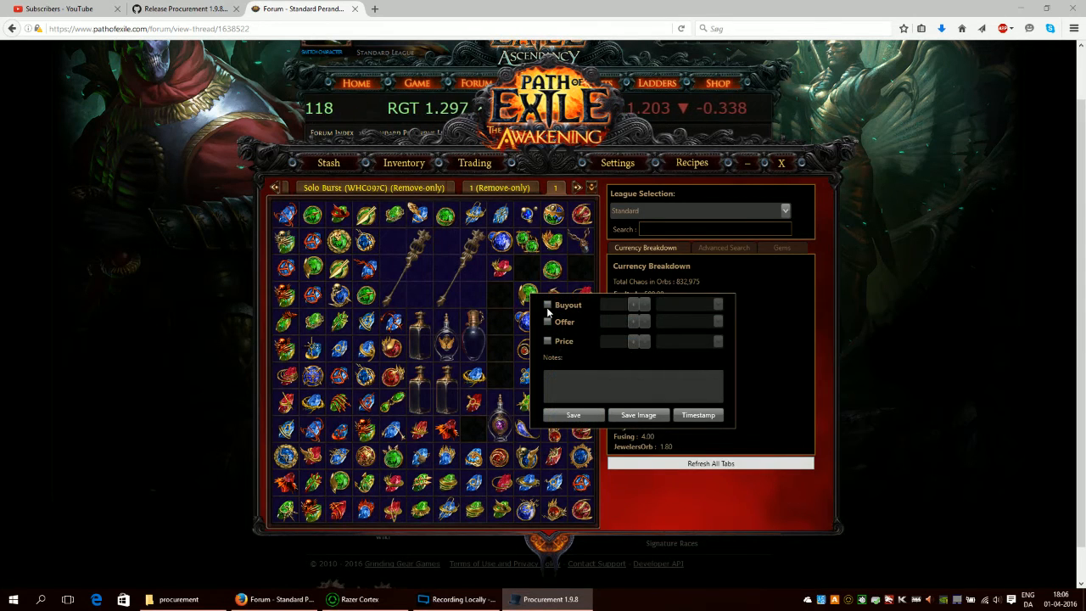
left_click(547, 306)
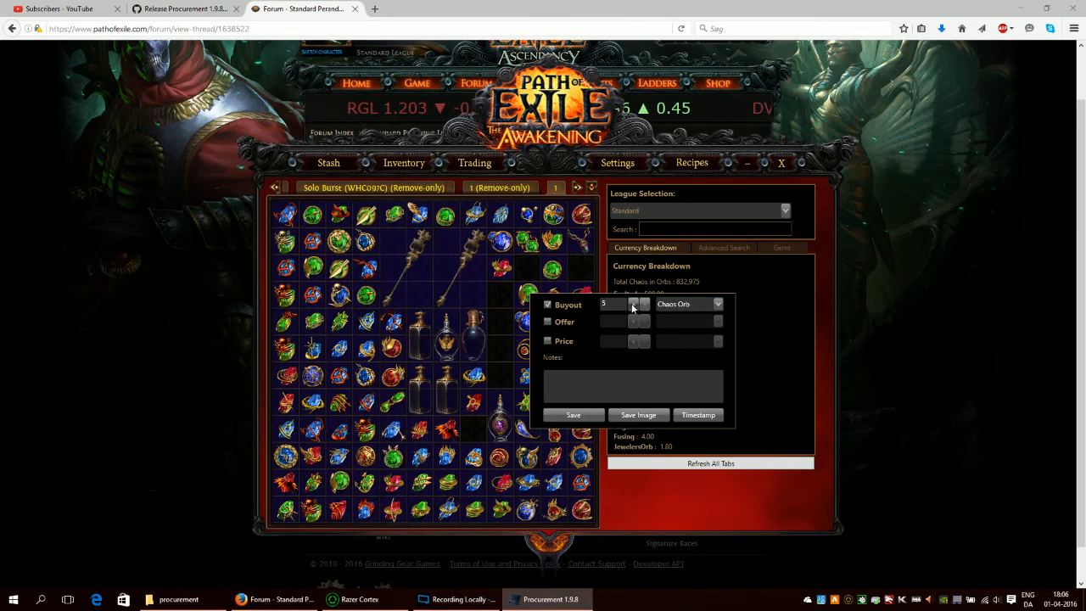
left_click(716, 303)
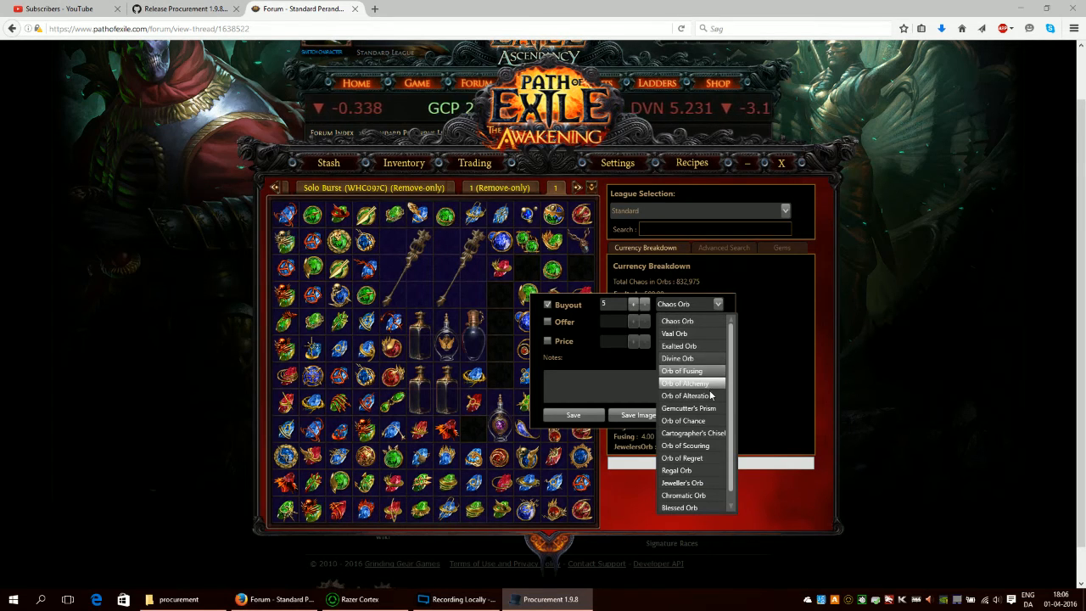
left_click(689, 407)
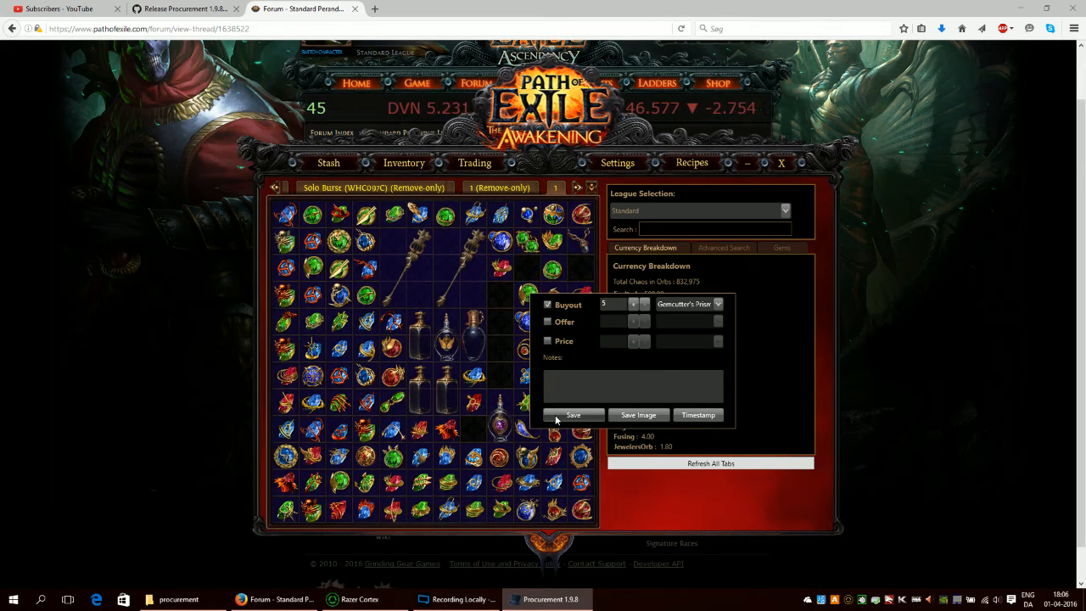
mouse_move(526, 291)
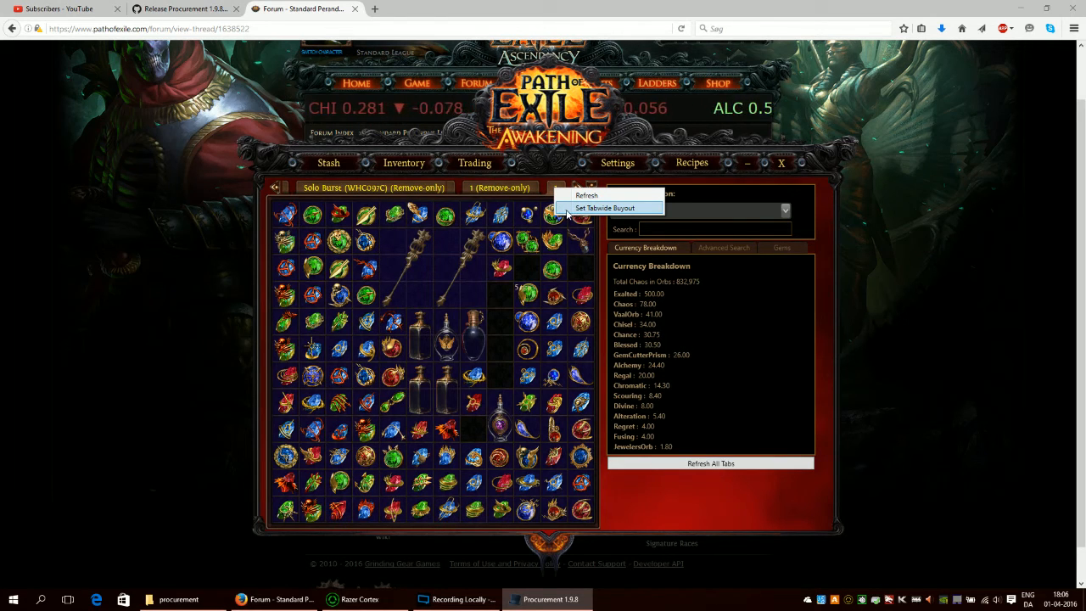
Set a tabwide buyout in Blessed Orb for the stash tab and save it
left_click(604, 207)
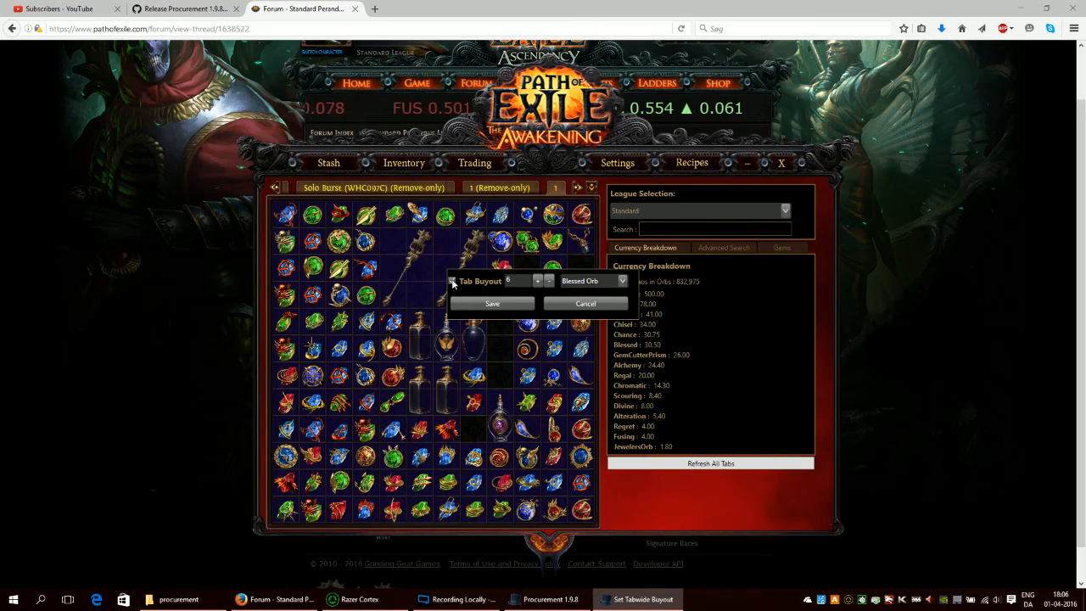
left_click(452, 279)
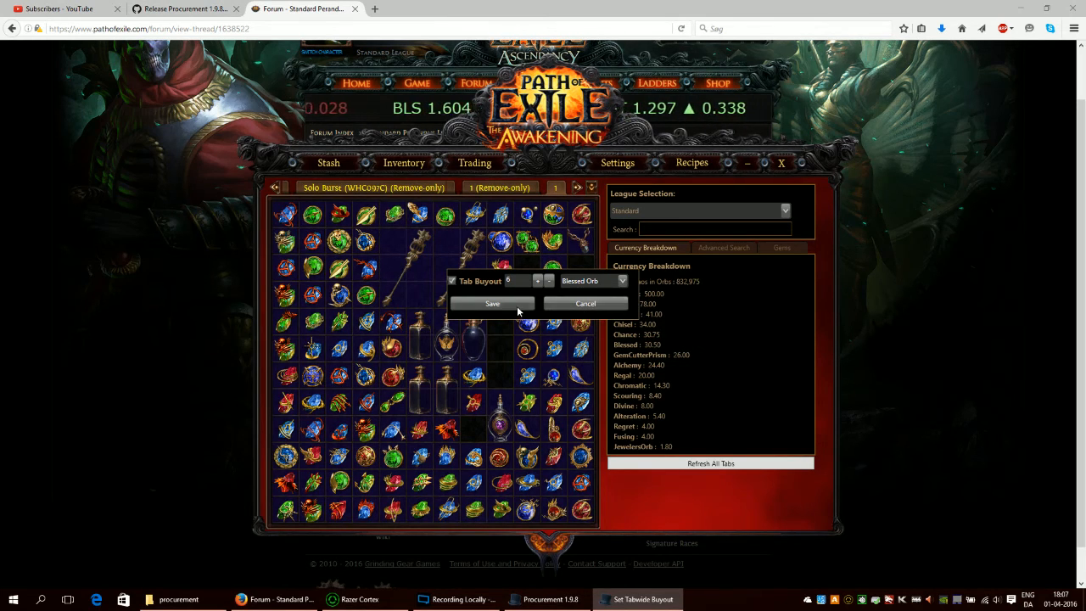
left_click(621, 281)
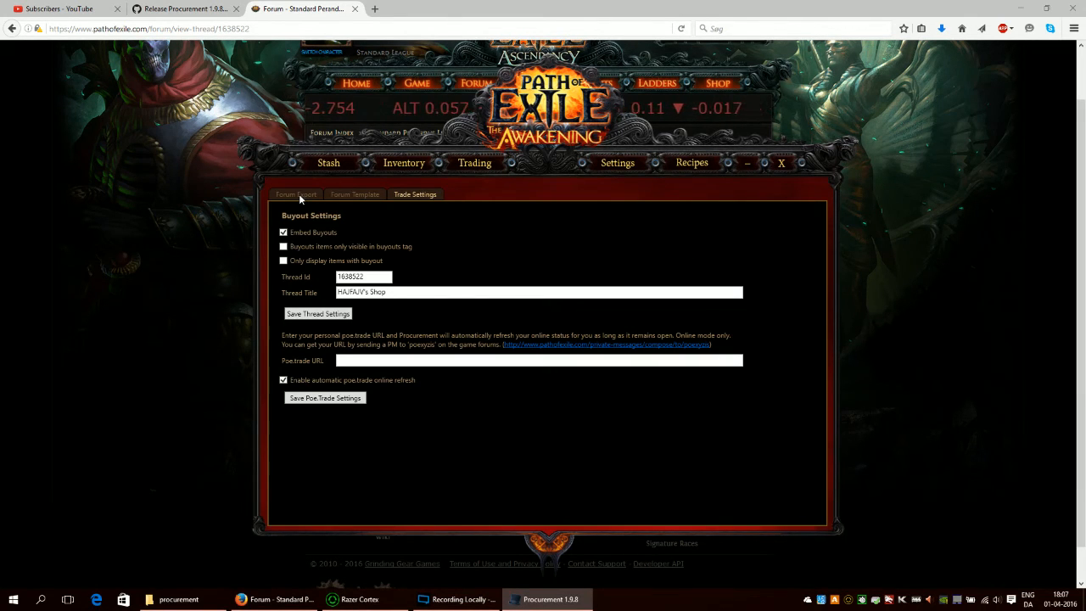
Include the gem stash tab in Forum Export and bump the shop thread
left_click(295, 193)
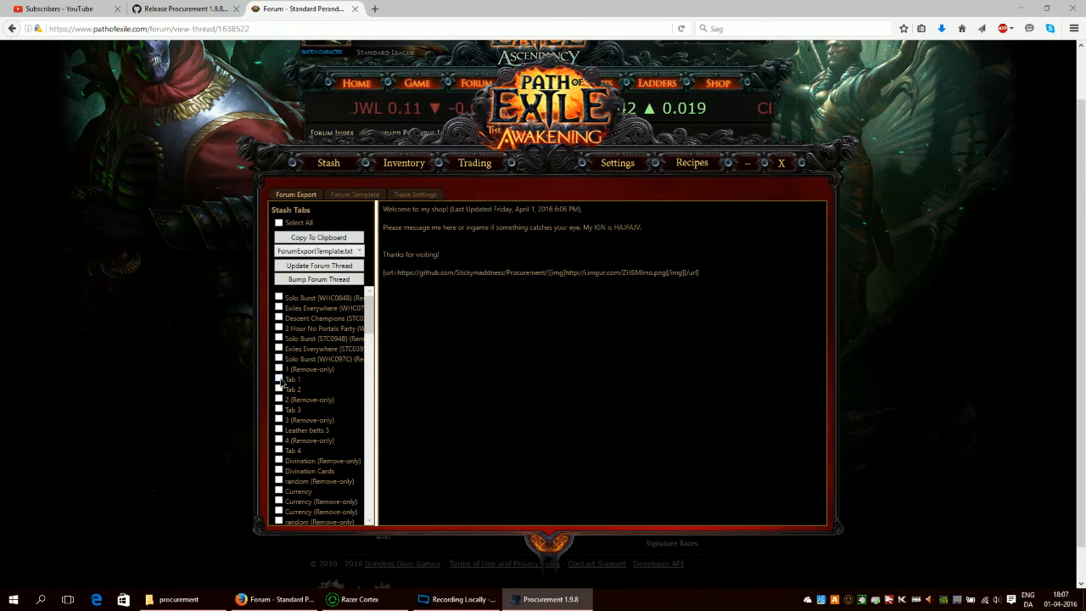
left_click(278, 378)
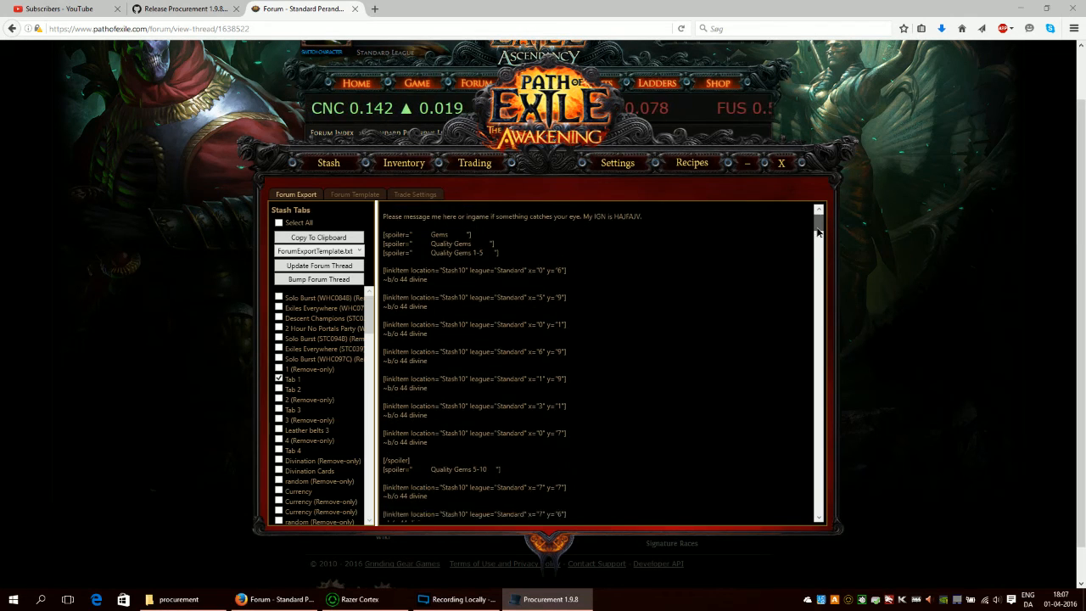
scroll("down", 3)
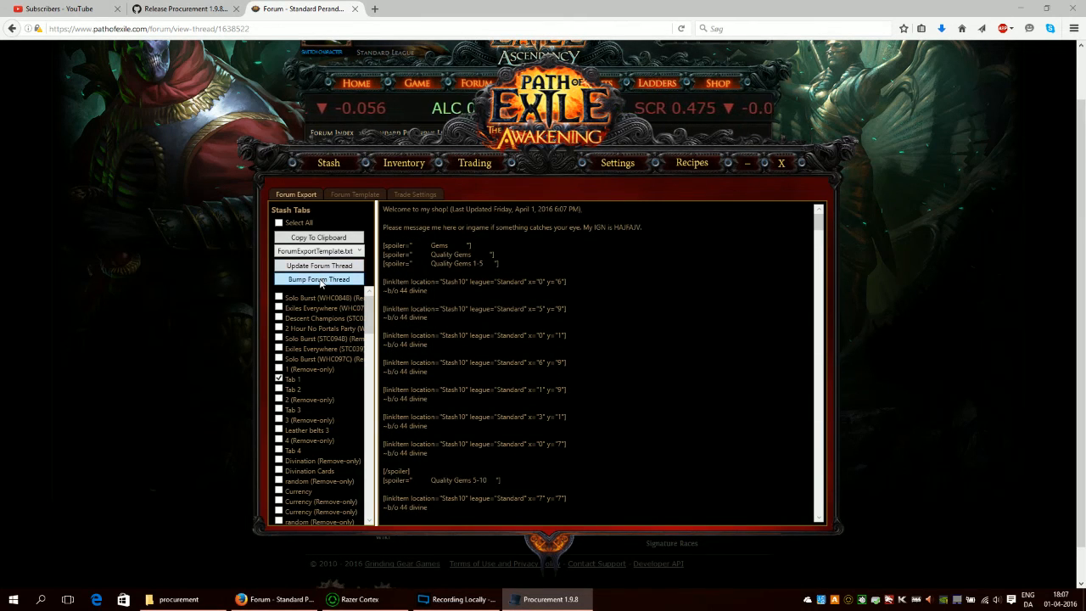
left_click(319, 265)
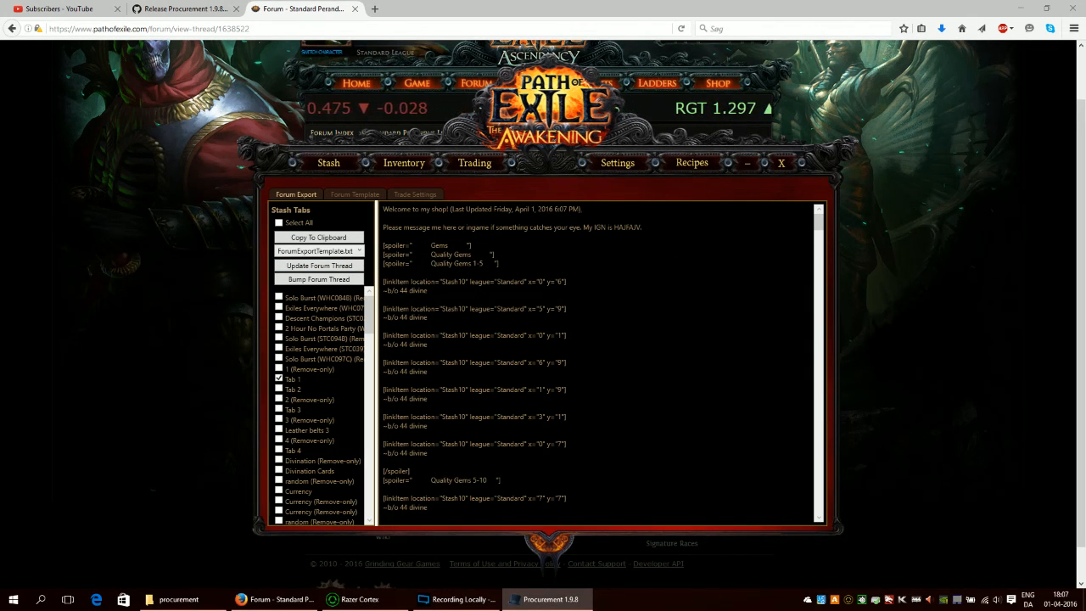
Update the shop forum thread and confirm the Shop updated message
scroll("down", 3)
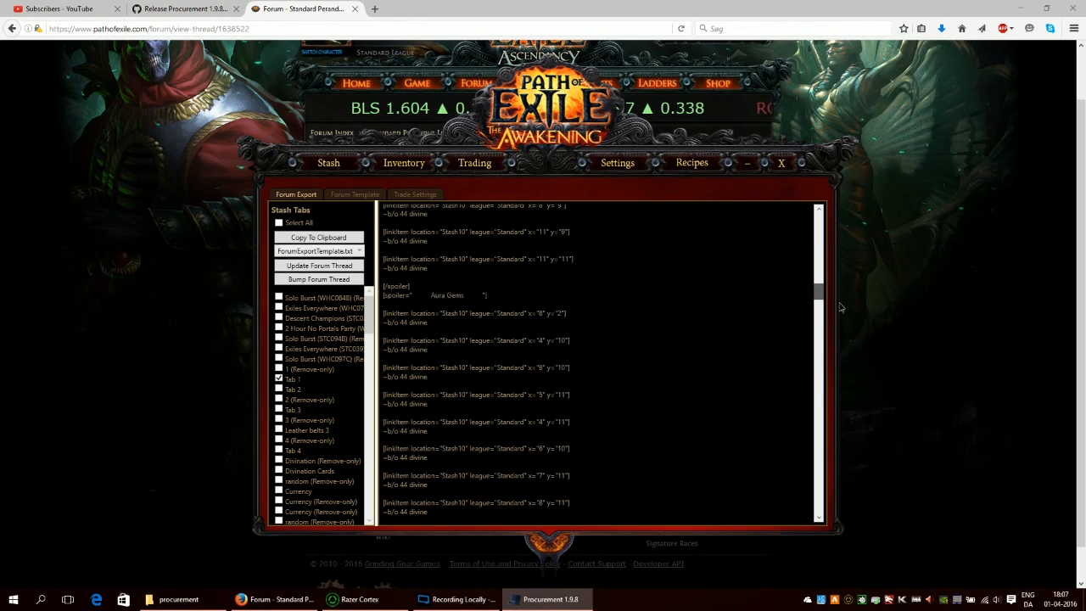
scroll("down", 3)
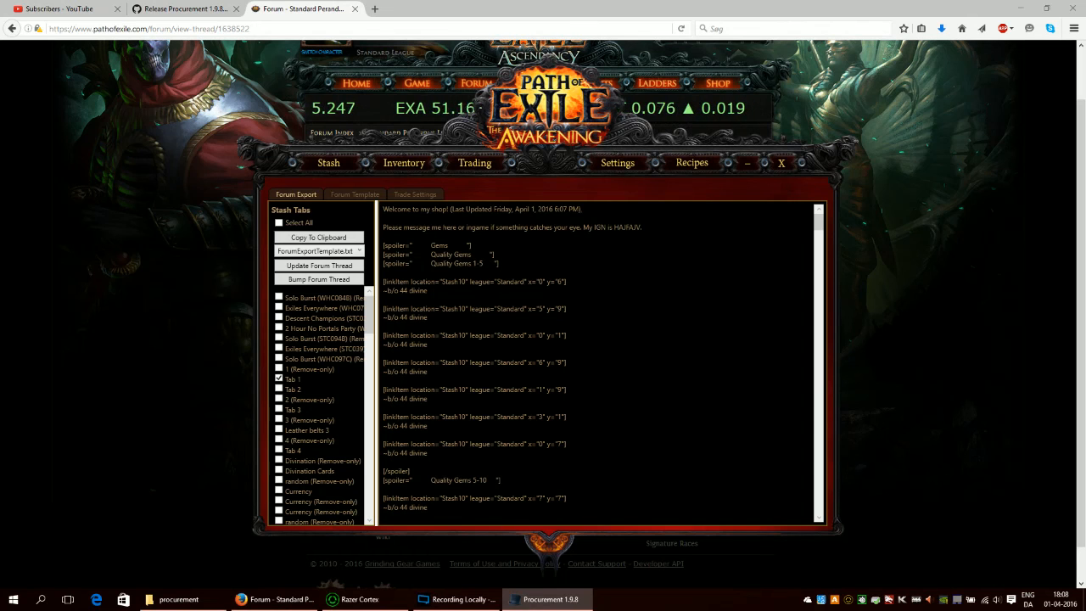
left_click(318, 264)
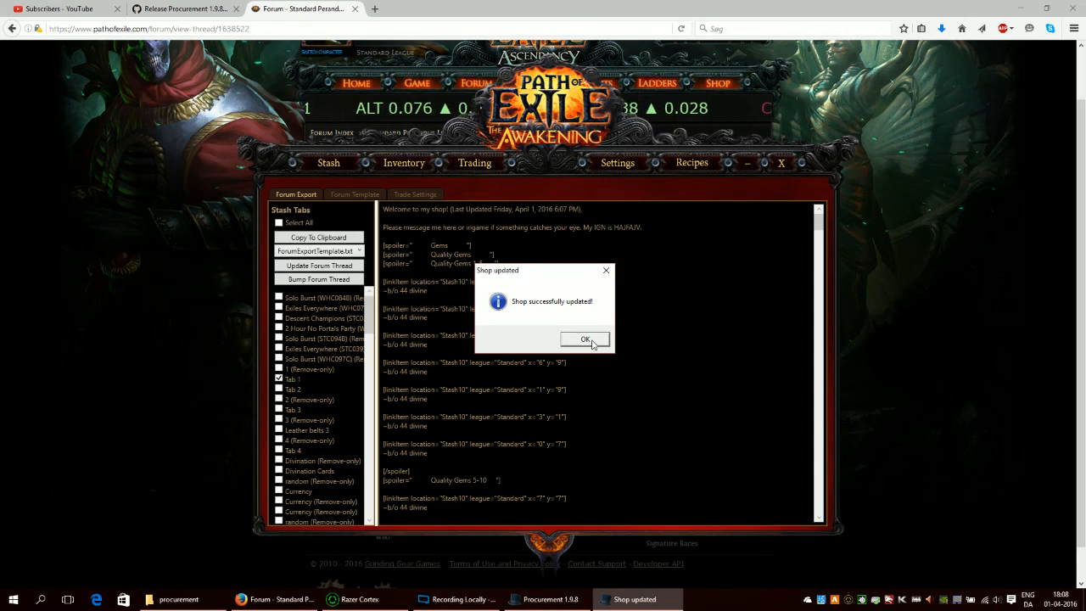
left_click(584, 339)
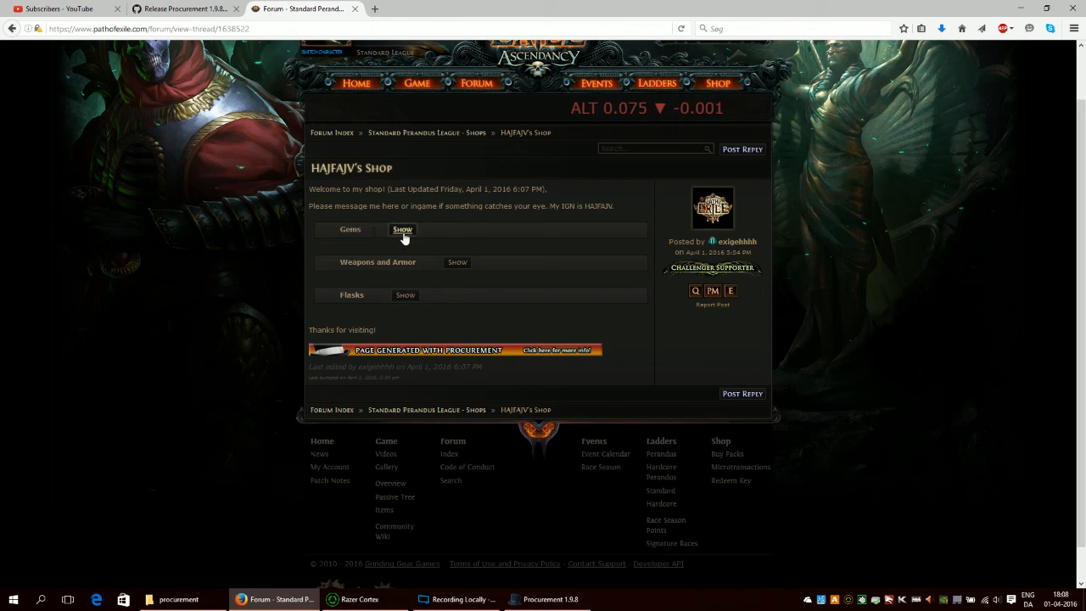
Expand Gems, Quality Gems and Quality Gems 1-5 to browse the priced gems
left_click(402, 229)
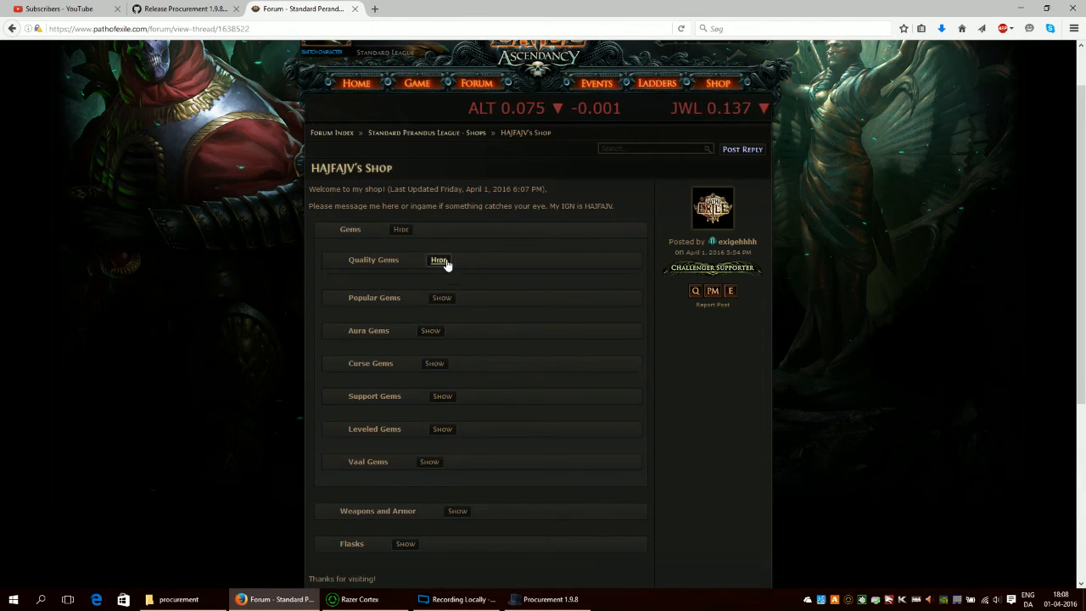
left_click(439, 259)
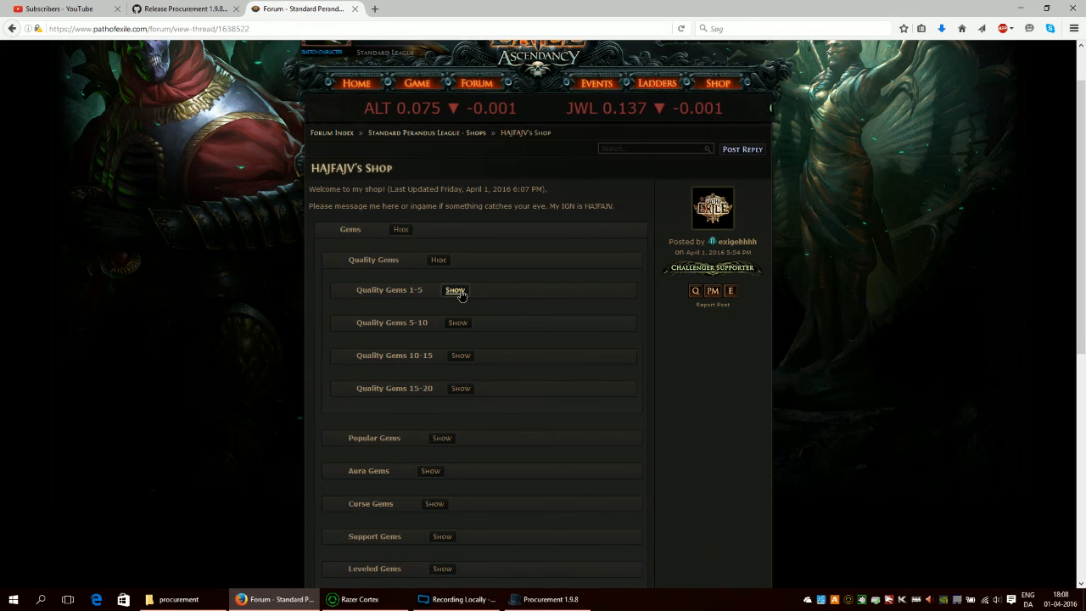
left_click(454, 290)
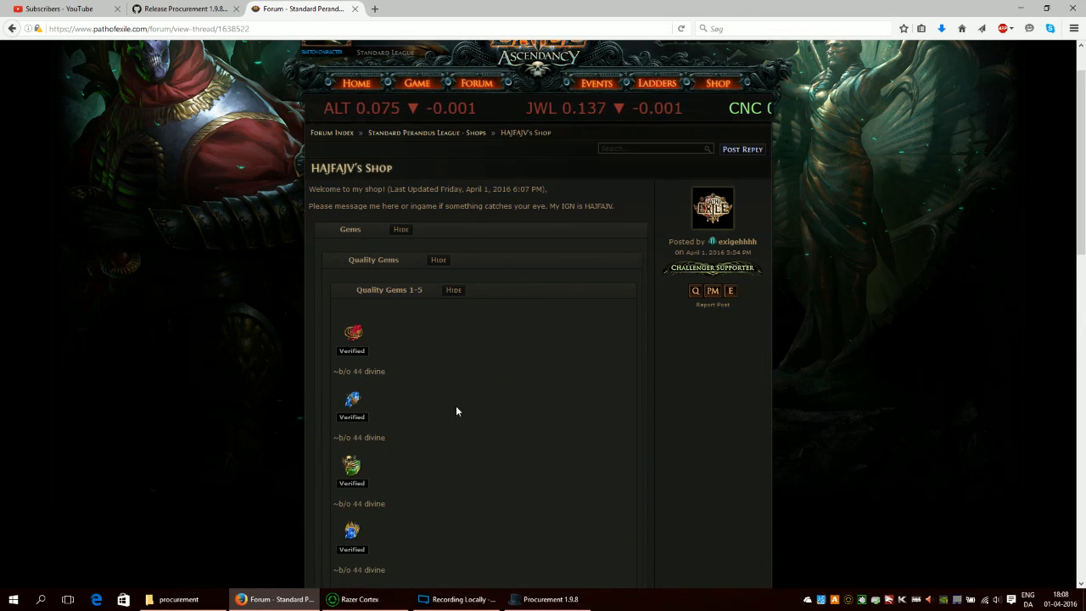
scroll("down", 3)
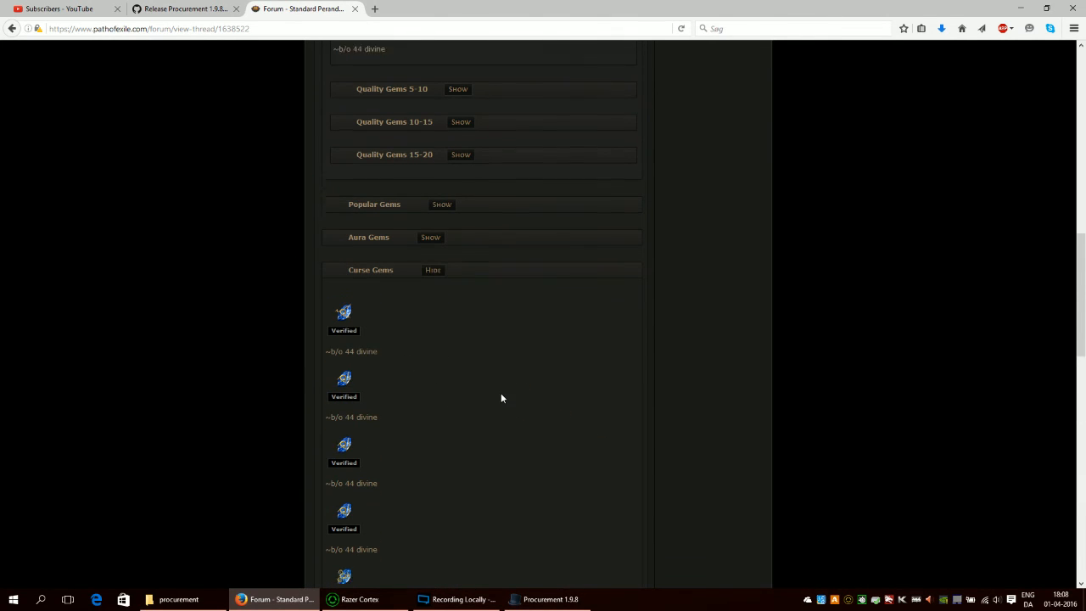
scroll("down", 3)
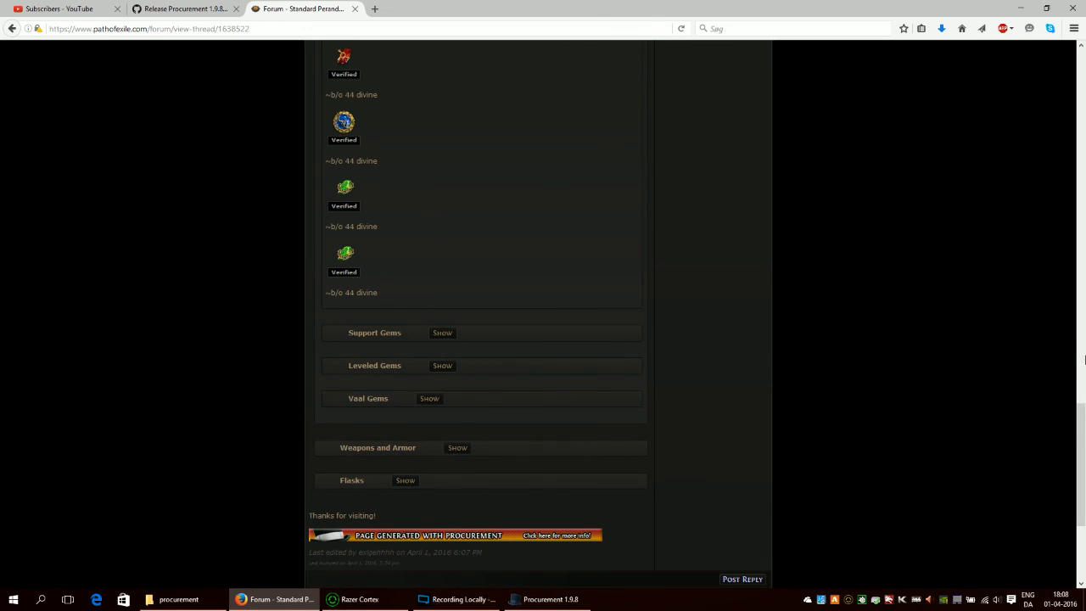
scroll("down", 3)
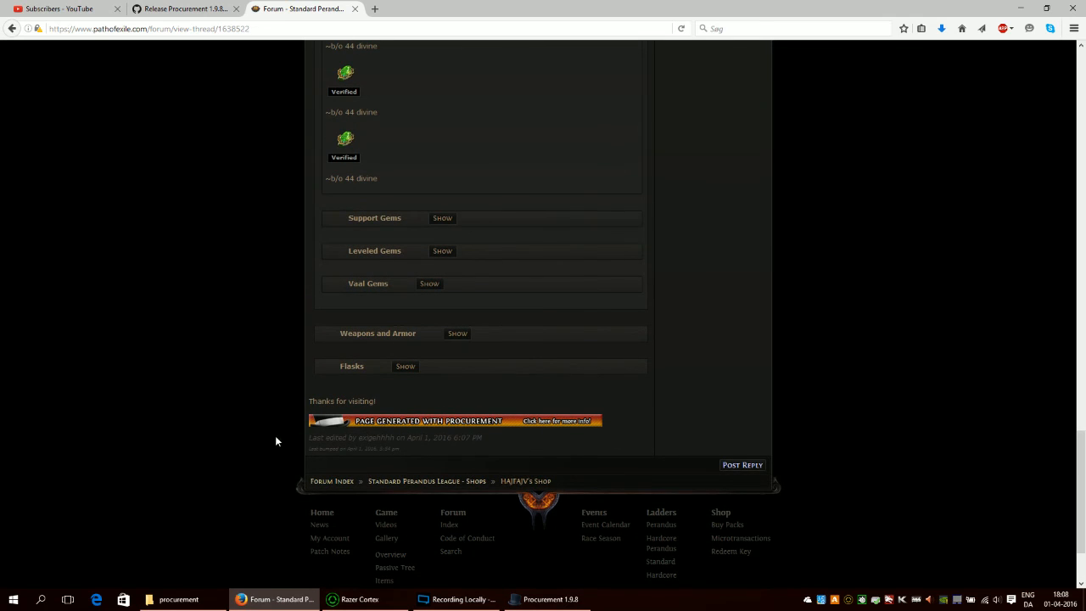
mouse_move(567, 431)
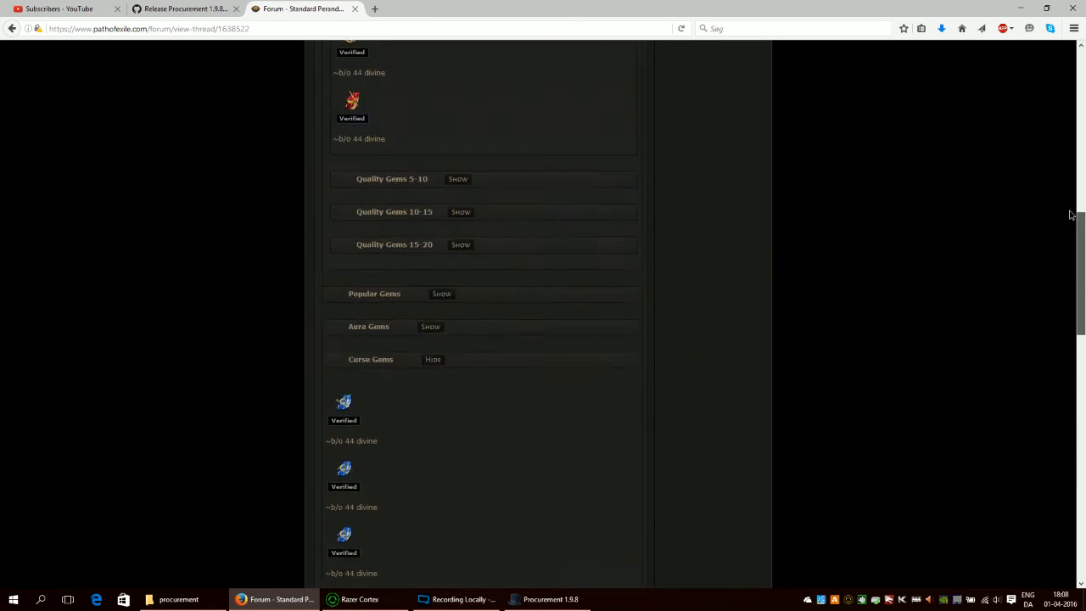
scroll("up", 3)
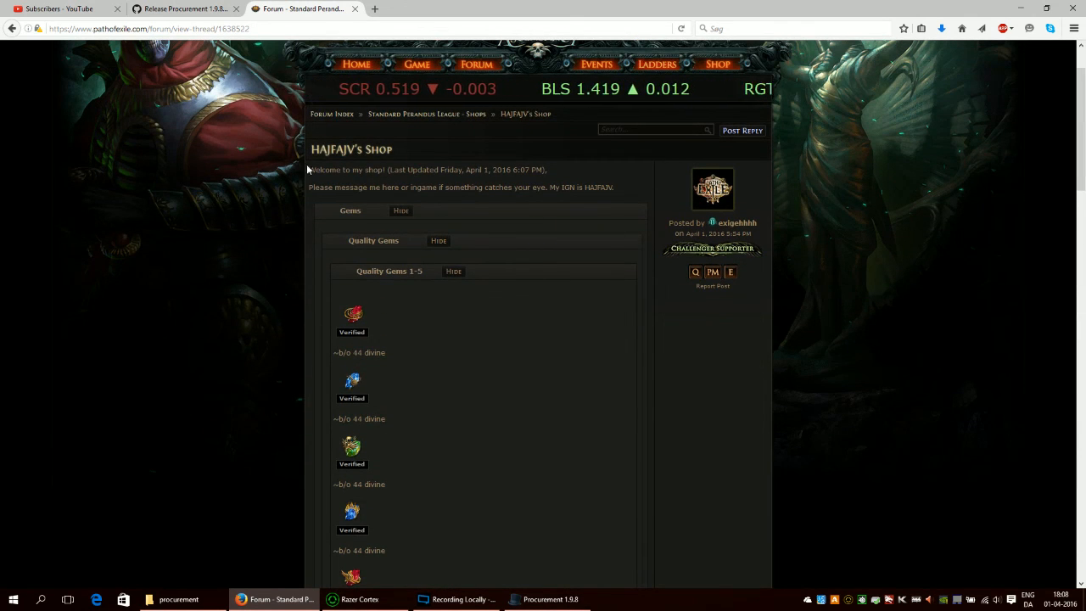
Select the welcome lines of the forum post text in Procurement's Forum Export
left_click_drag(309, 170, 615, 187)
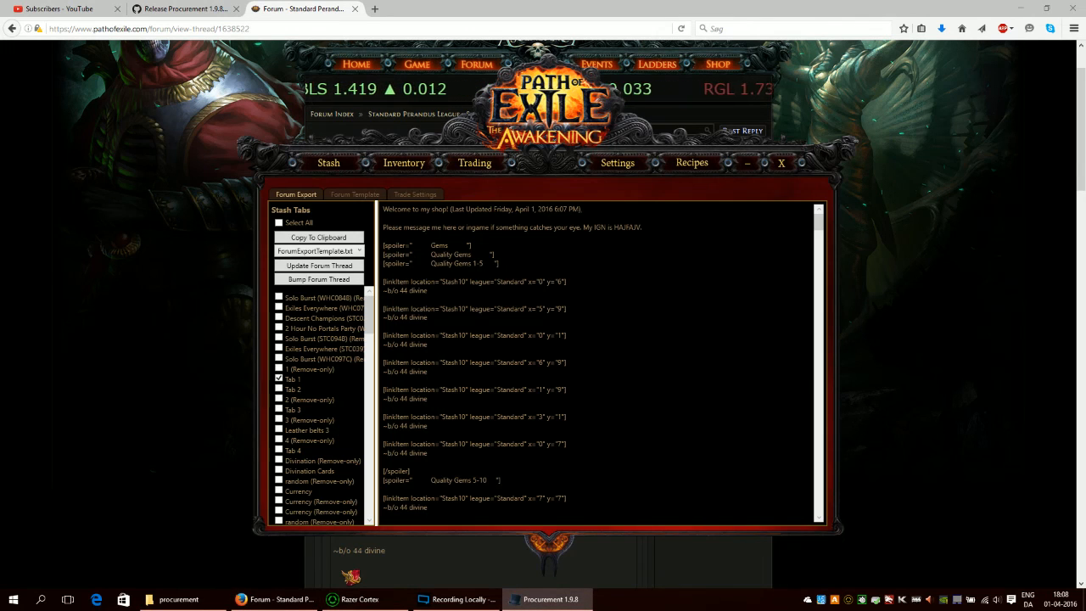
left_click_drag(383, 209, 642, 228)
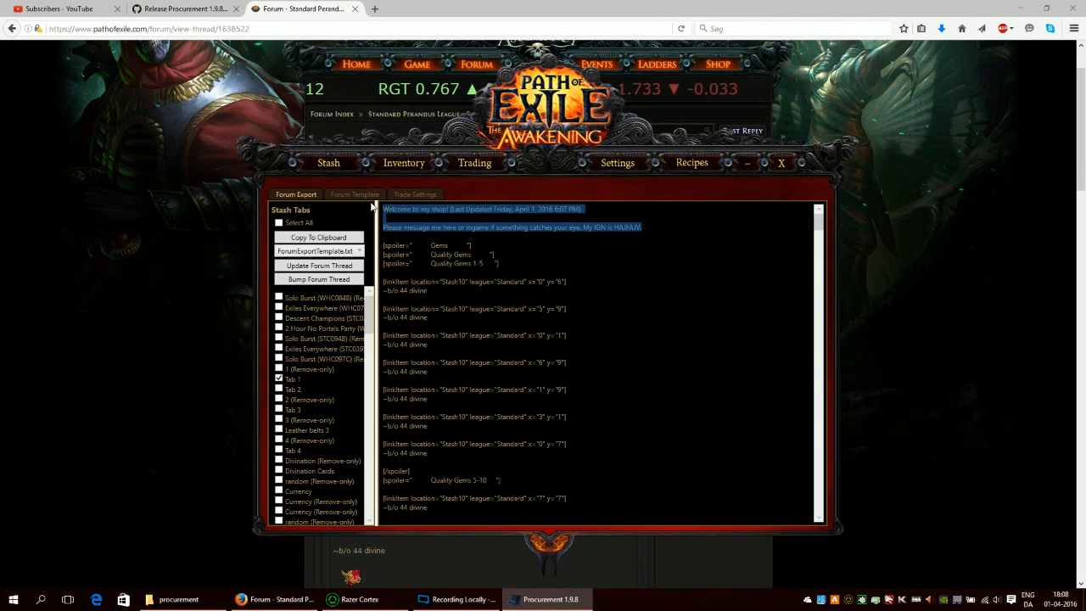